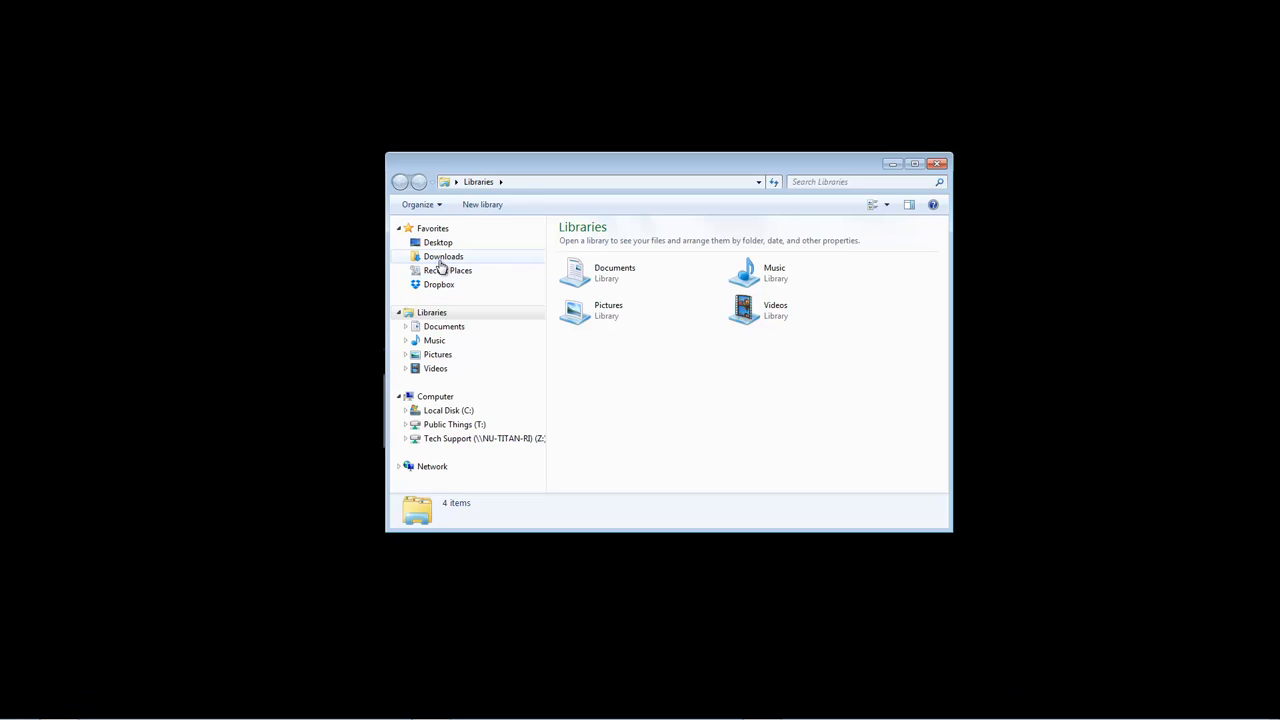
Extract the Hybrid_3.0.5_Setup zip in Downloads into its suggested folder
click(442, 256)
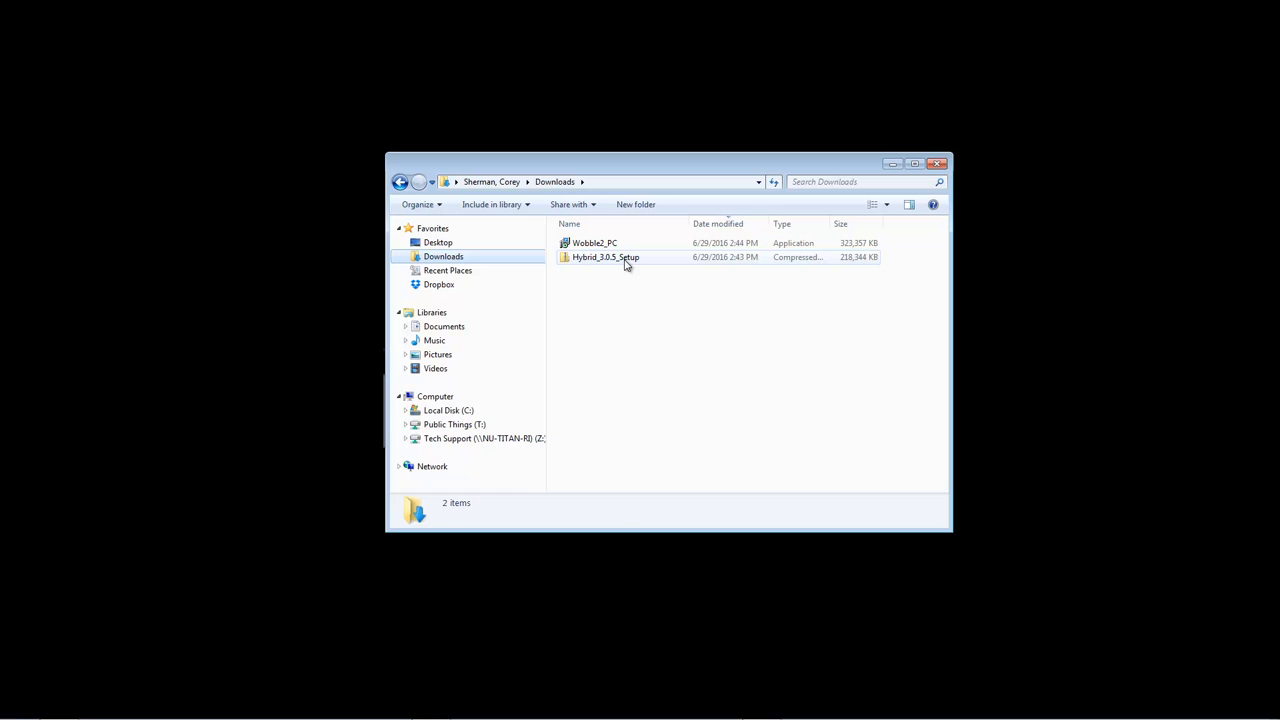
right_click(625, 257)
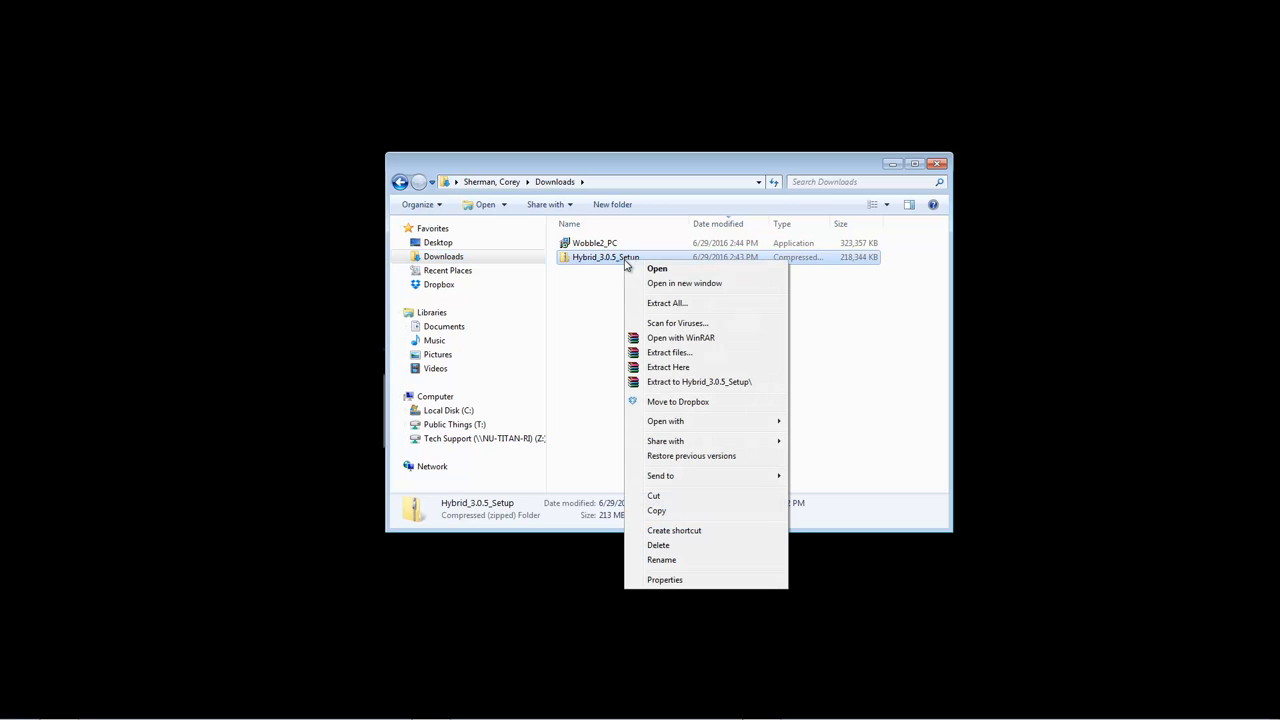
mouse_move(715, 308)
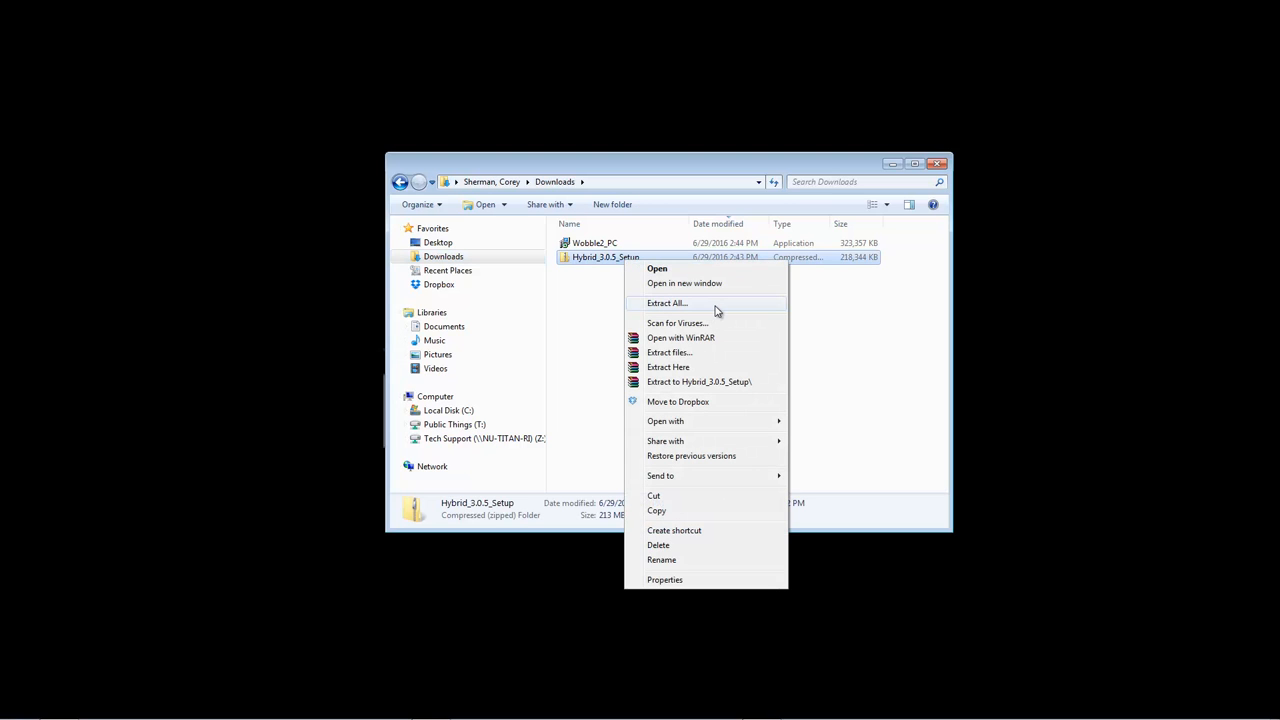
click(667, 303)
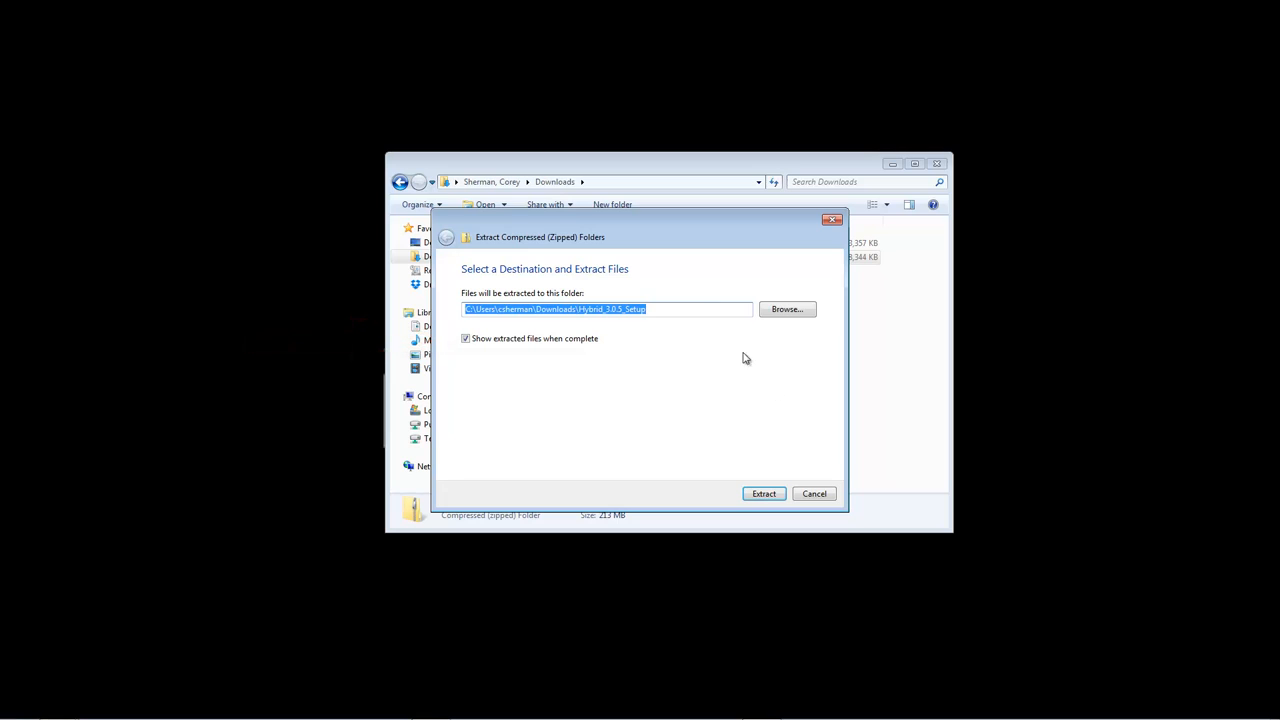
click(763, 493)
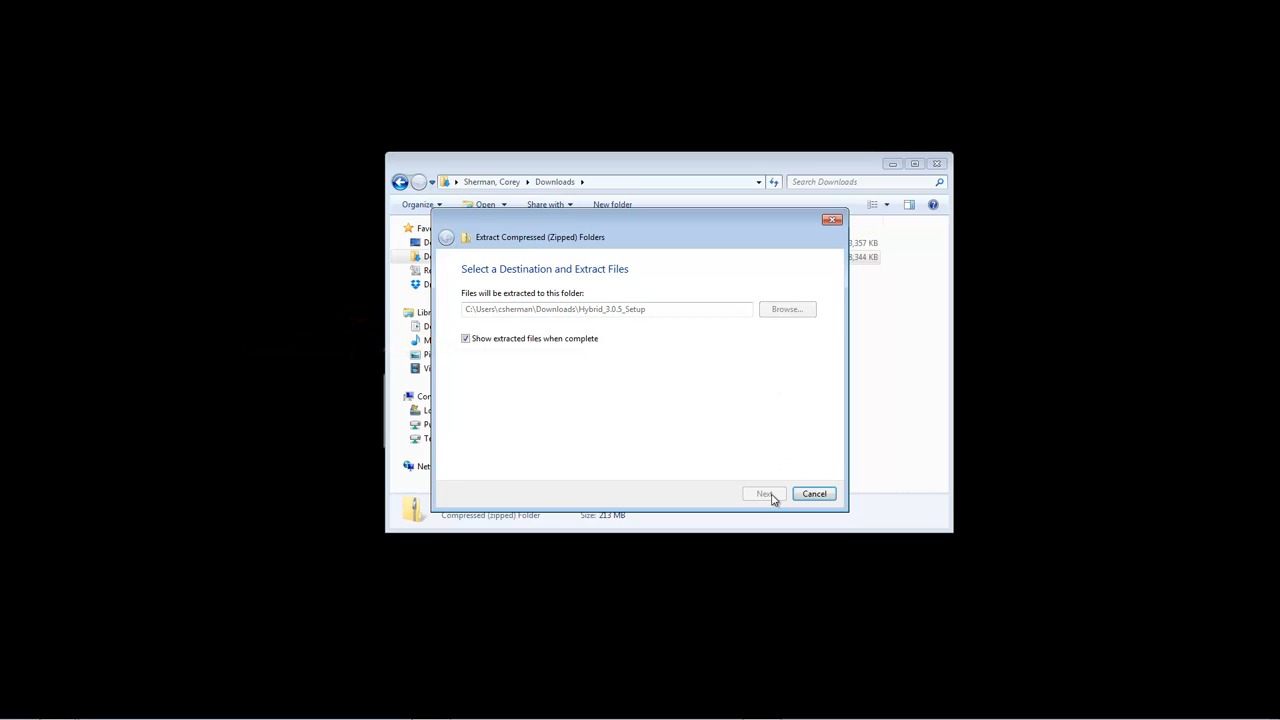
click(764, 494)
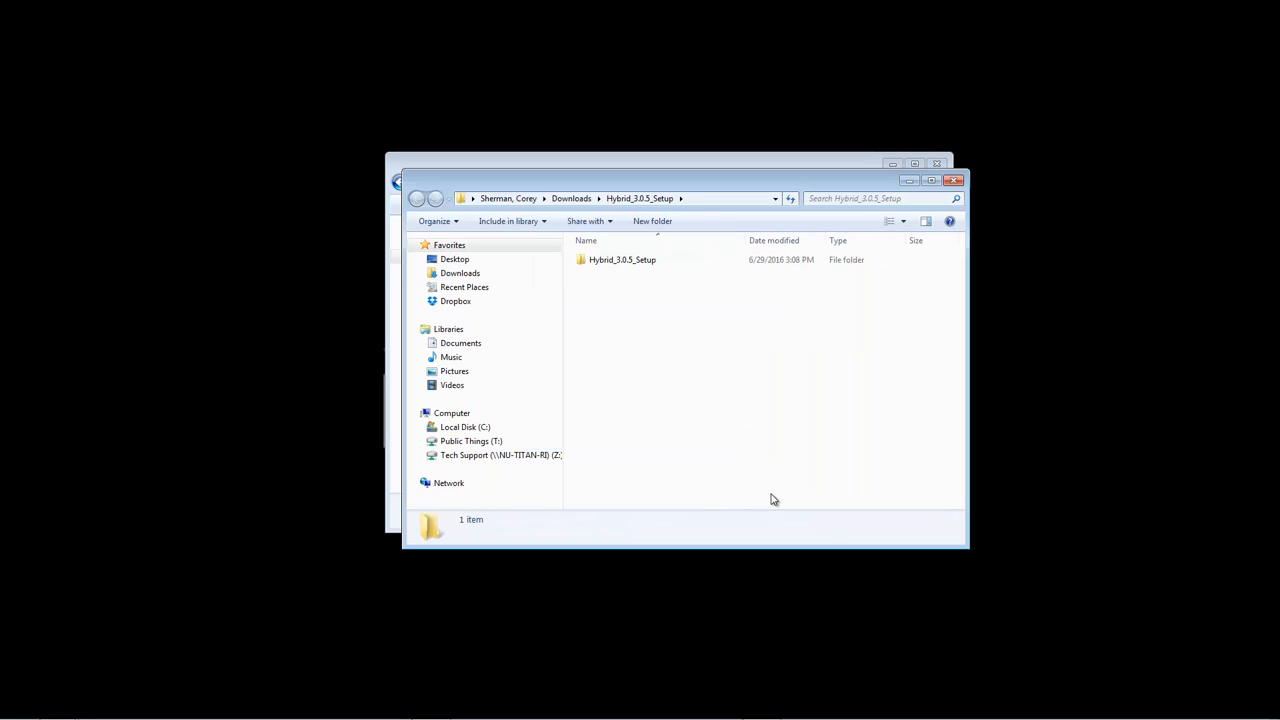
Run Hybrid_3.0.5_Setup, agree to the license, and install using the default VST paths
click(622, 260)
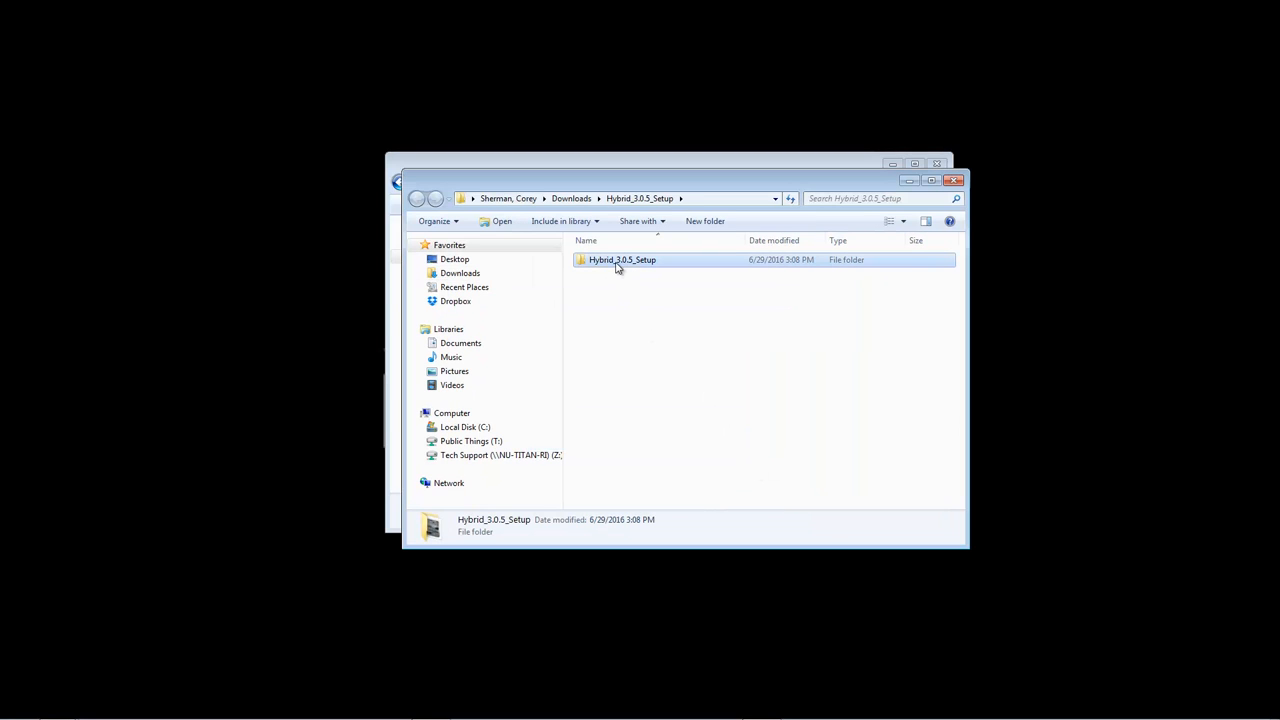
double_click(621, 259)
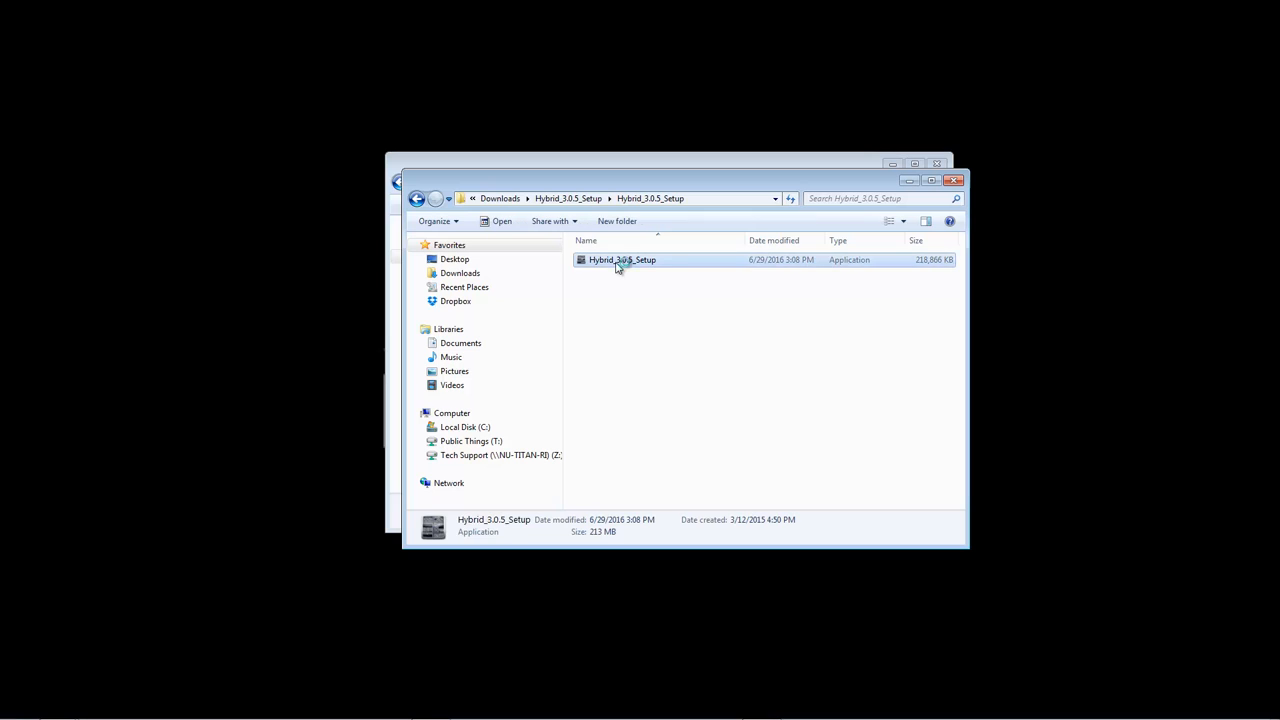
double_click(621, 259)
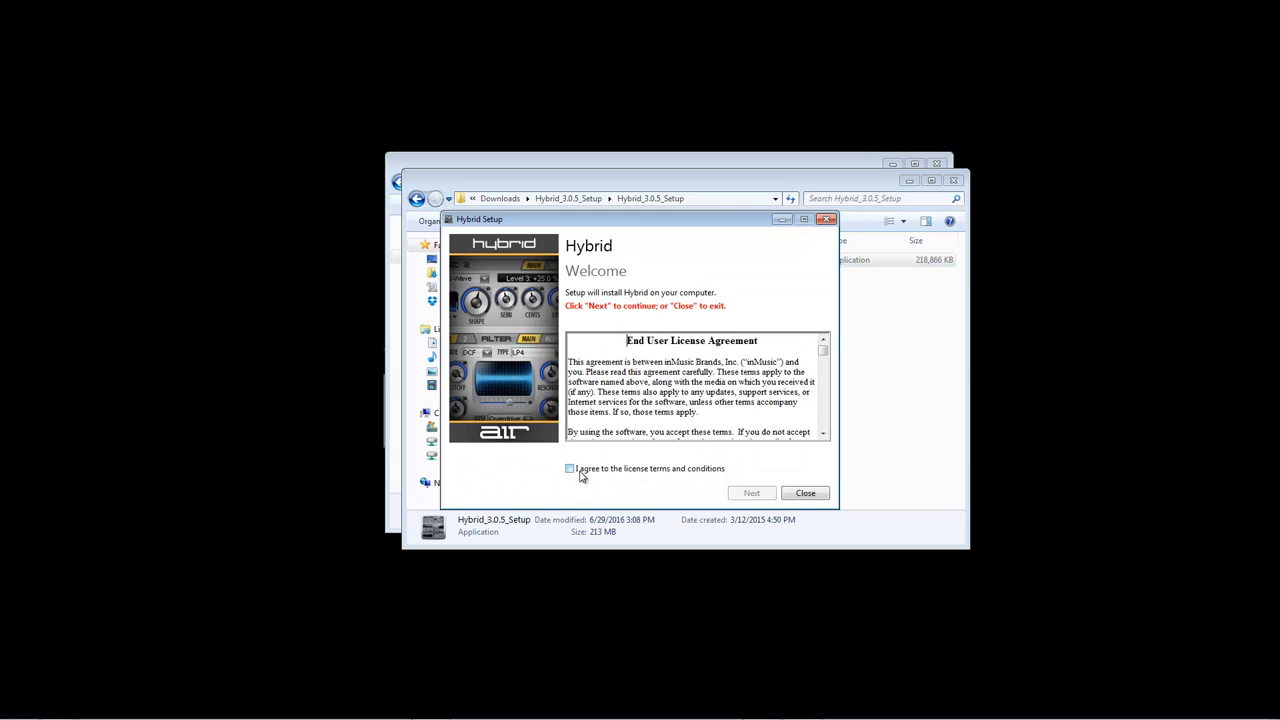
click(570, 468)
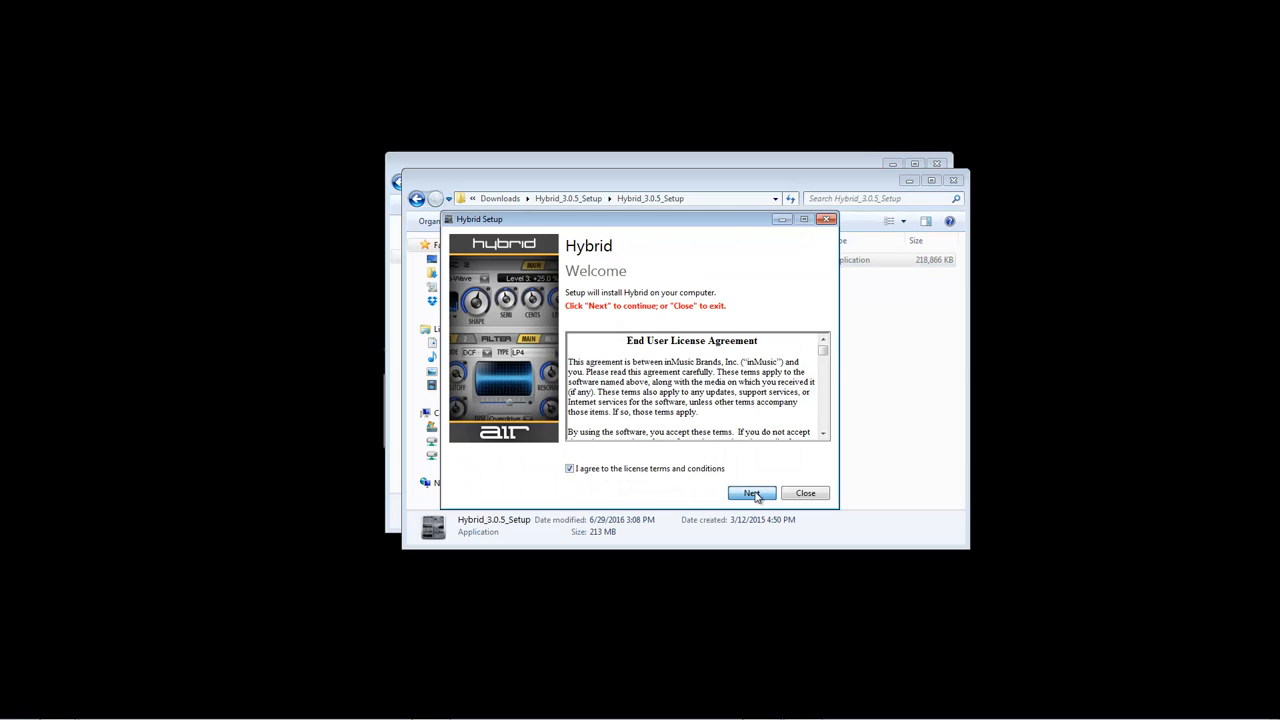
click(751, 493)
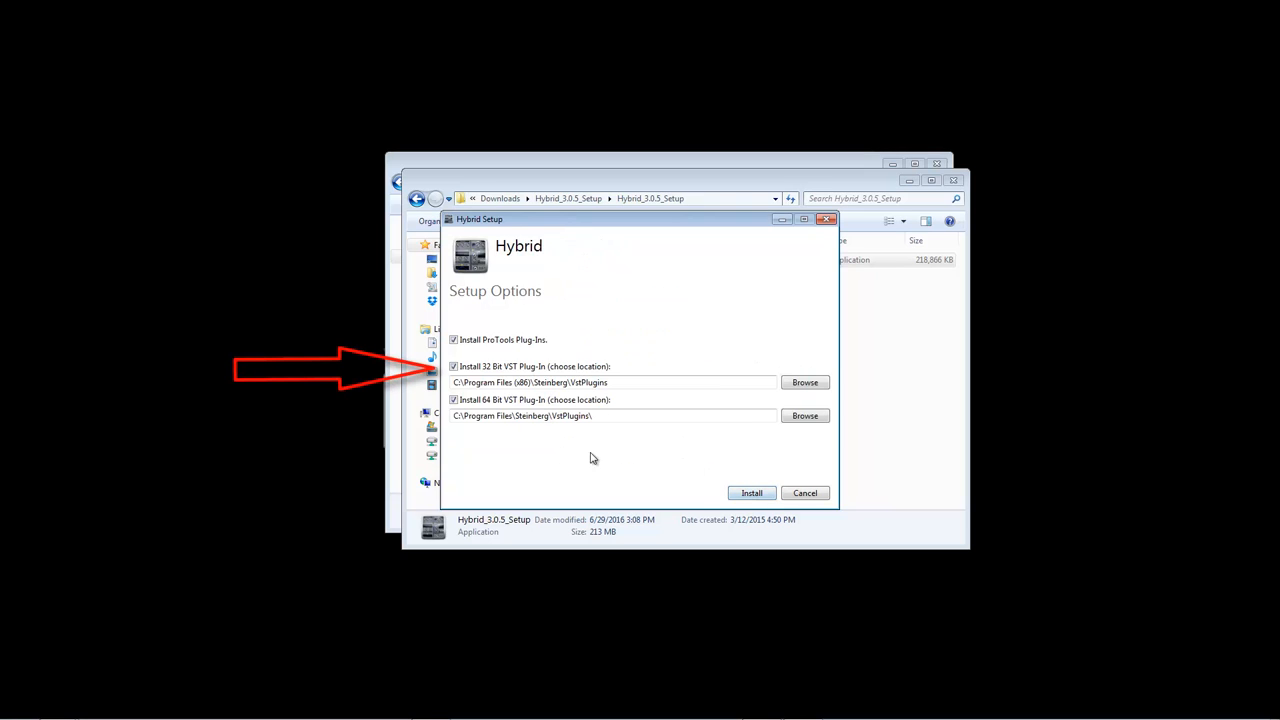
mouse_move(662, 440)
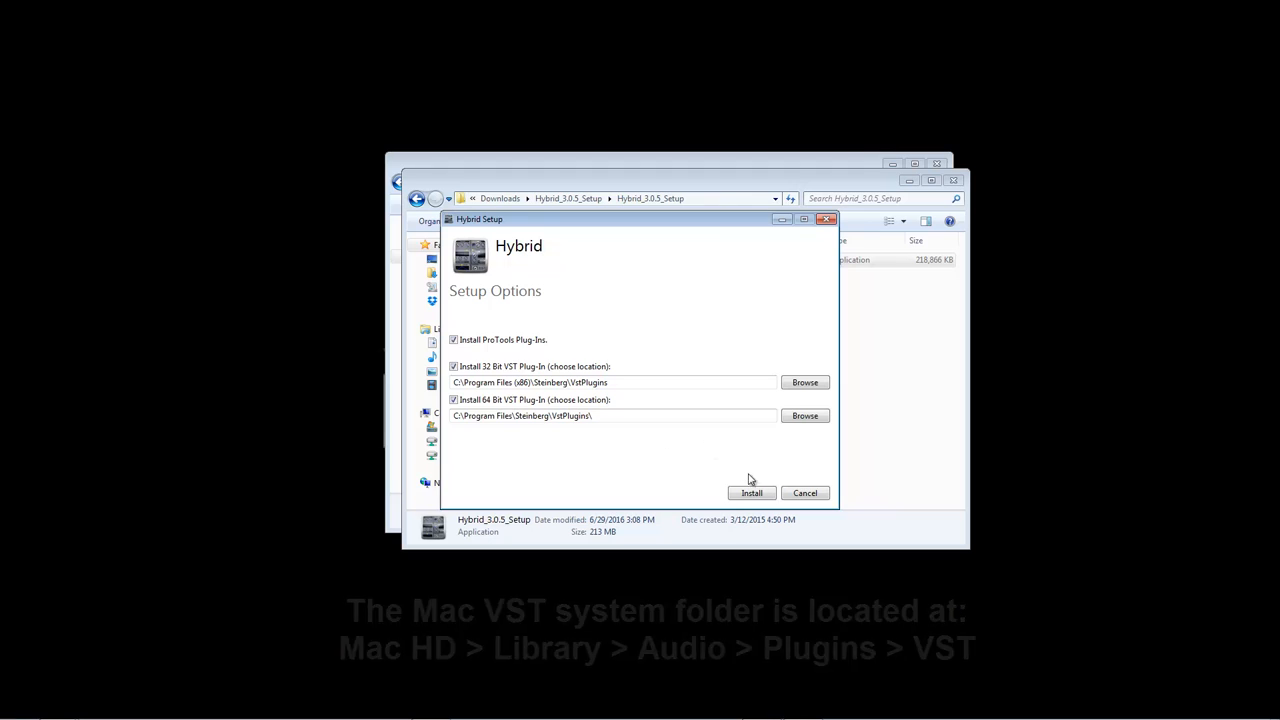
click(751, 493)
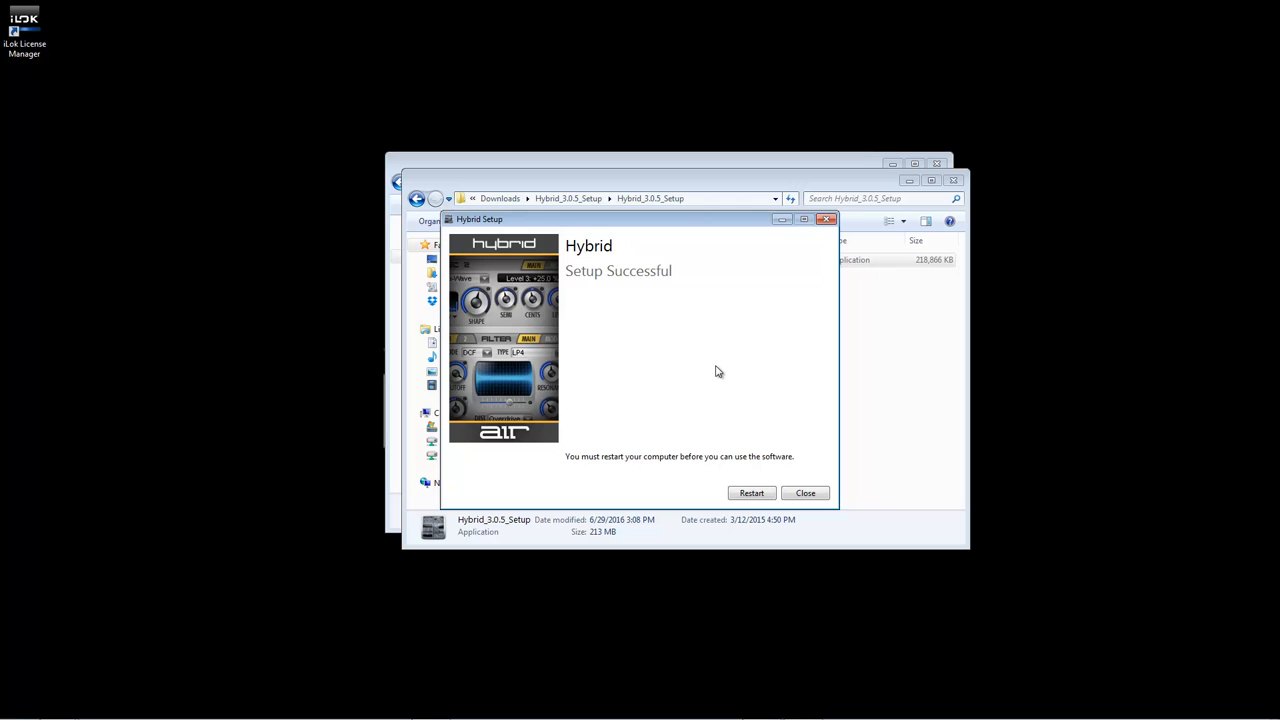
Close Hybrid Setup, launch the Wobble2_PC installer and accept its license agreement
click(805, 493)
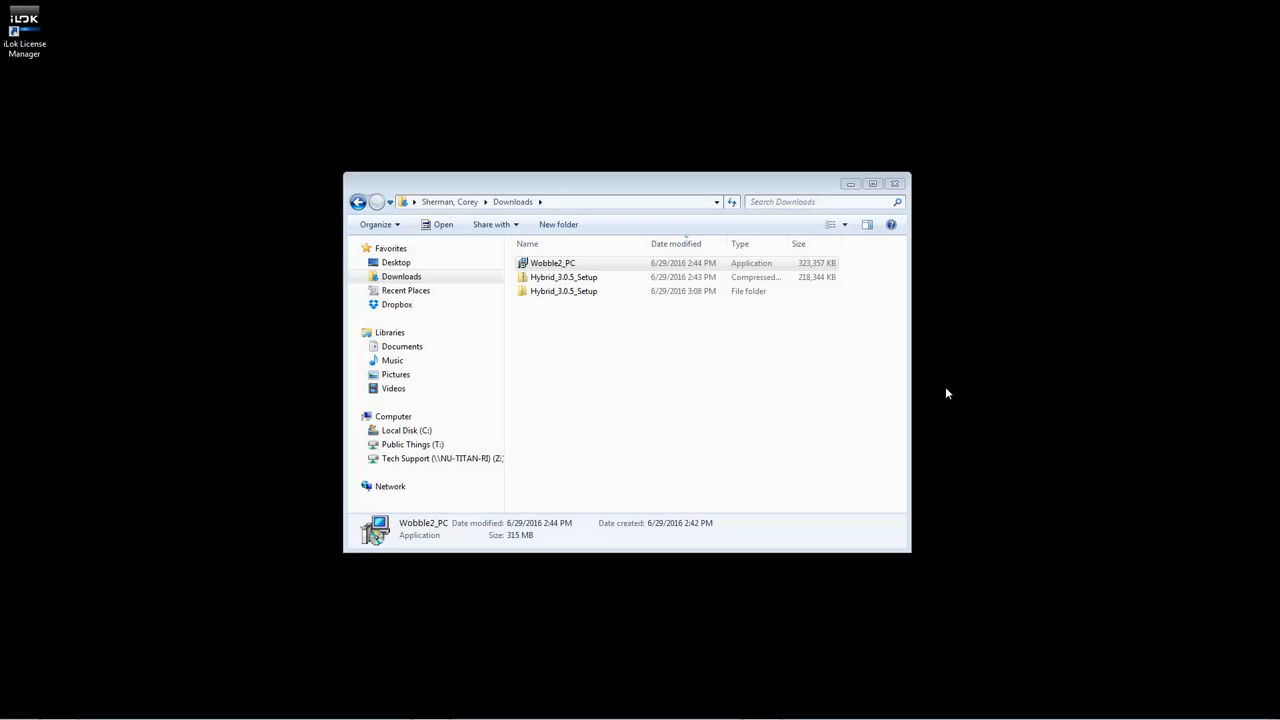
mouse_move(685, 324)
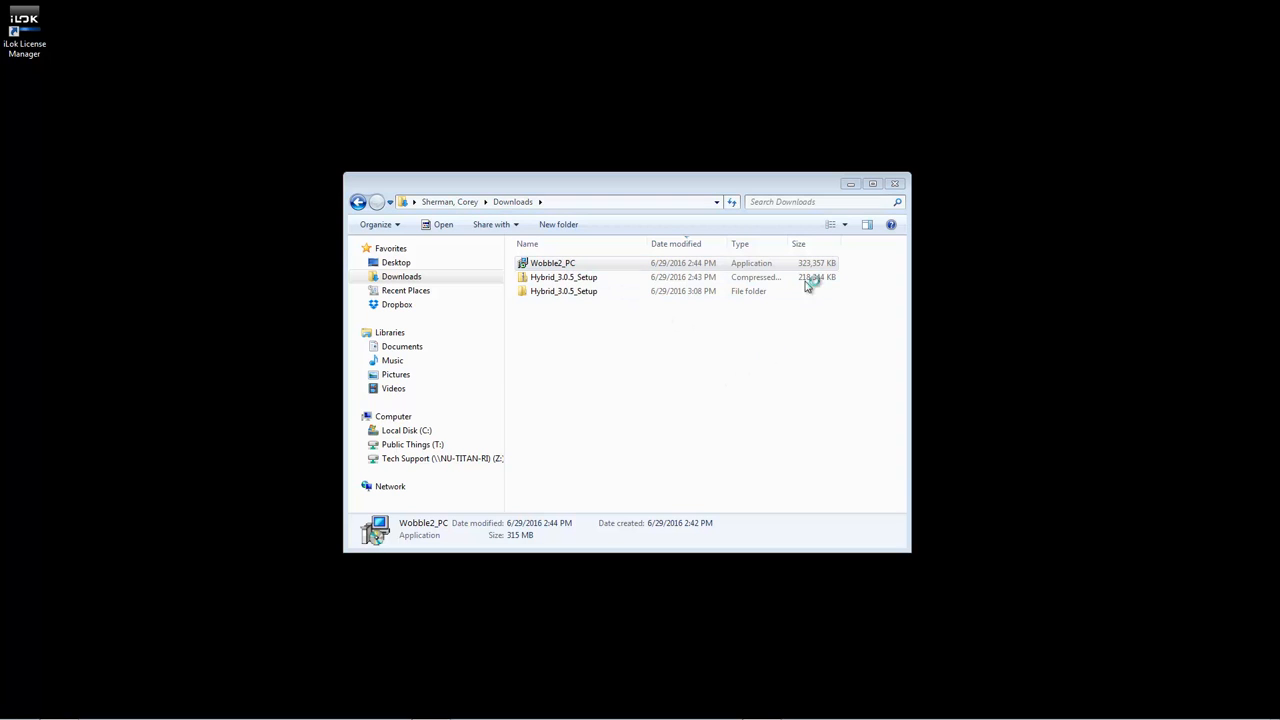
double_click(550, 262)
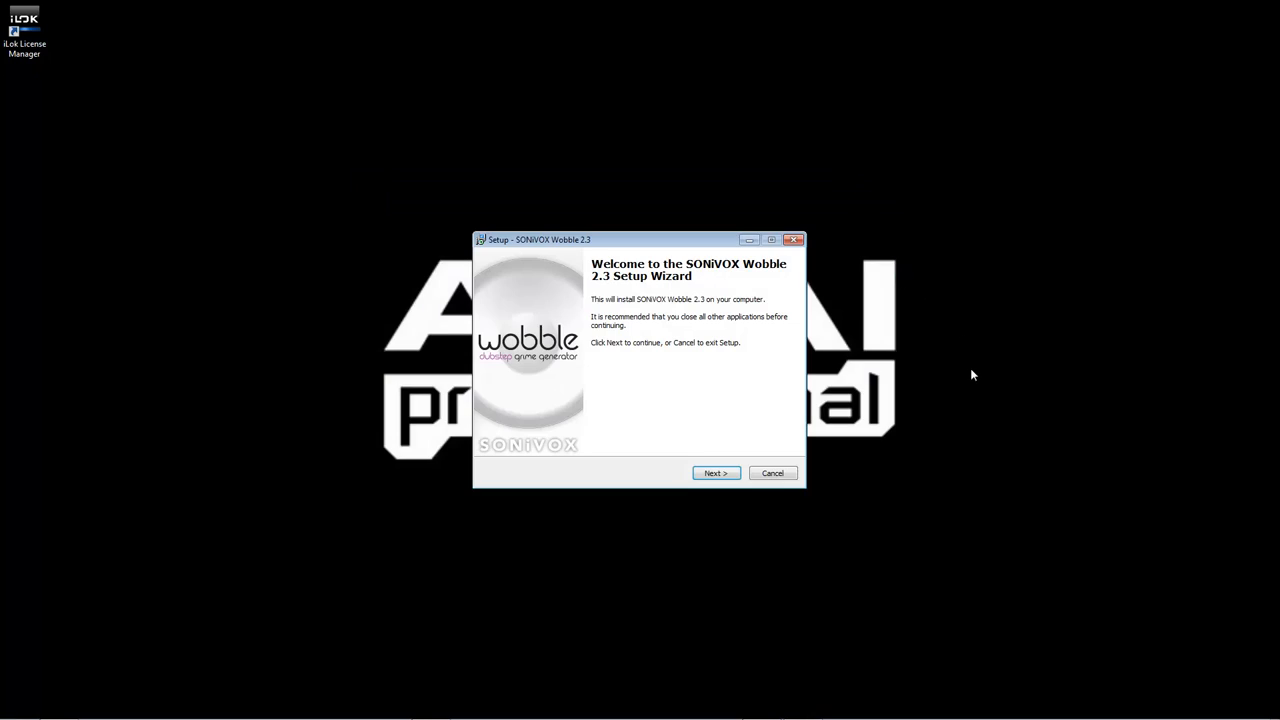
click(715, 472)
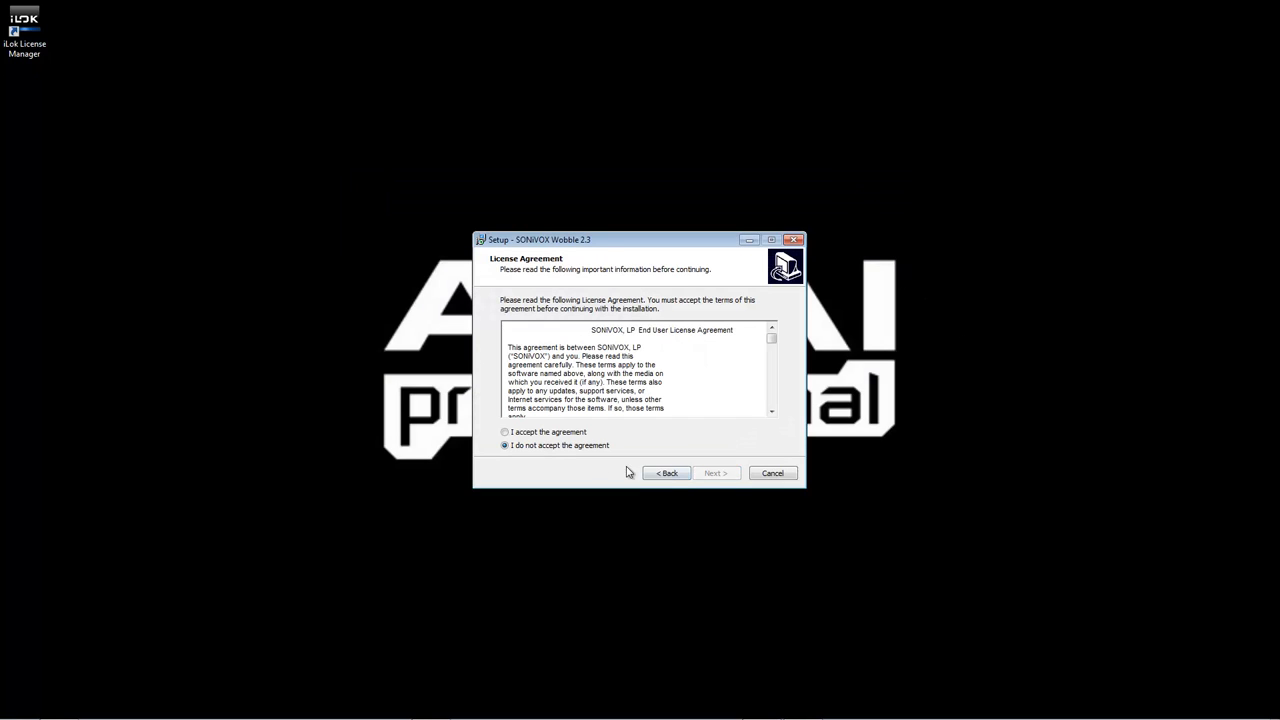
click(504, 432)
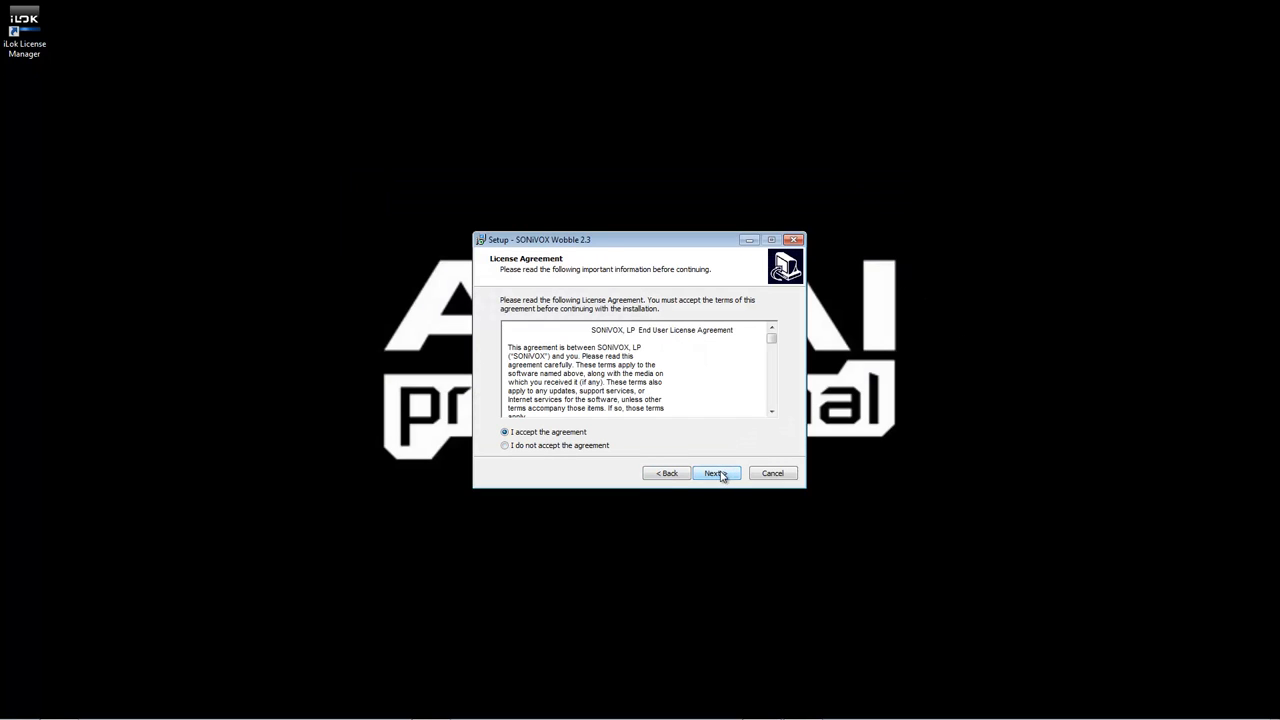
click(715, 472)
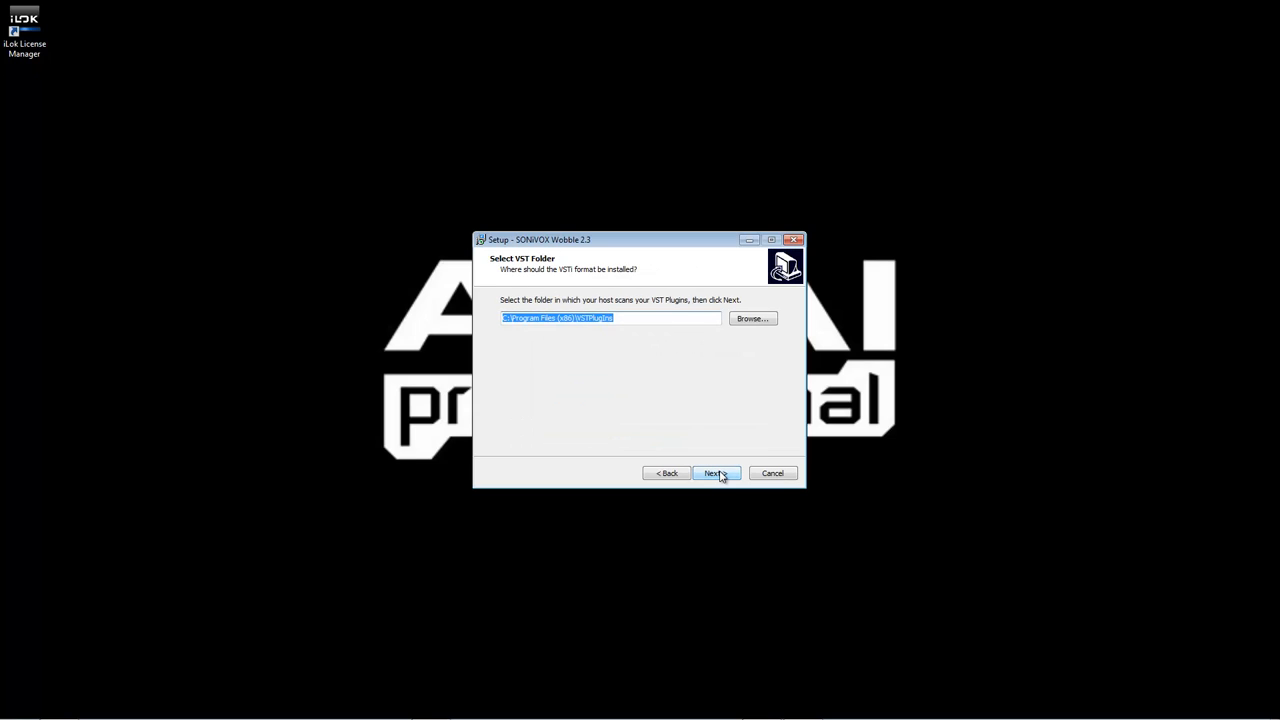
Install Wobble with all components into C:\Program Files\Steinberg\vstplugins and exit setup
click(752, 318)
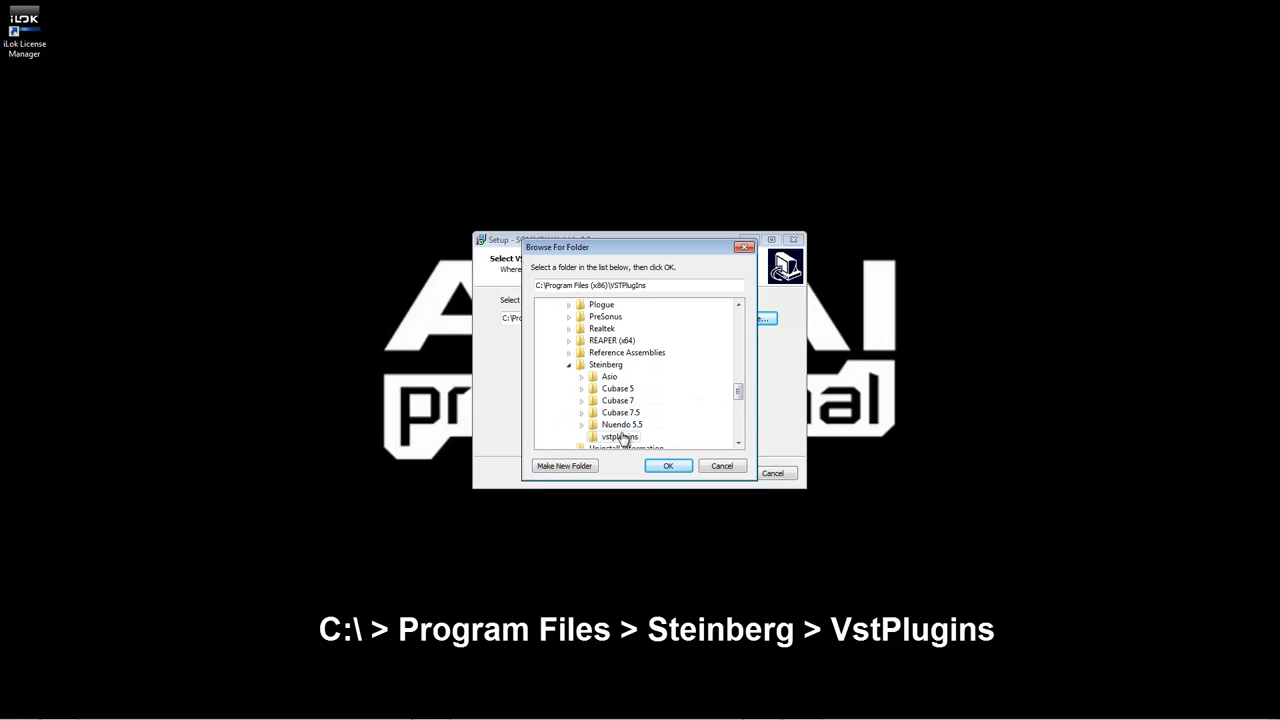
click(668, 465)
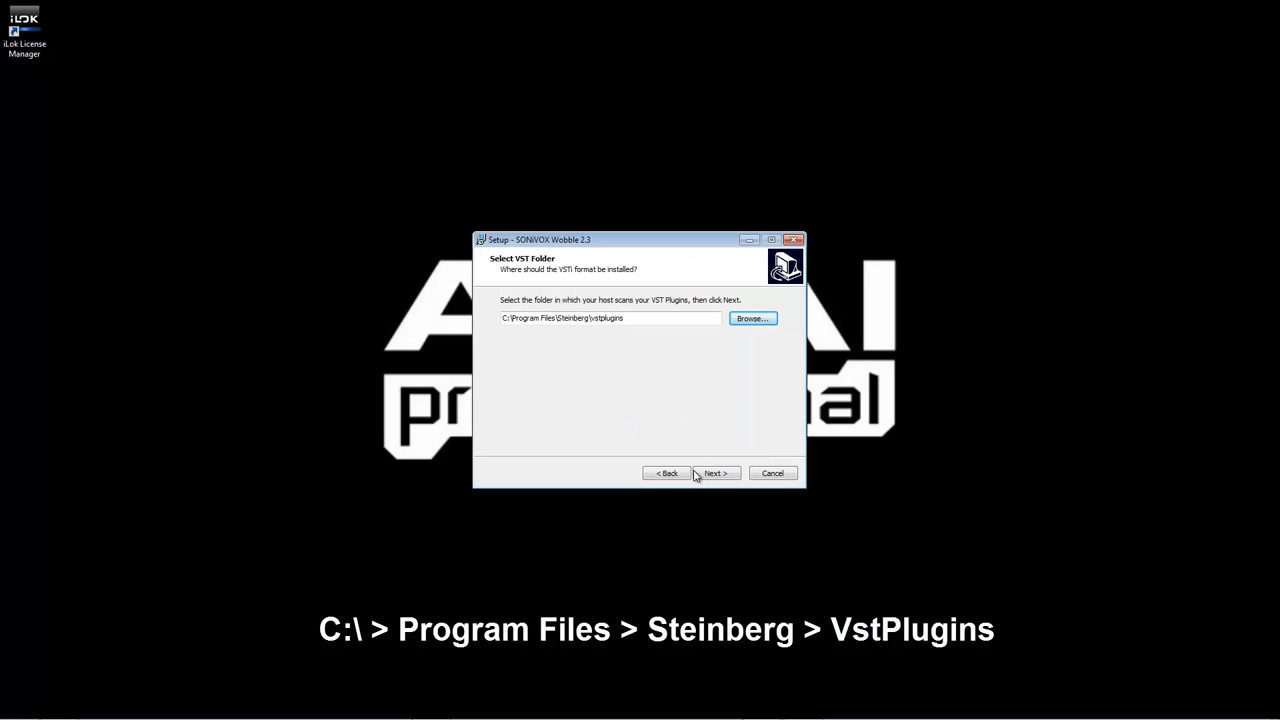
click(716, 472)
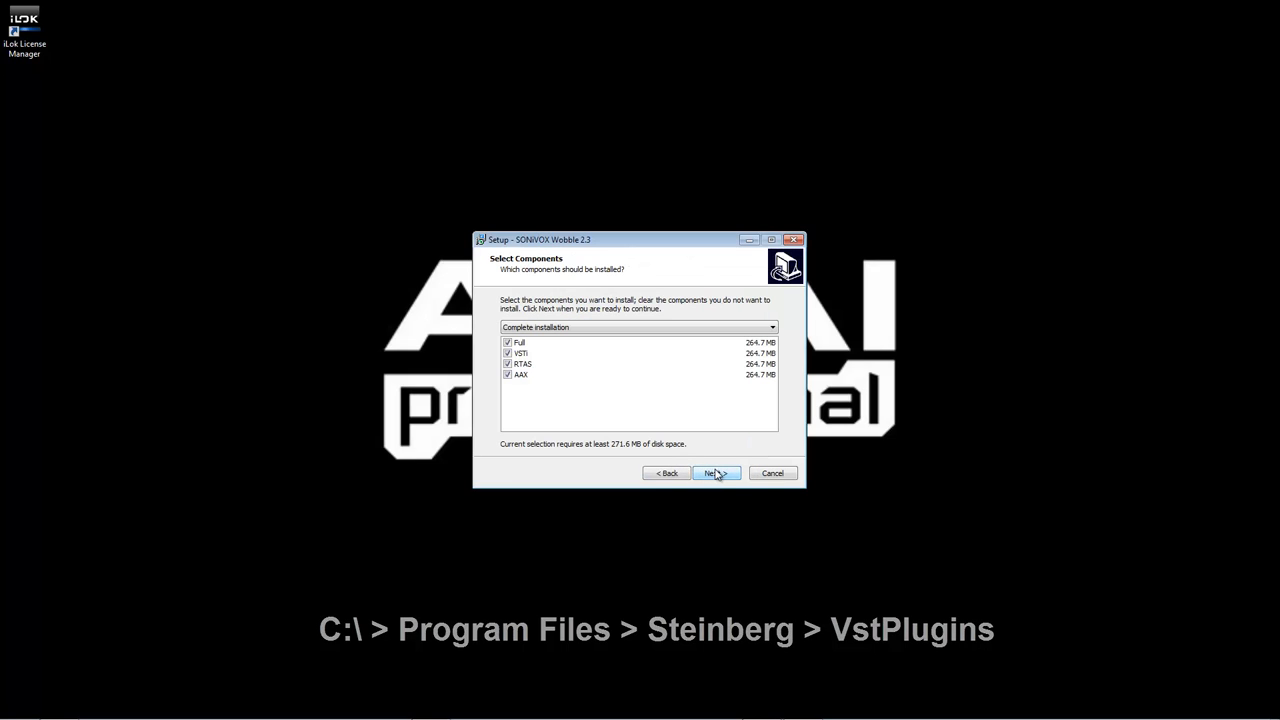
click(716, 473)
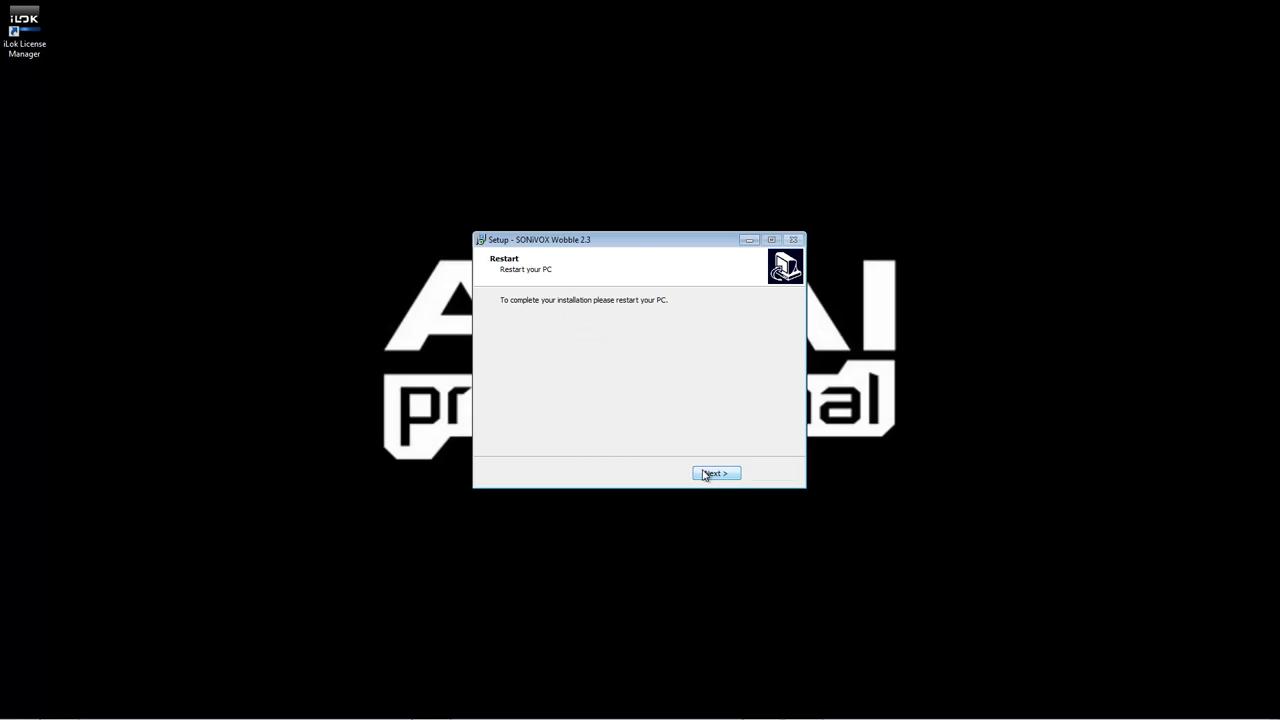
click(715, 473)
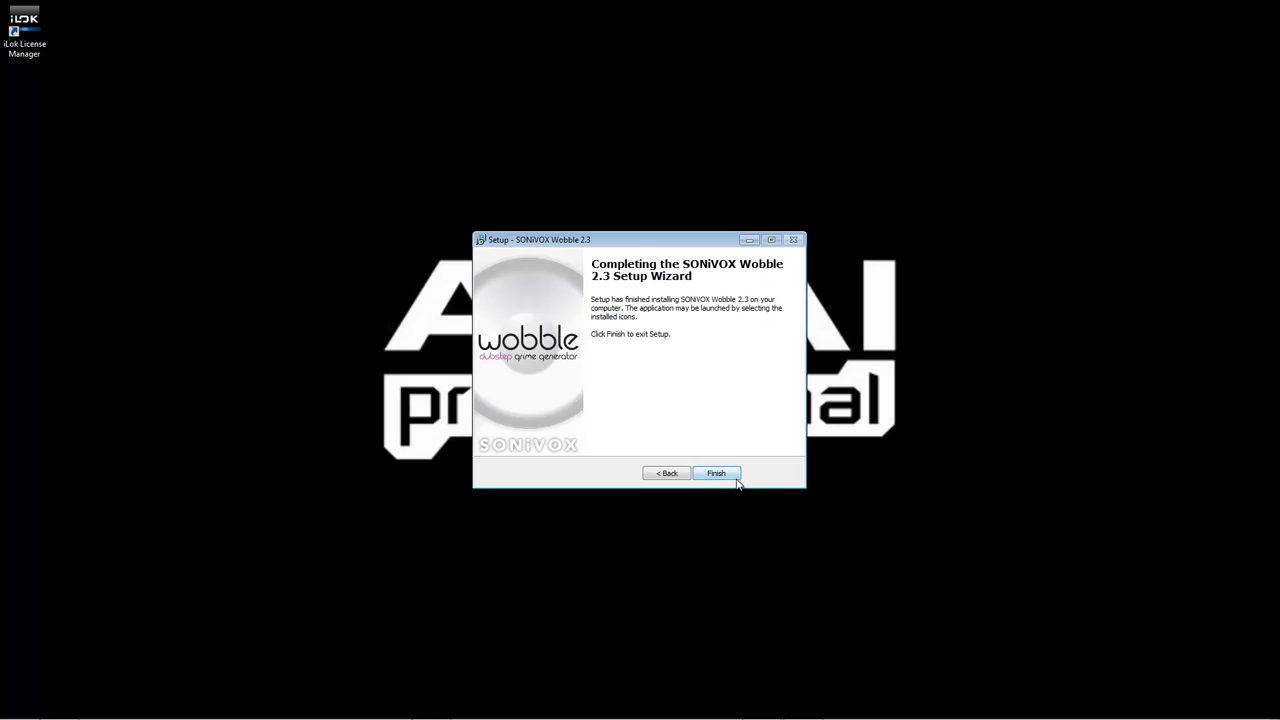
click(717, 472)
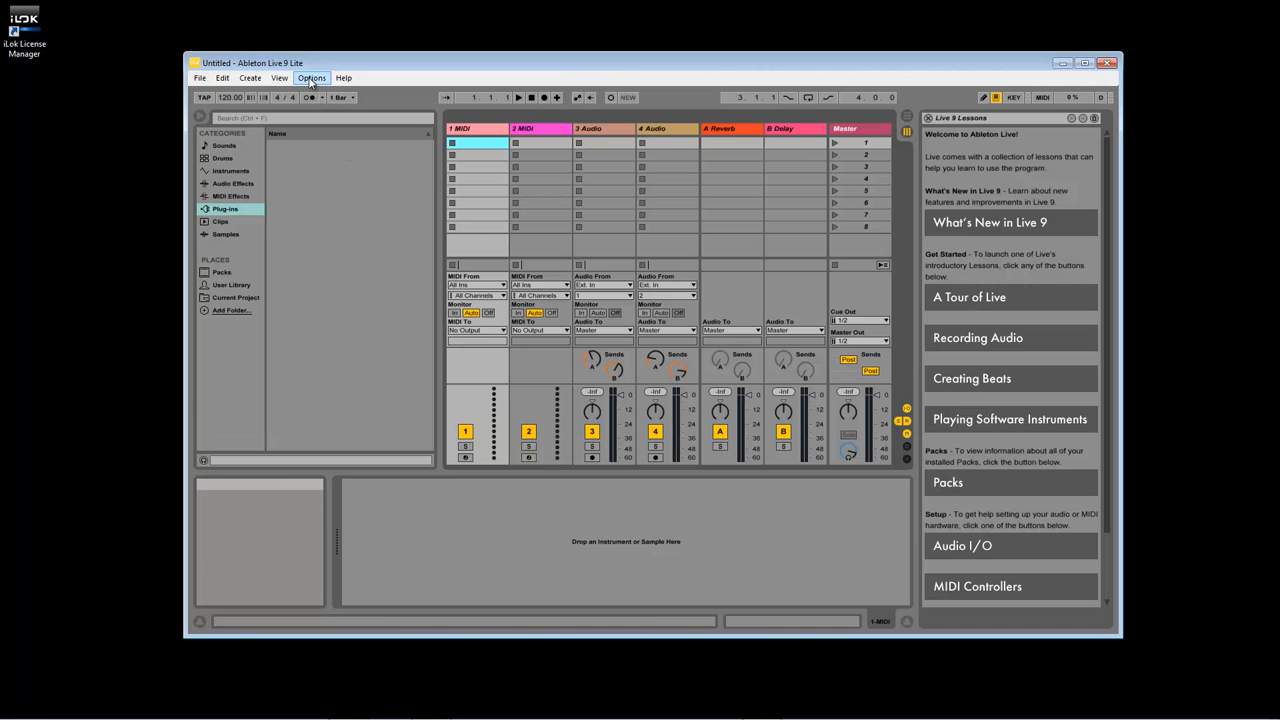
In Preferences > Audio, try ASIO with M-Audio M-Track Eight, then revert to MME/DirectX
click(316, 77)
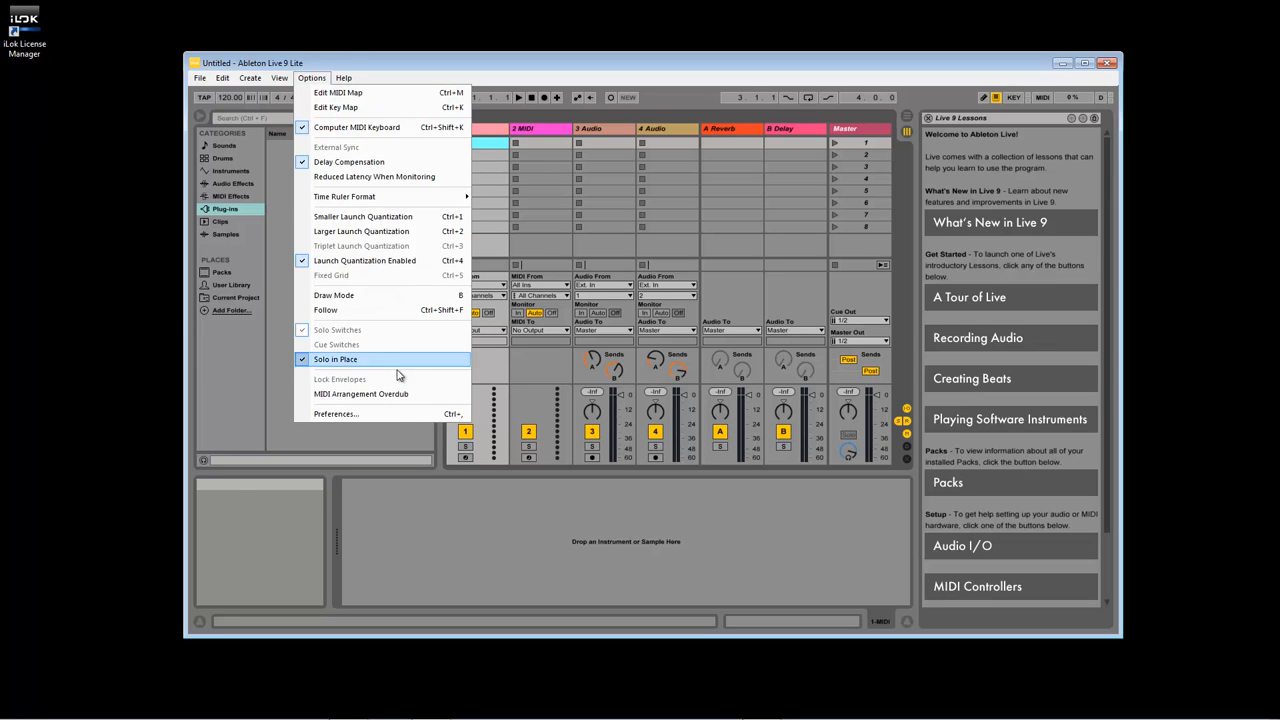
mouse_move(393, 414)
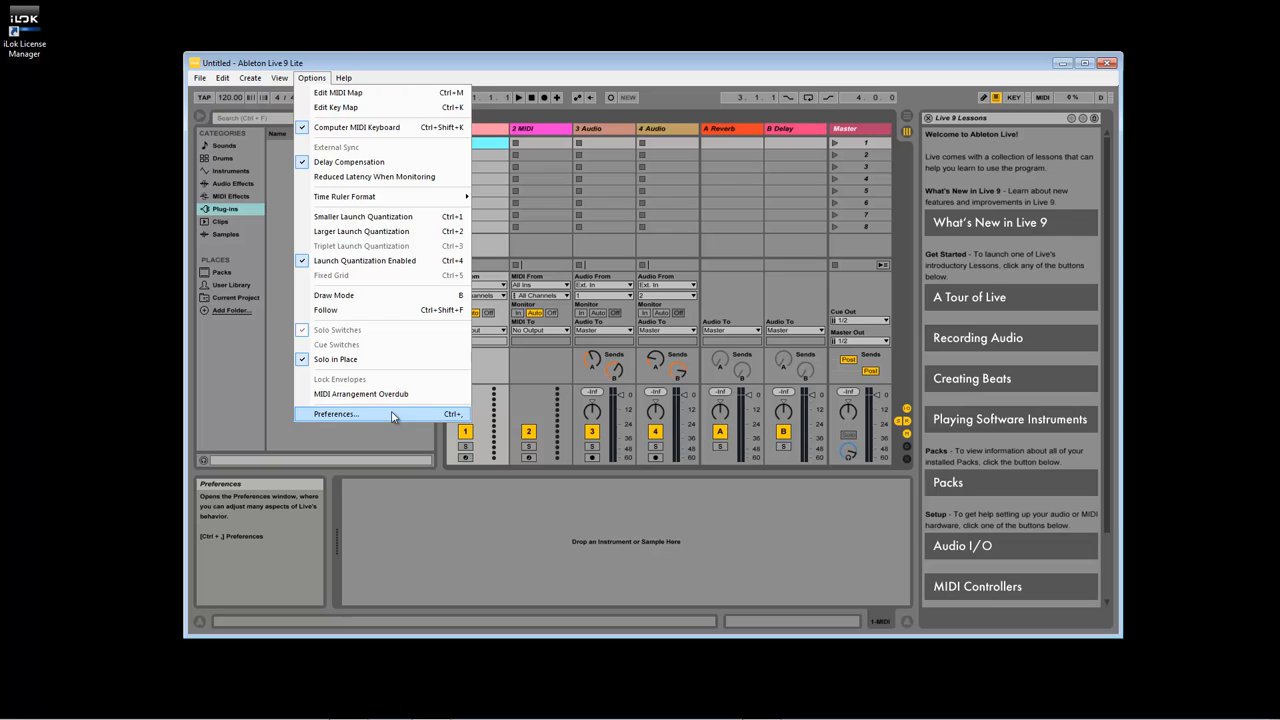
click(336, 413)
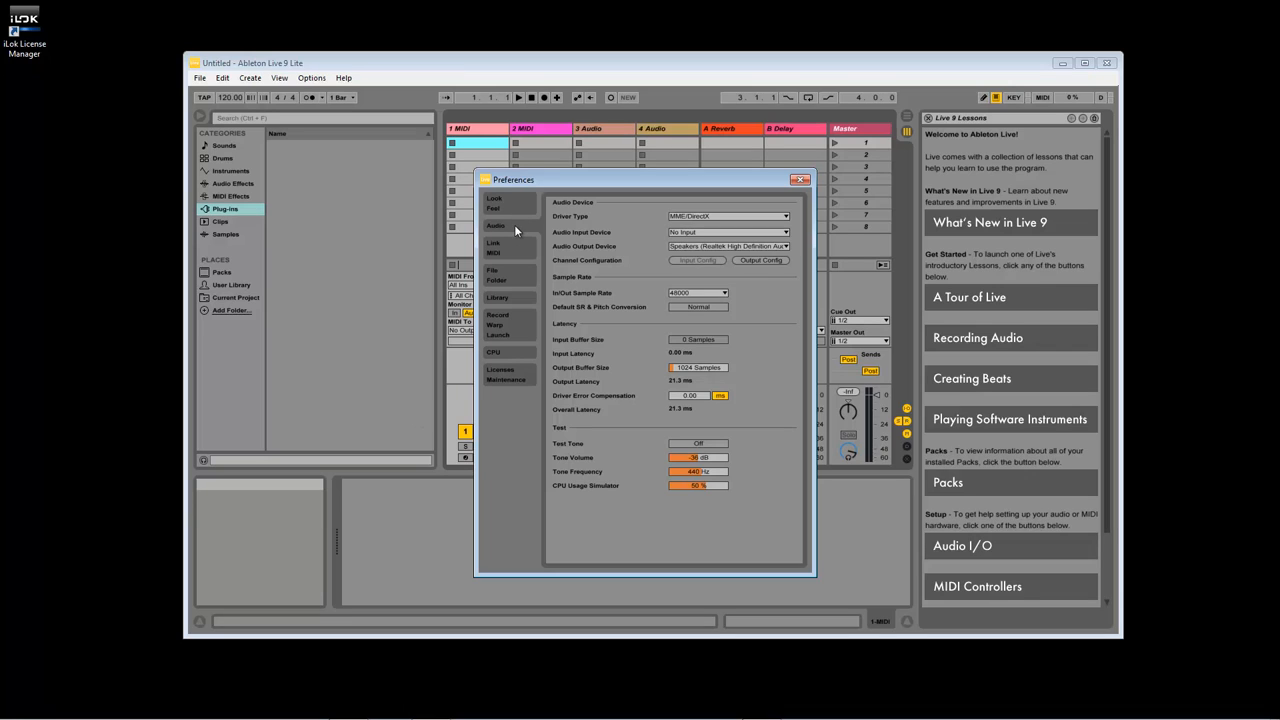
mouse_move(745, 217)
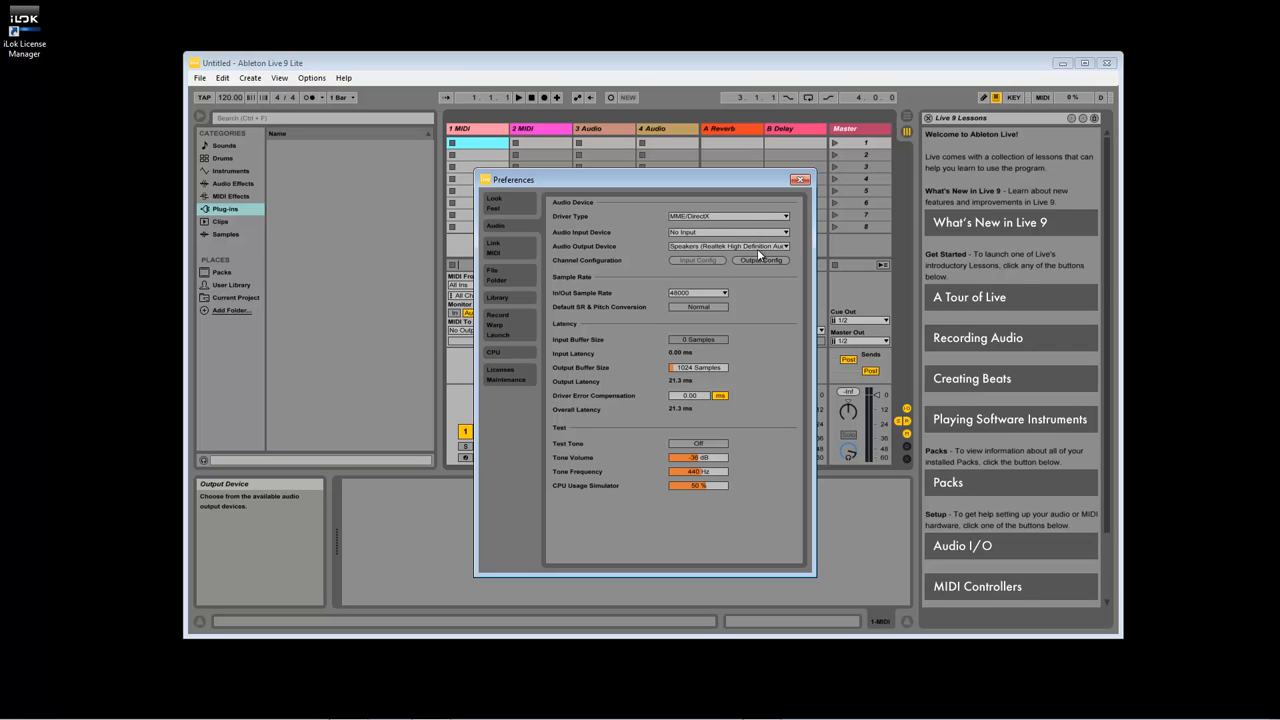
click(727, 216)
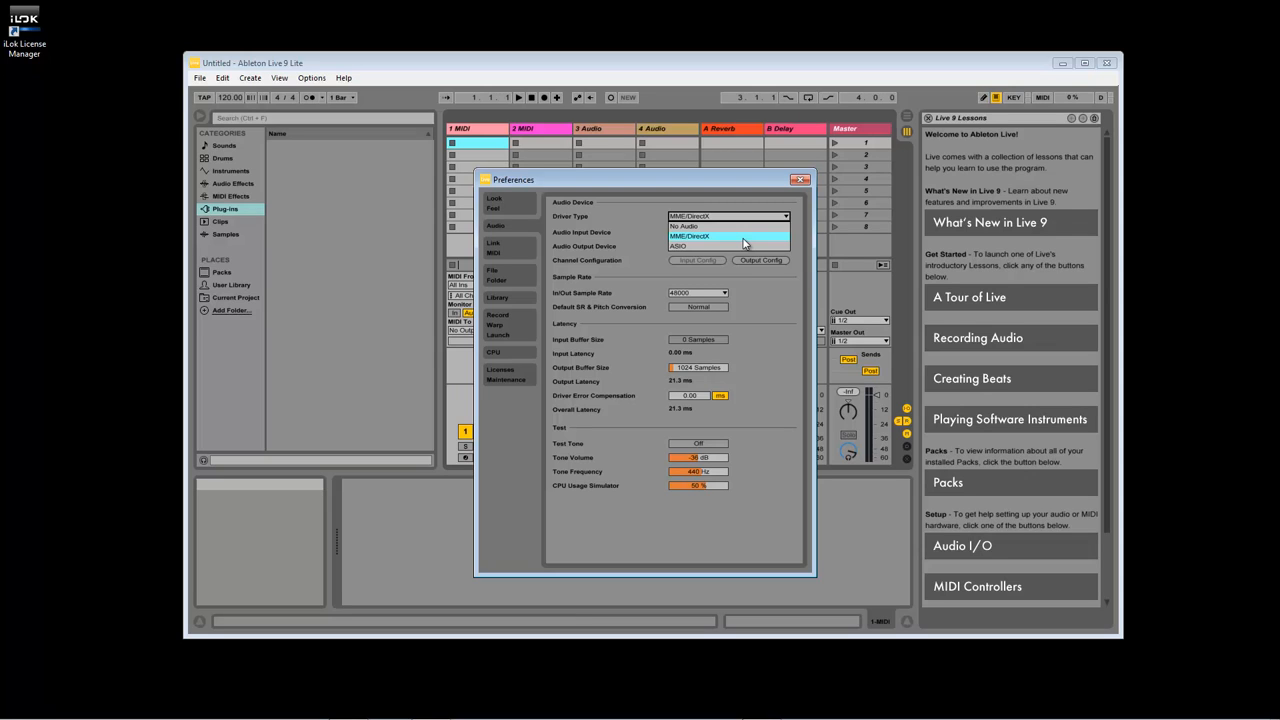
click(696, 245)
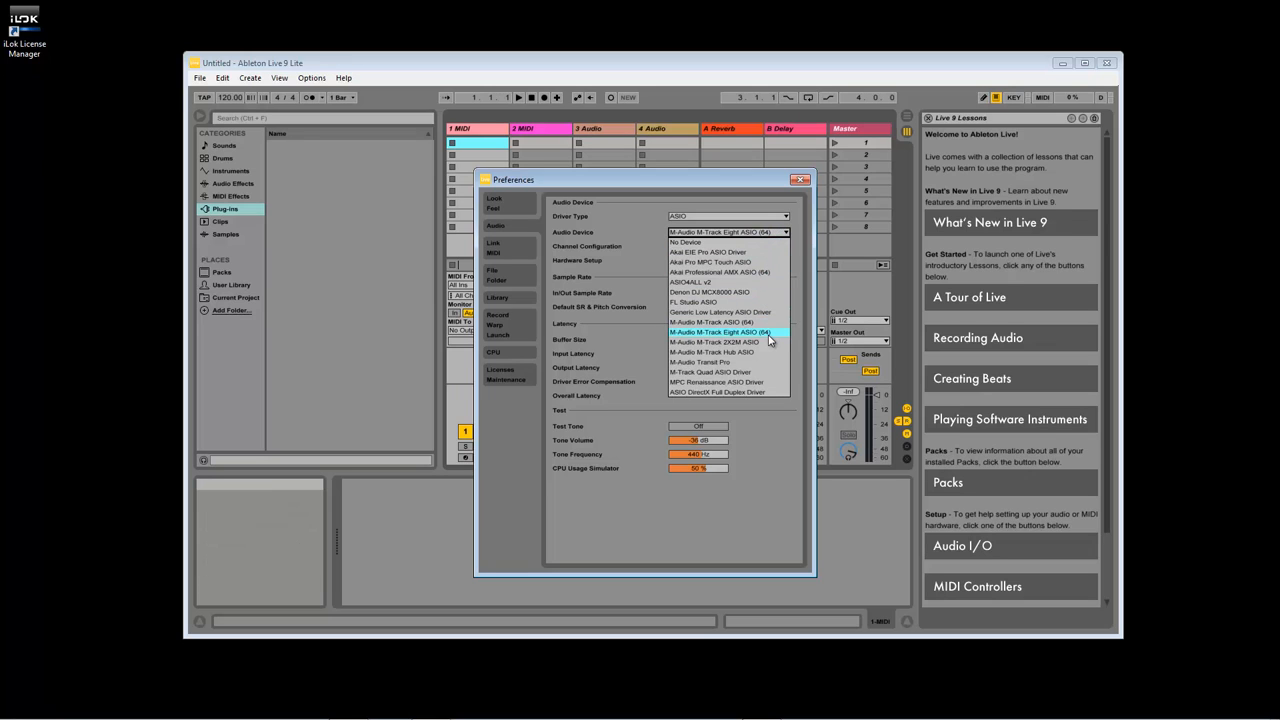
click(727, 332)
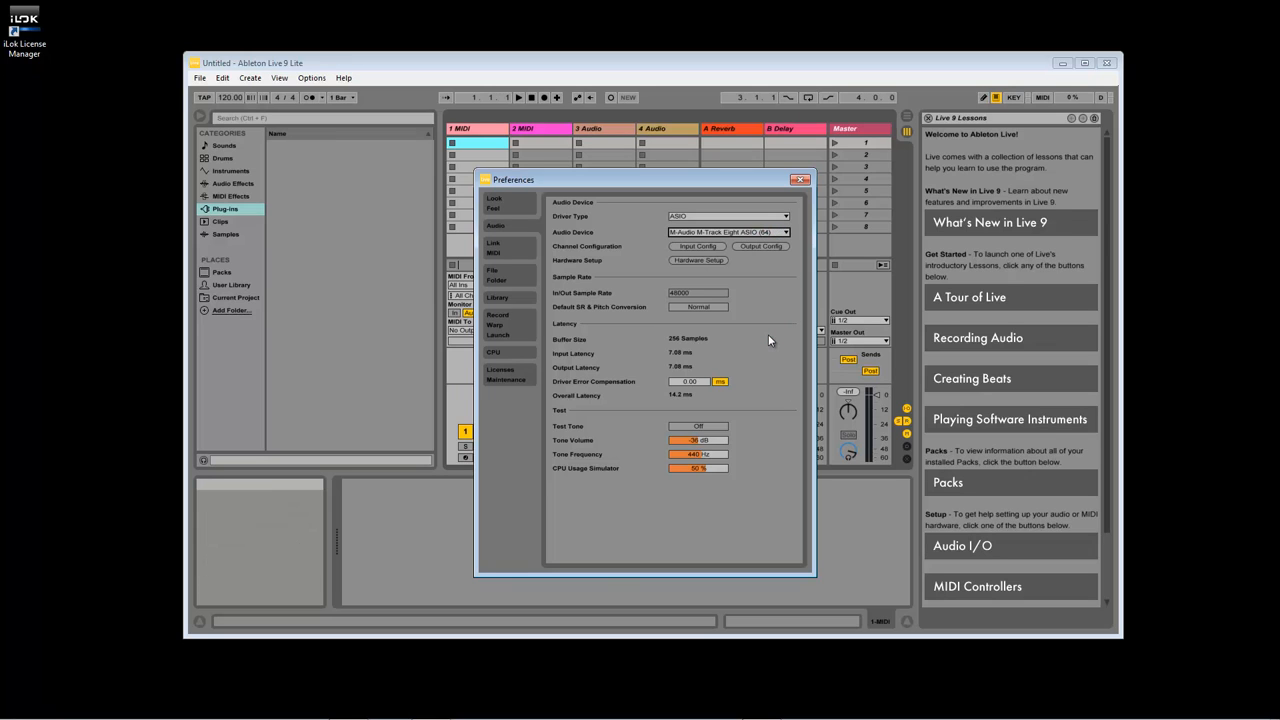
click(756, 216)
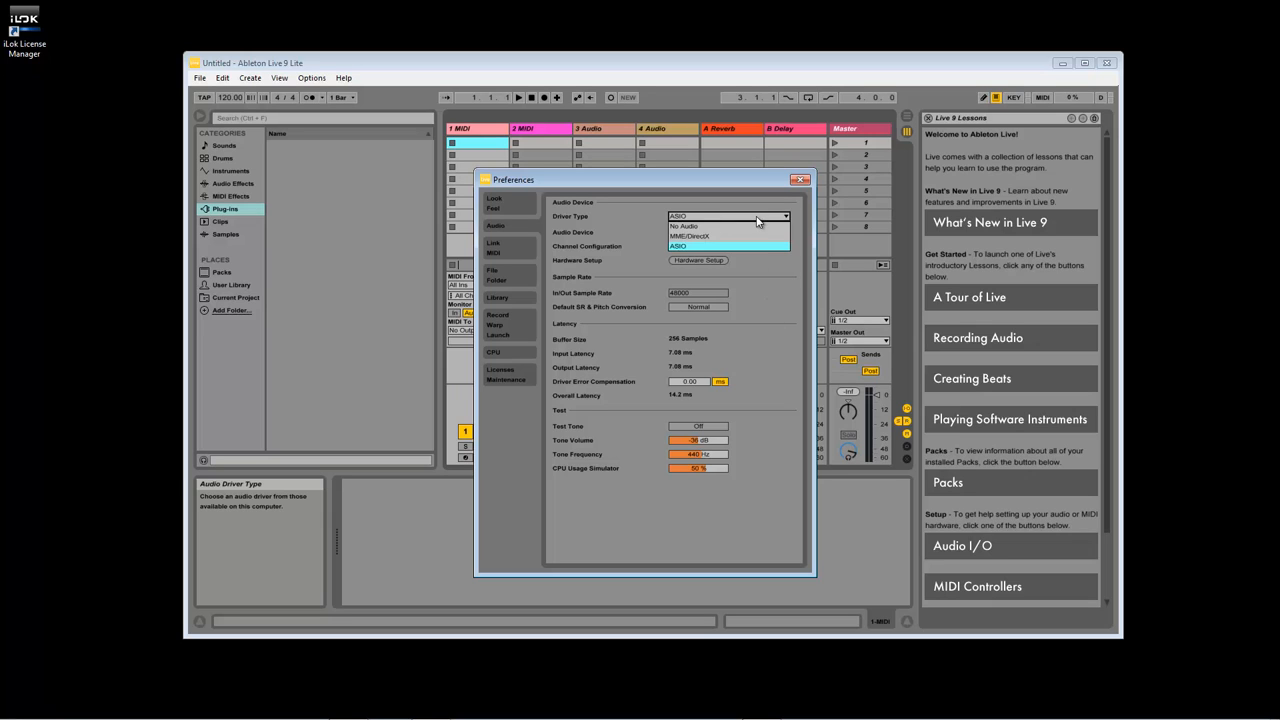
click(718, 236)
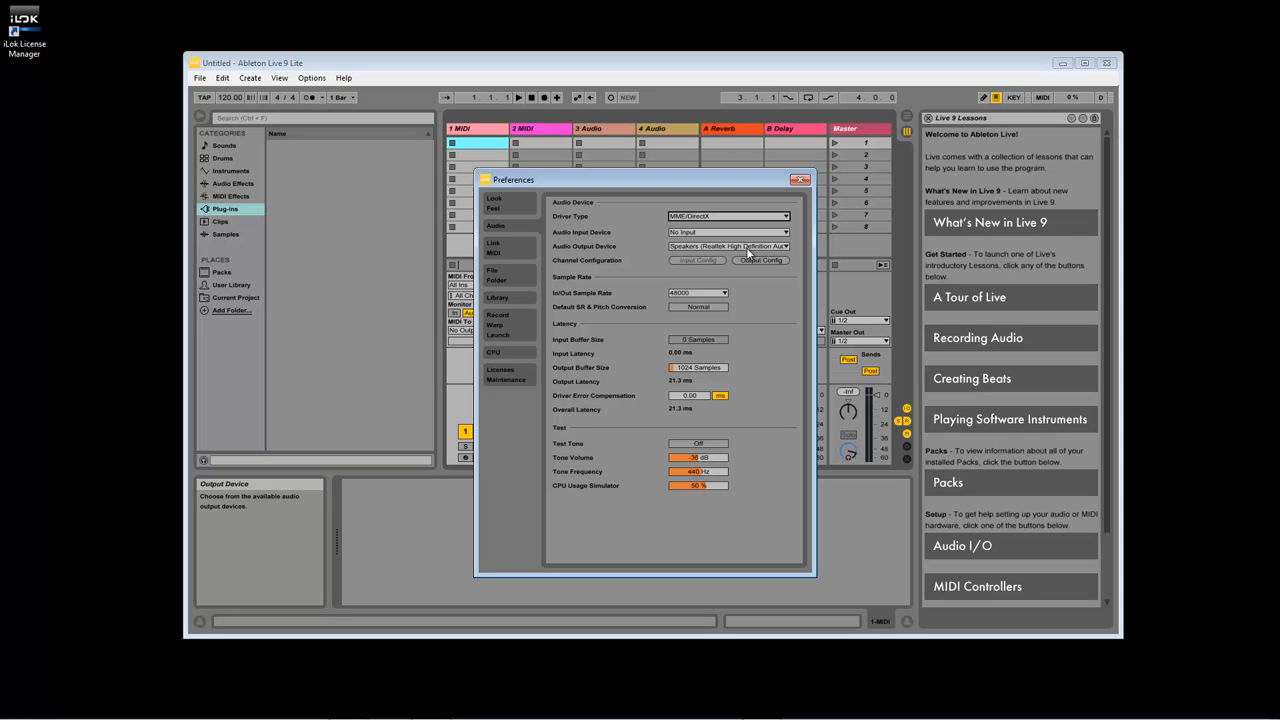
Set Control Surface 1 to MPK mini on MPKmini2 ports, Value Scaling takeover, Track and Remote on
click(499, 247)
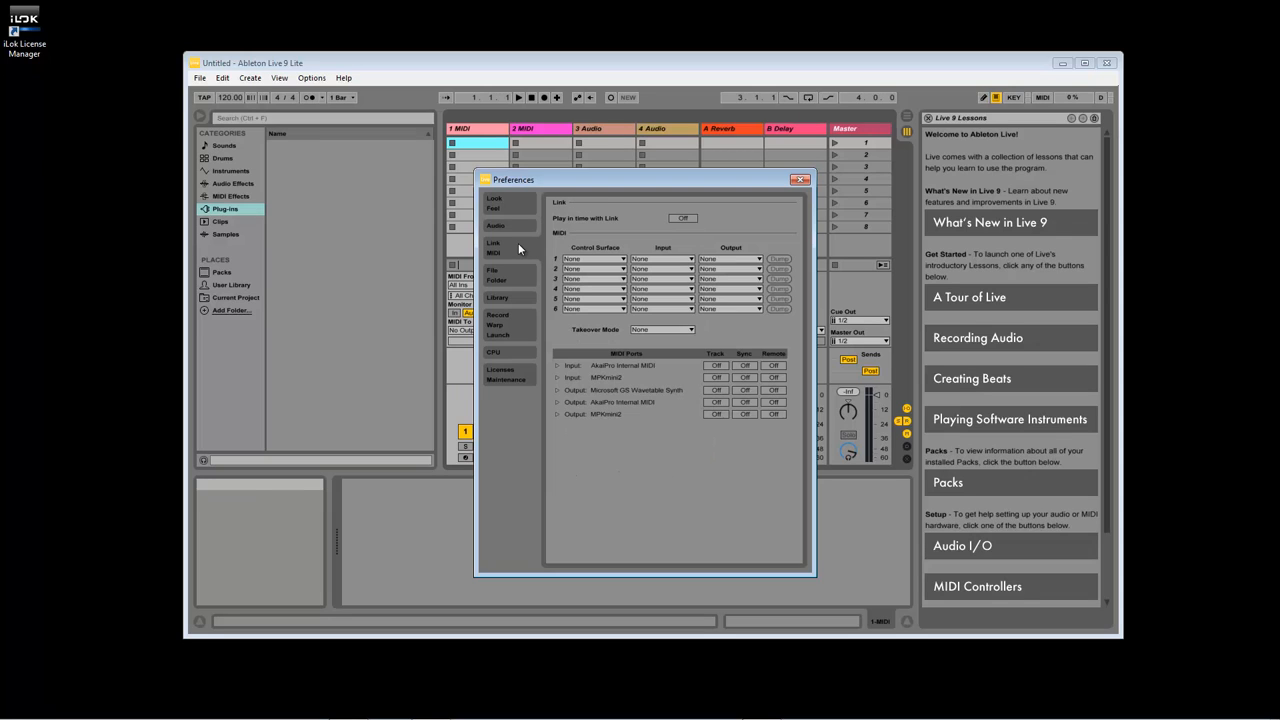
mouse_move(595, 259)
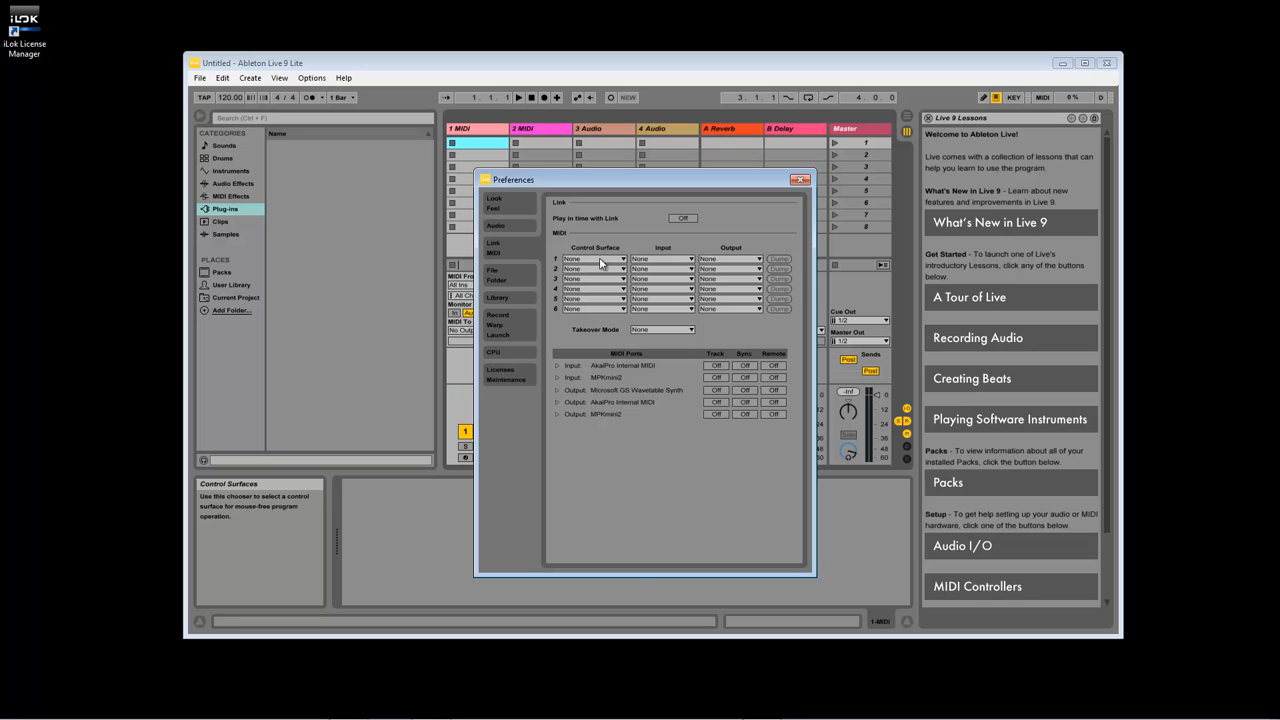
click(595, 258)
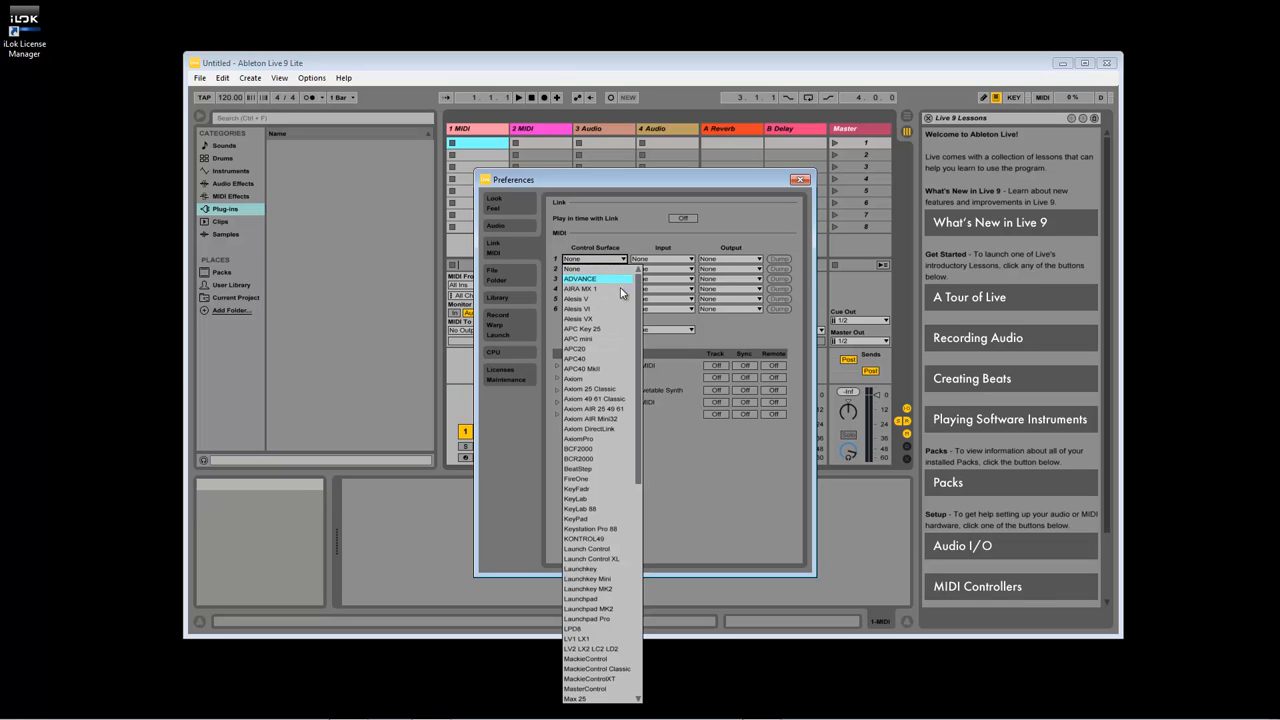
scroll(down, 3)
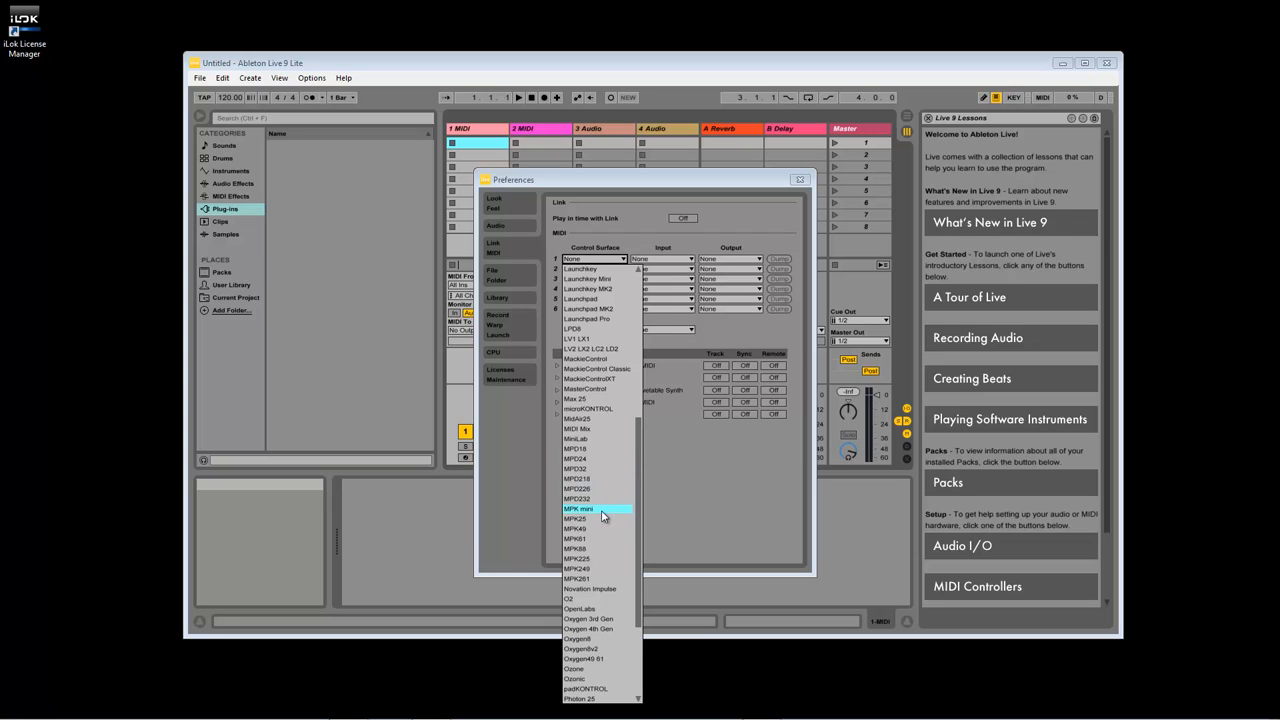
click(585, 508)
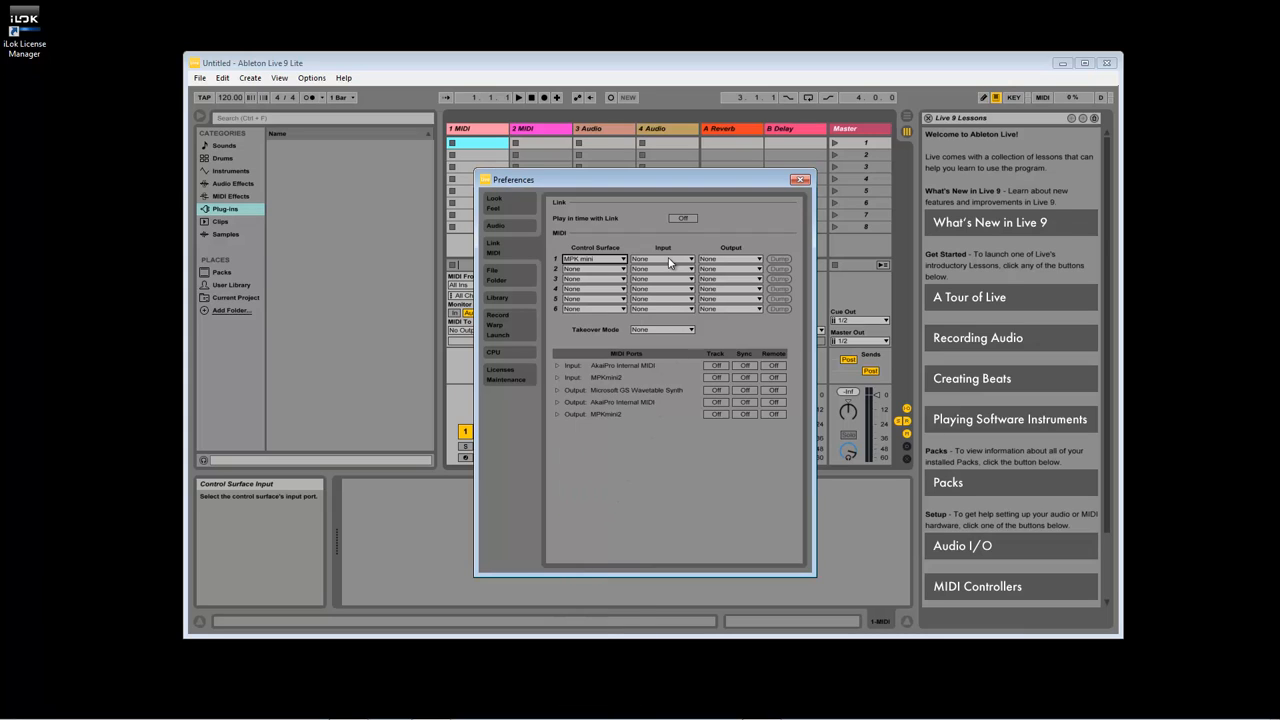
click(662, 259)
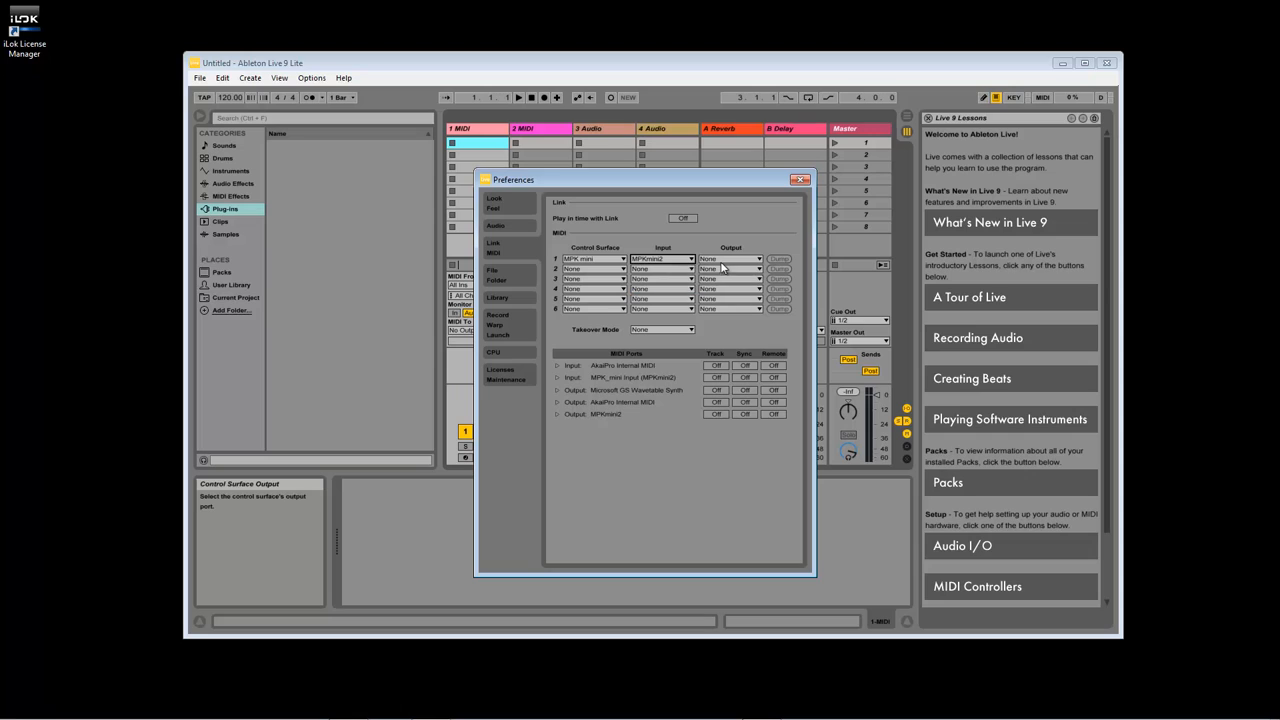
click(732, 258)
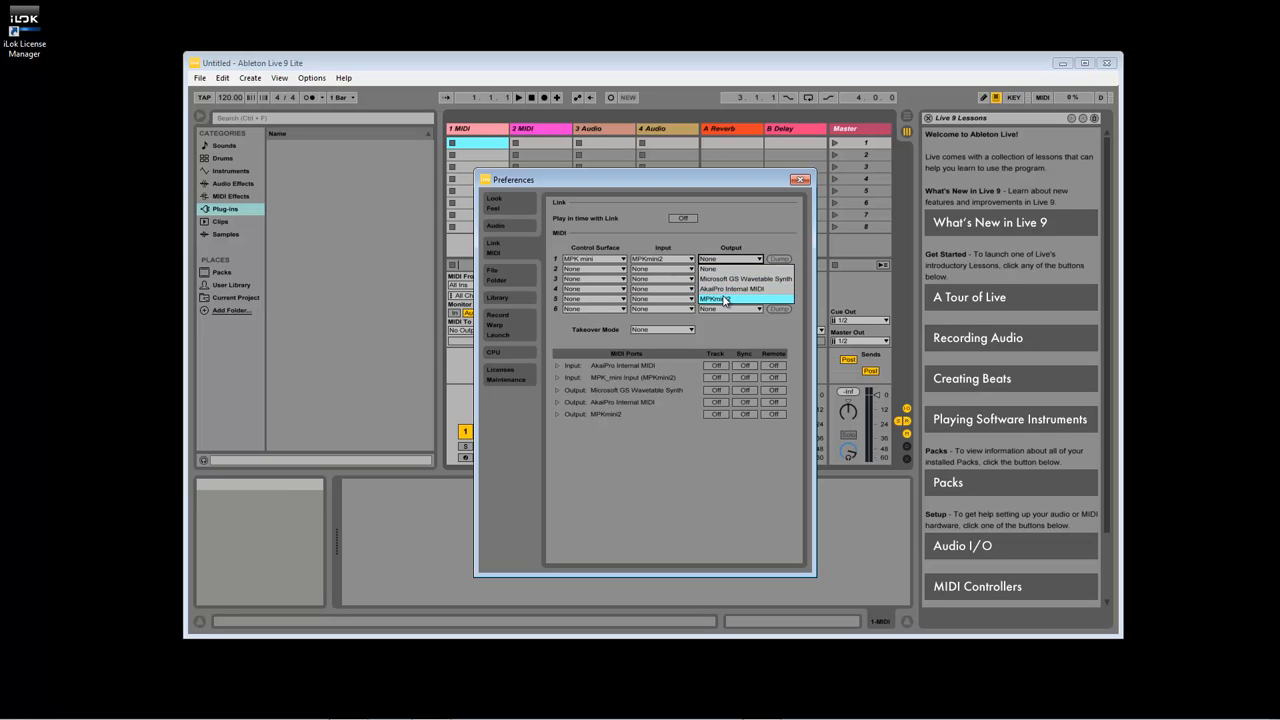
click(725, 259)
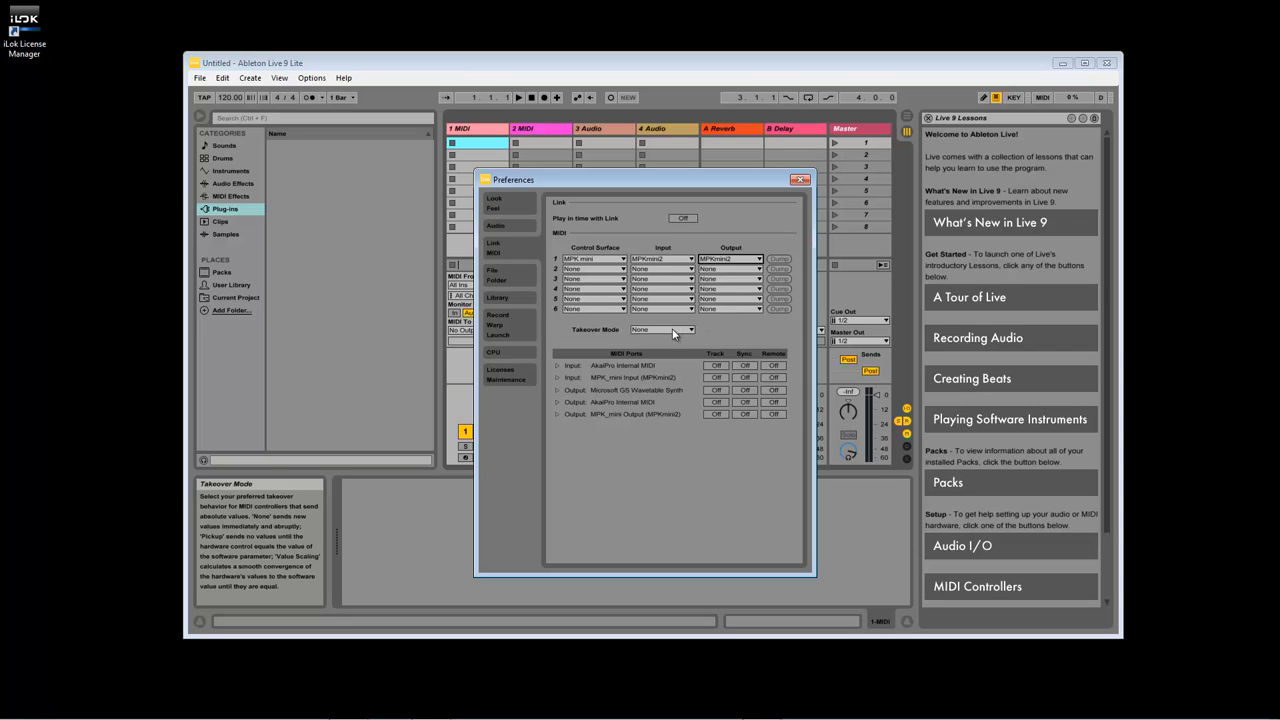
click(662, 330)
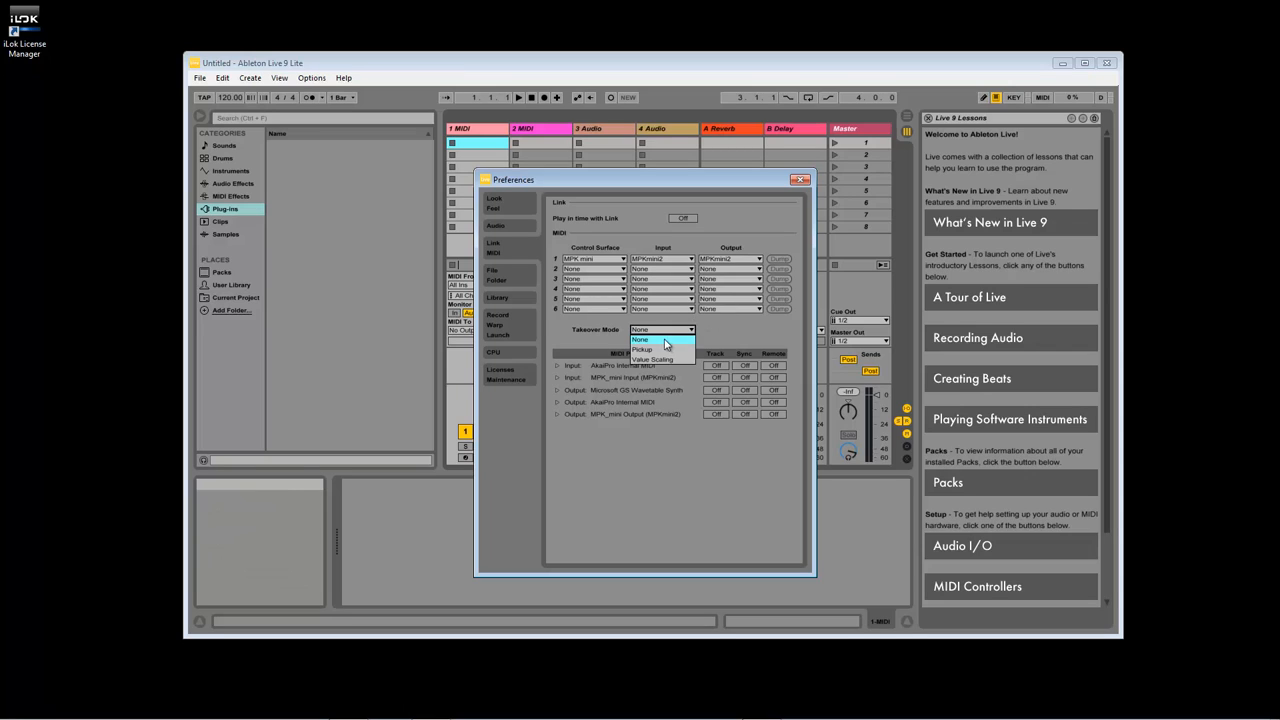
click(652, 359)
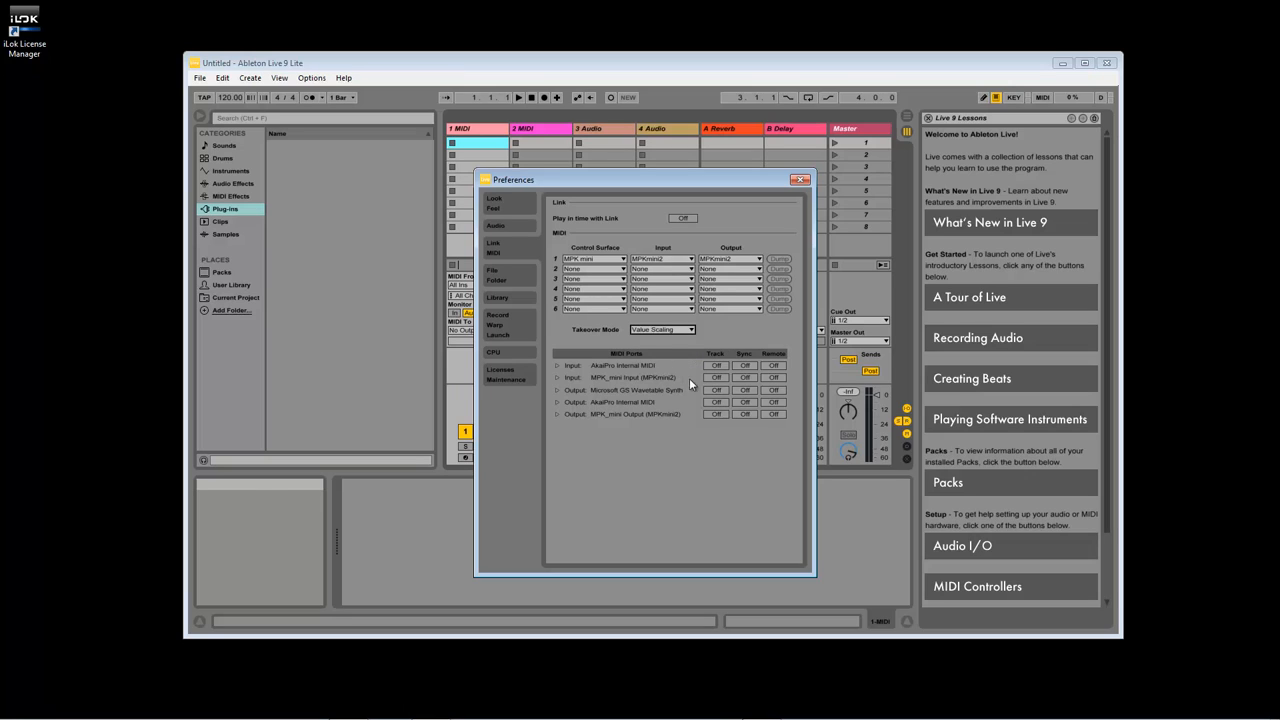
click(716, 377)
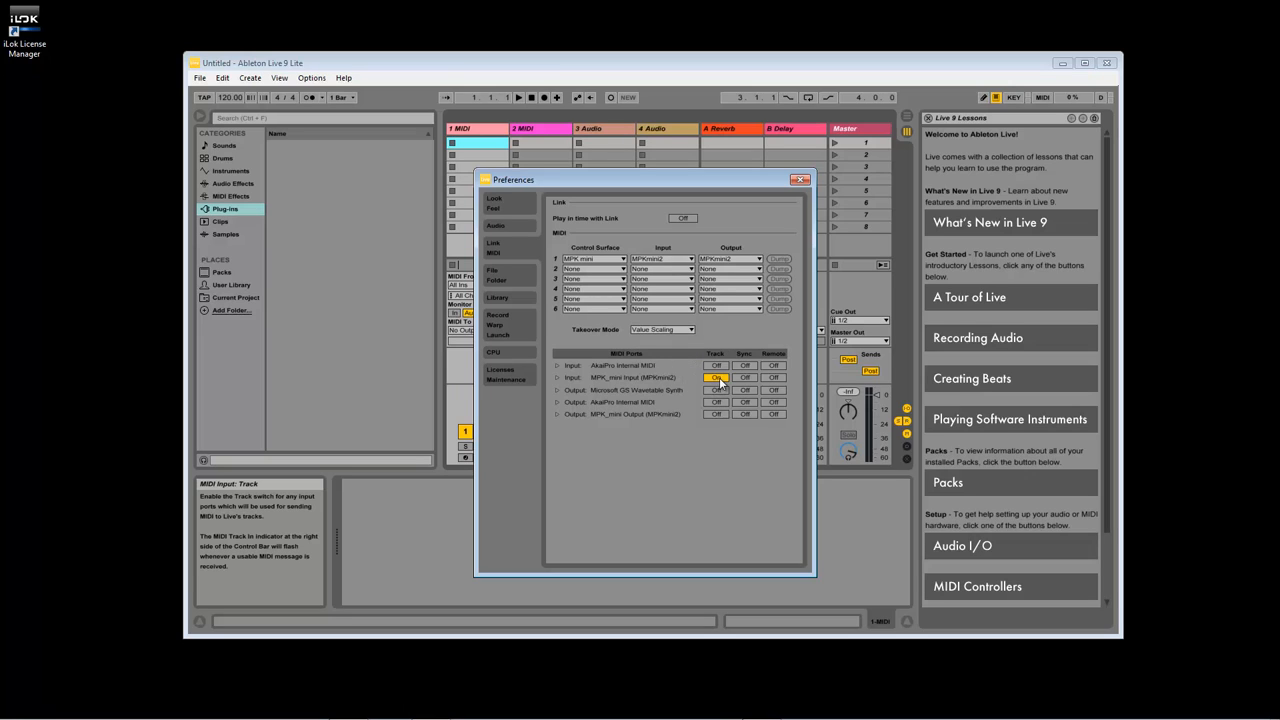
click(774, 377)
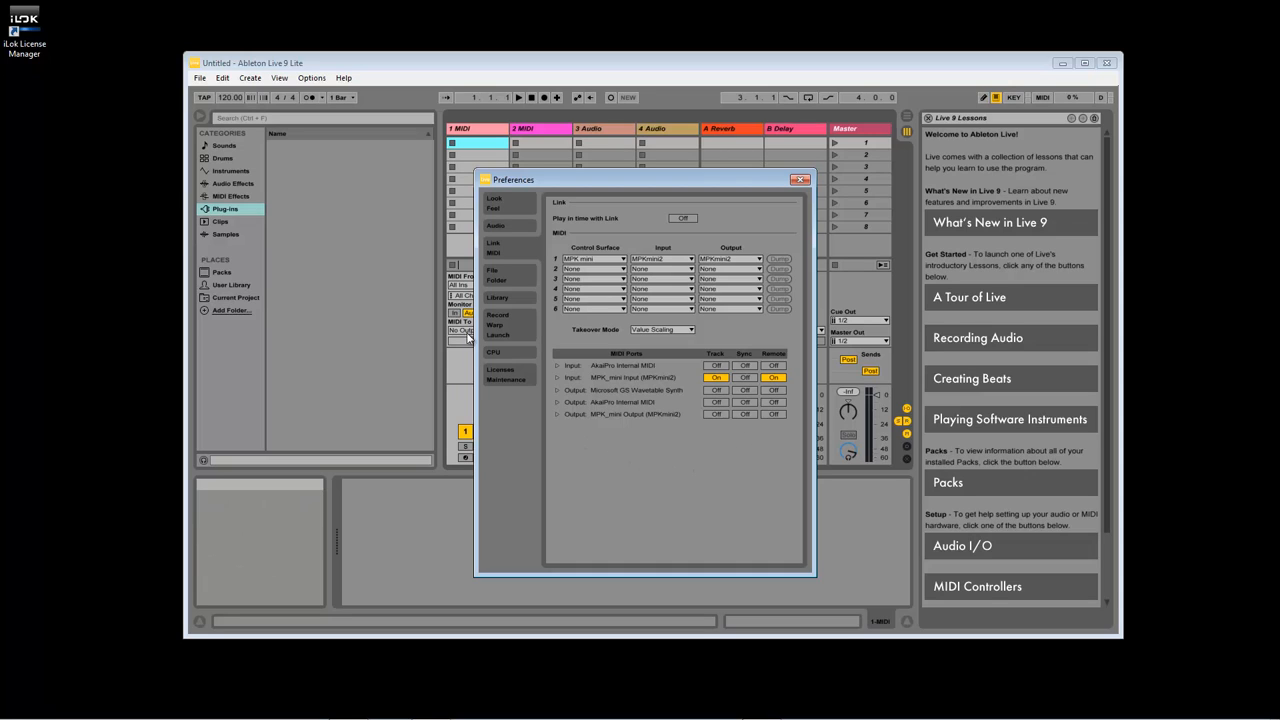
Set the VST Plug-In Custom Folder to Program Files\Steinberg\vstplugins in File/Folder preferences
click(493, 271)
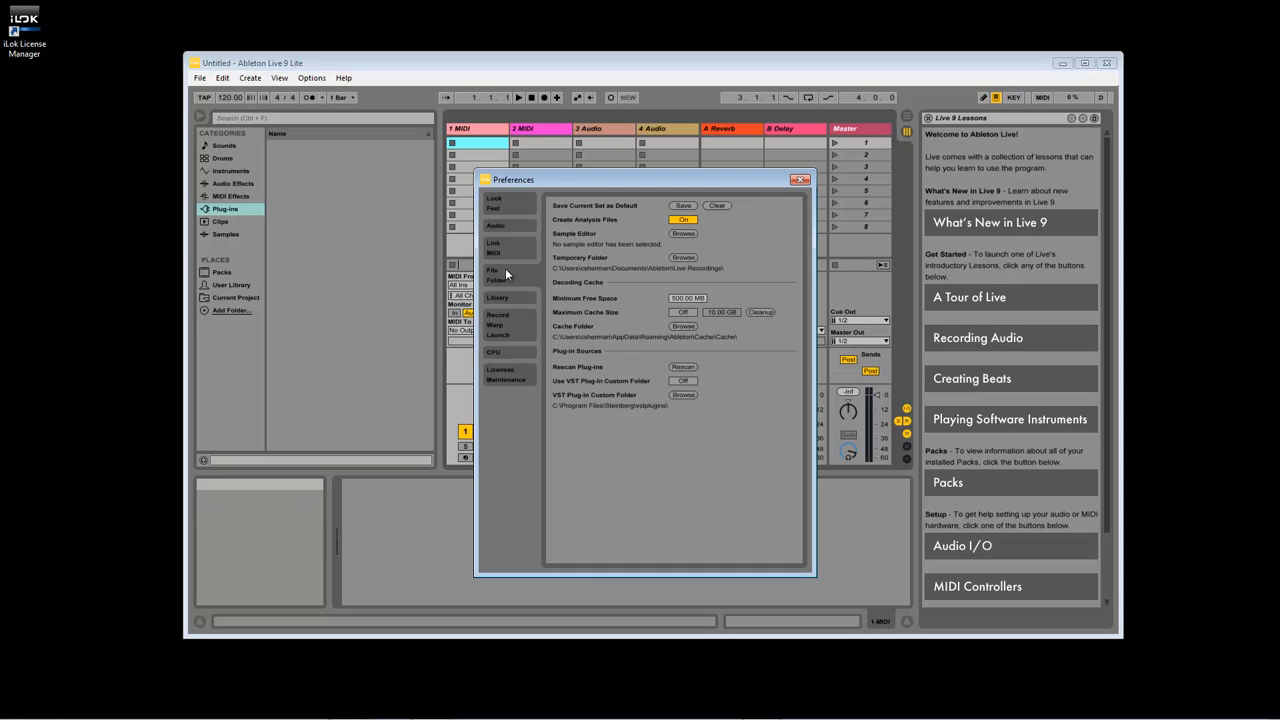
mouse_move(730, 410)
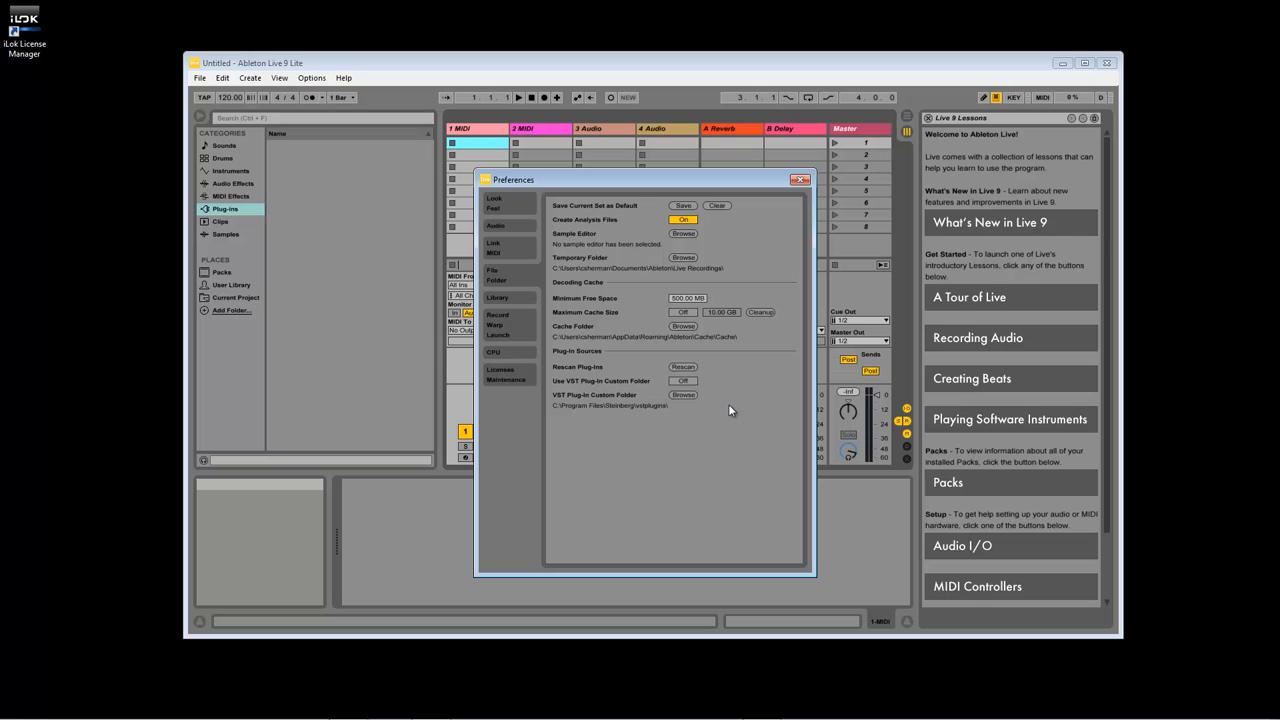
mouse_move(693, 400)
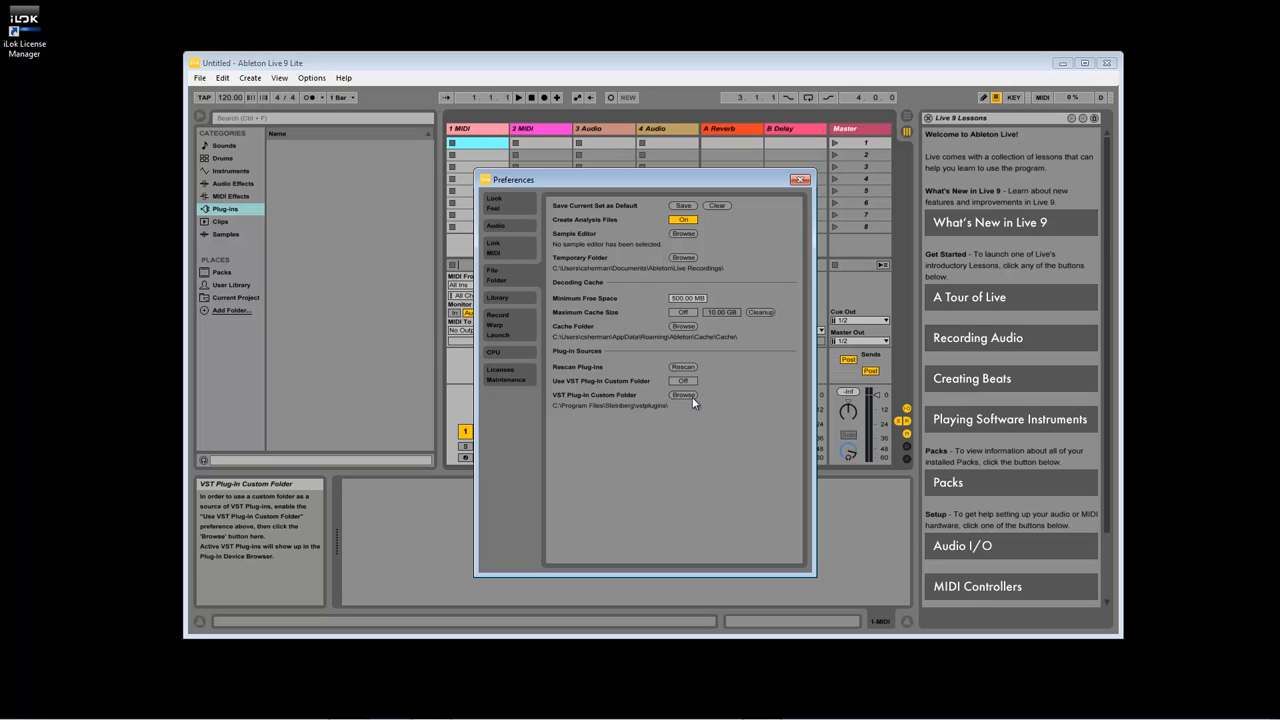
click(683, 395)
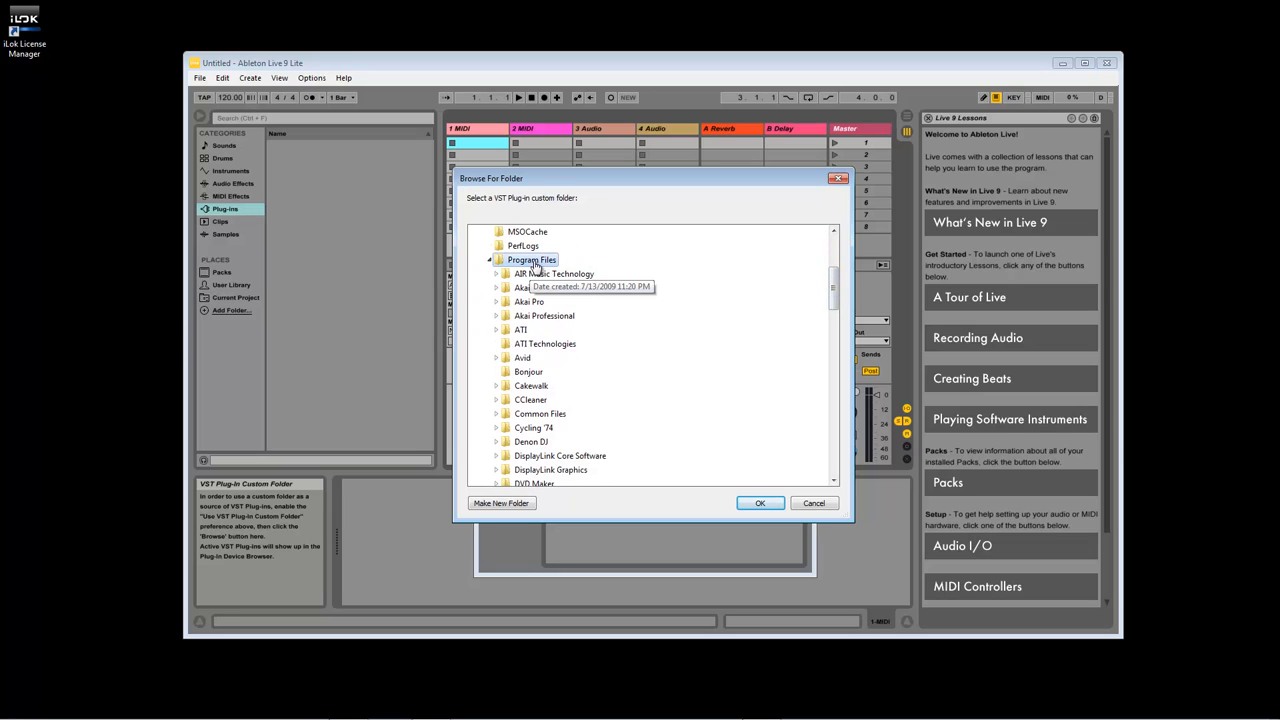
scroll(down, 3)
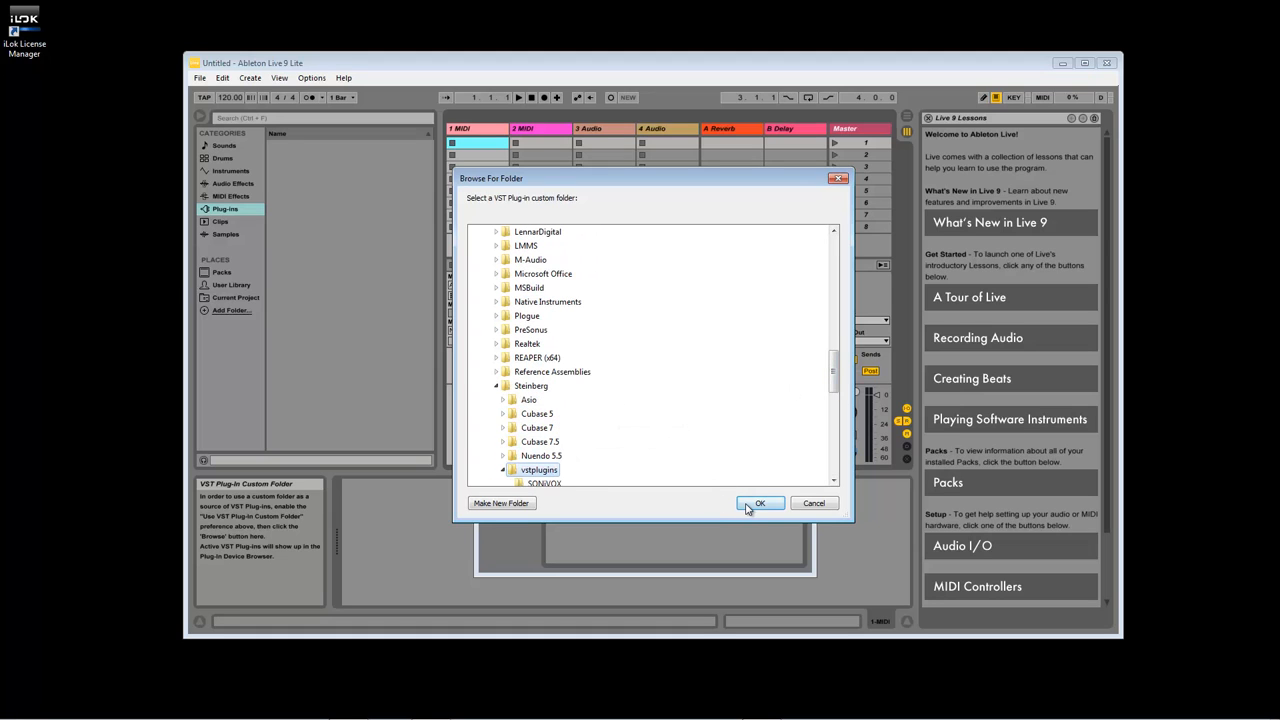
click(760, 503)
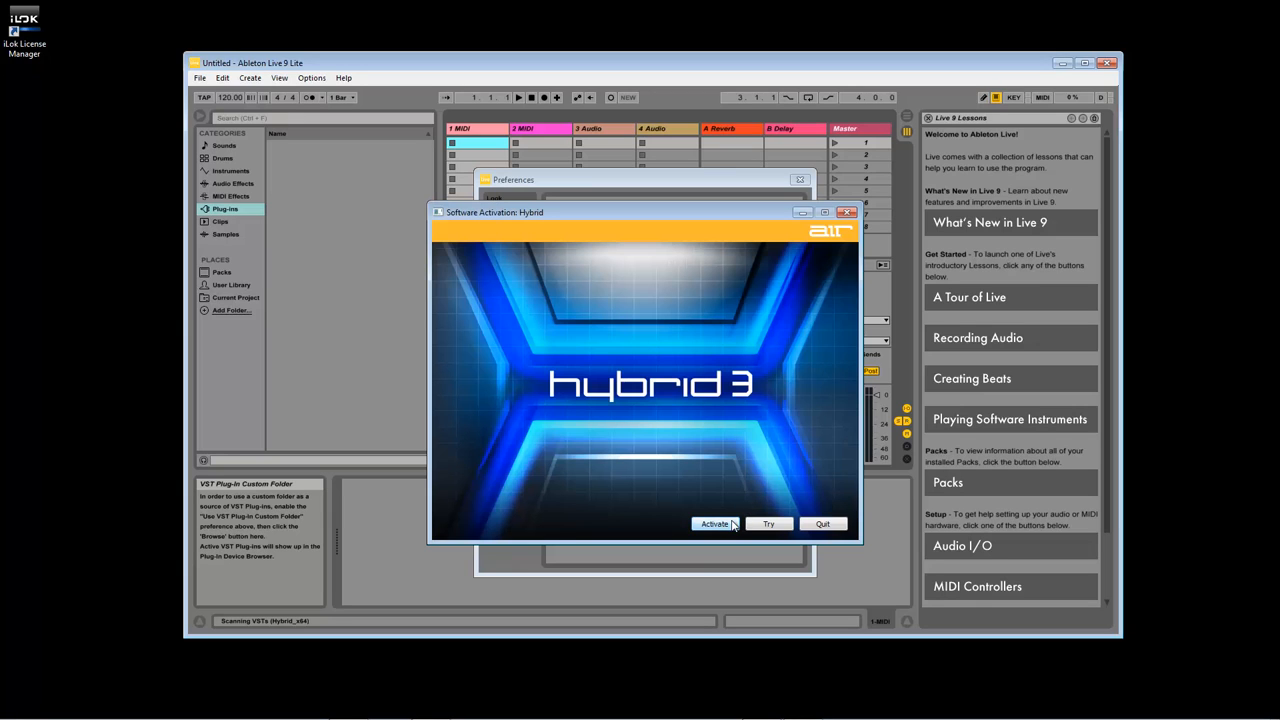
Register Hybrid with the existing iLok.com account and activate it on this computer
click(714, 523)
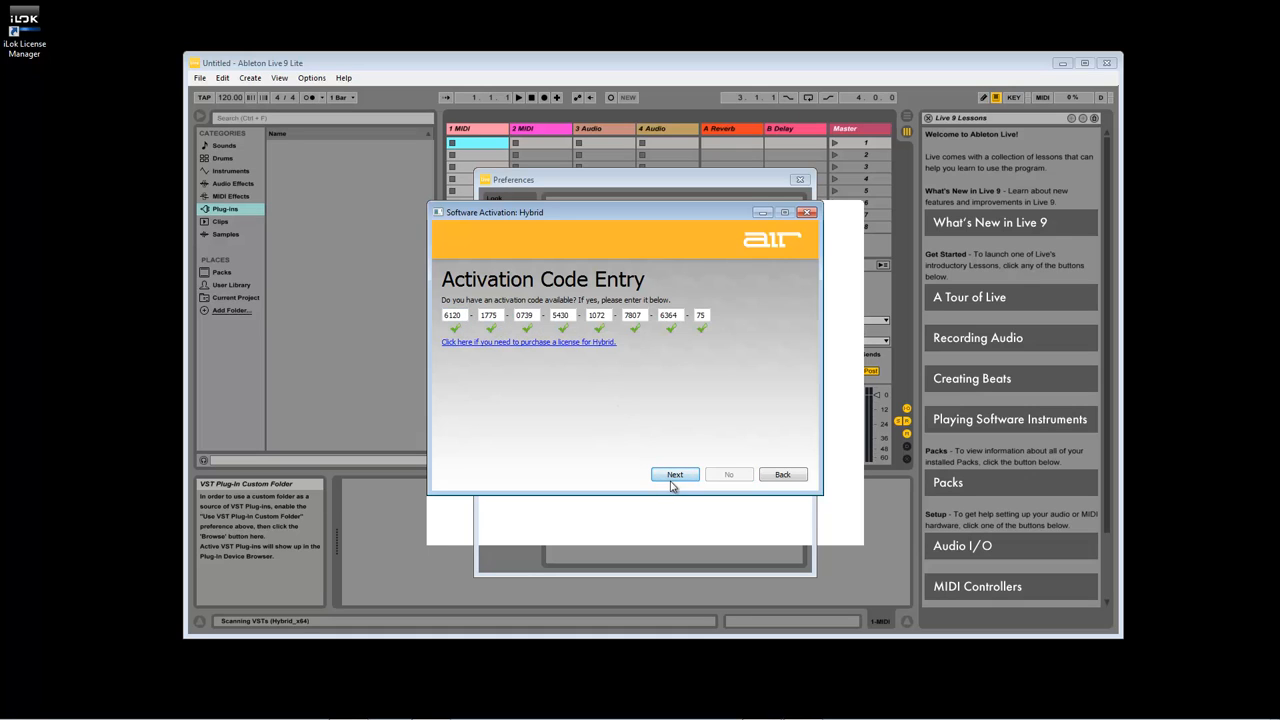
click(675, 474)
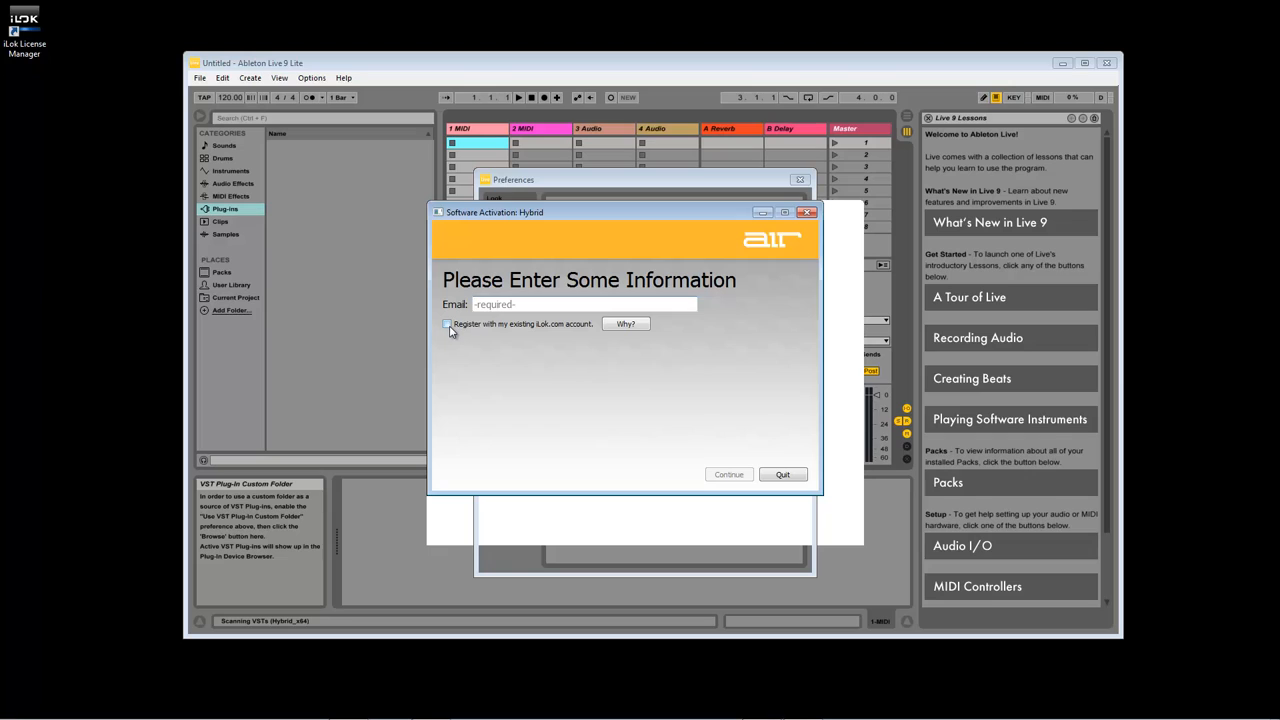
click(448, 324)
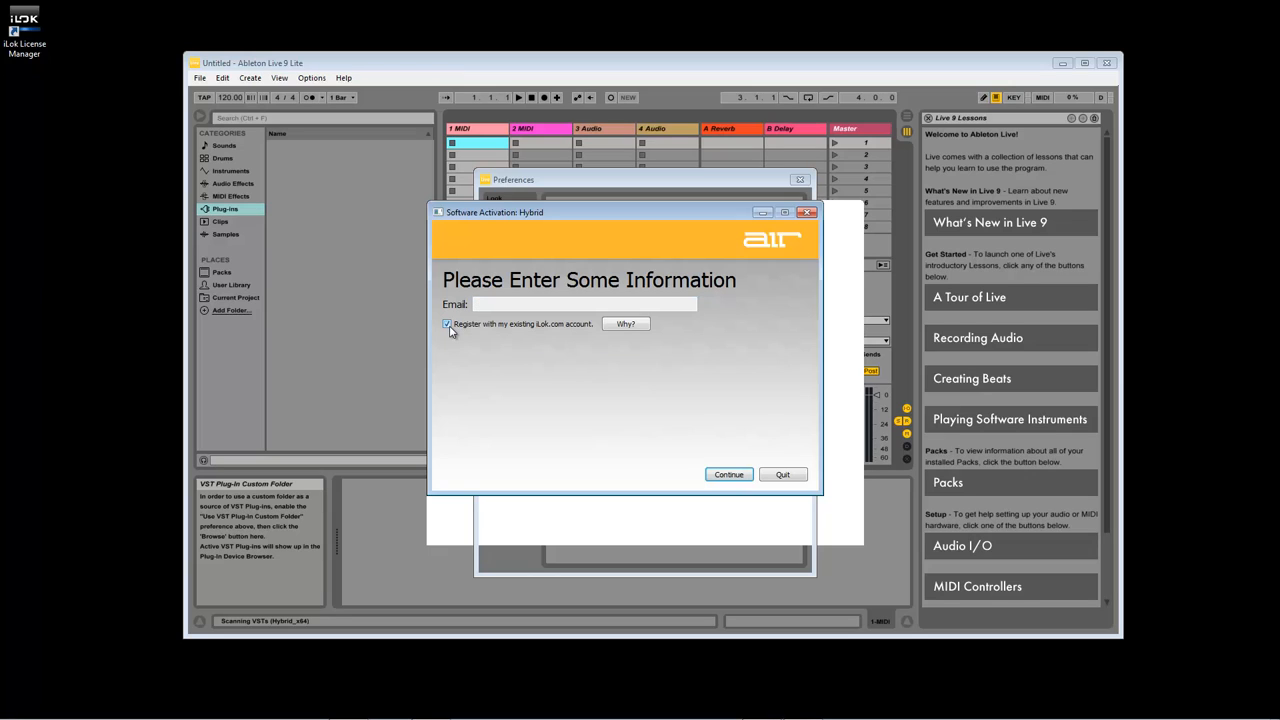
mouse_move(536, 339)
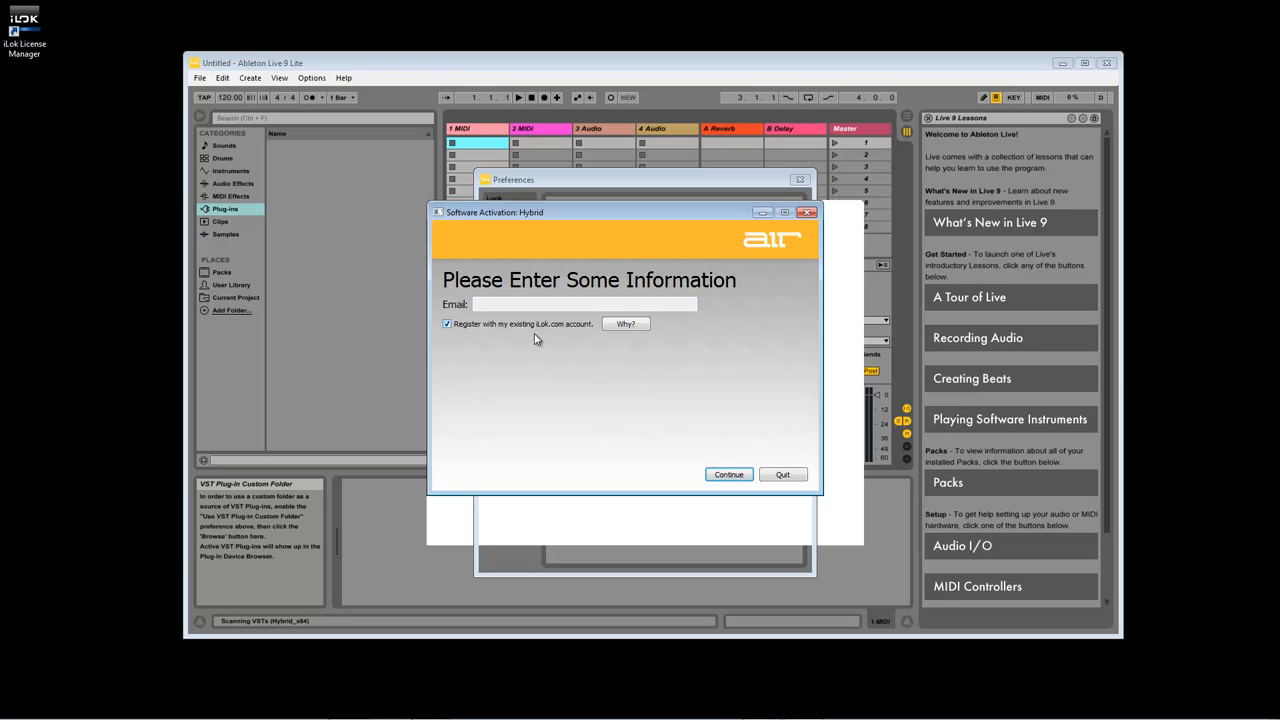
click(729, 474)
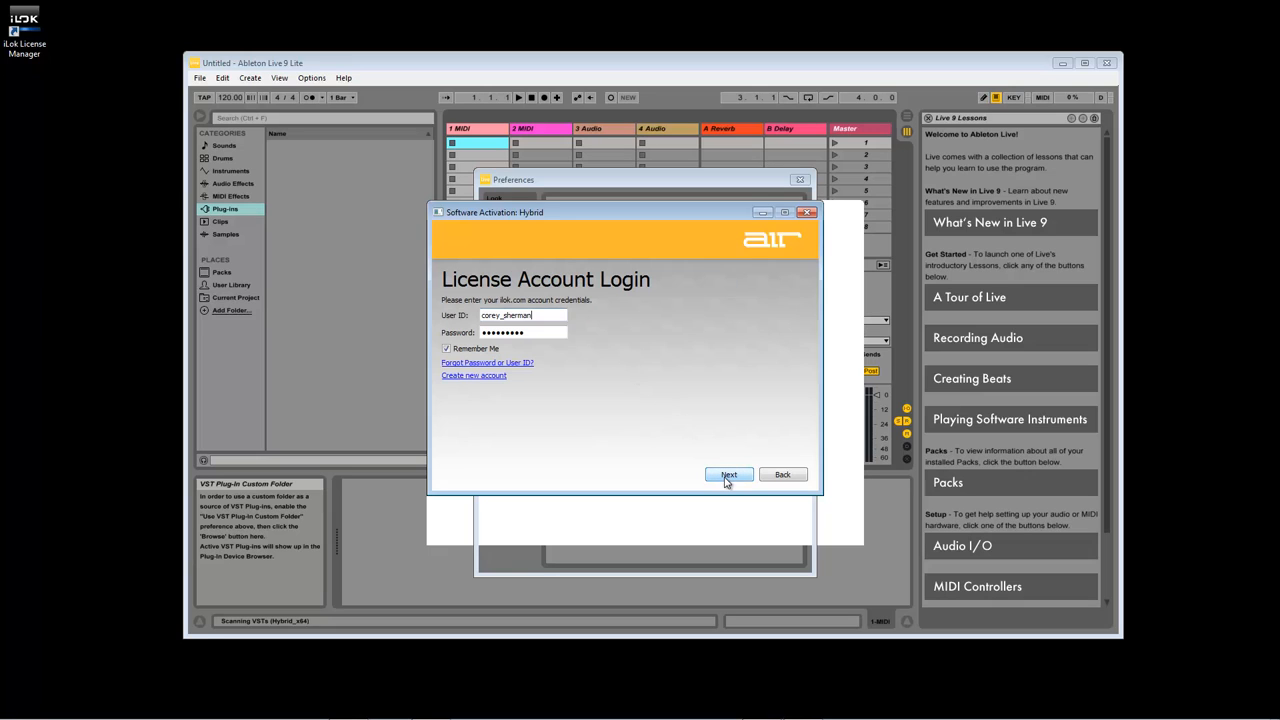
mouse_move(633, 429)
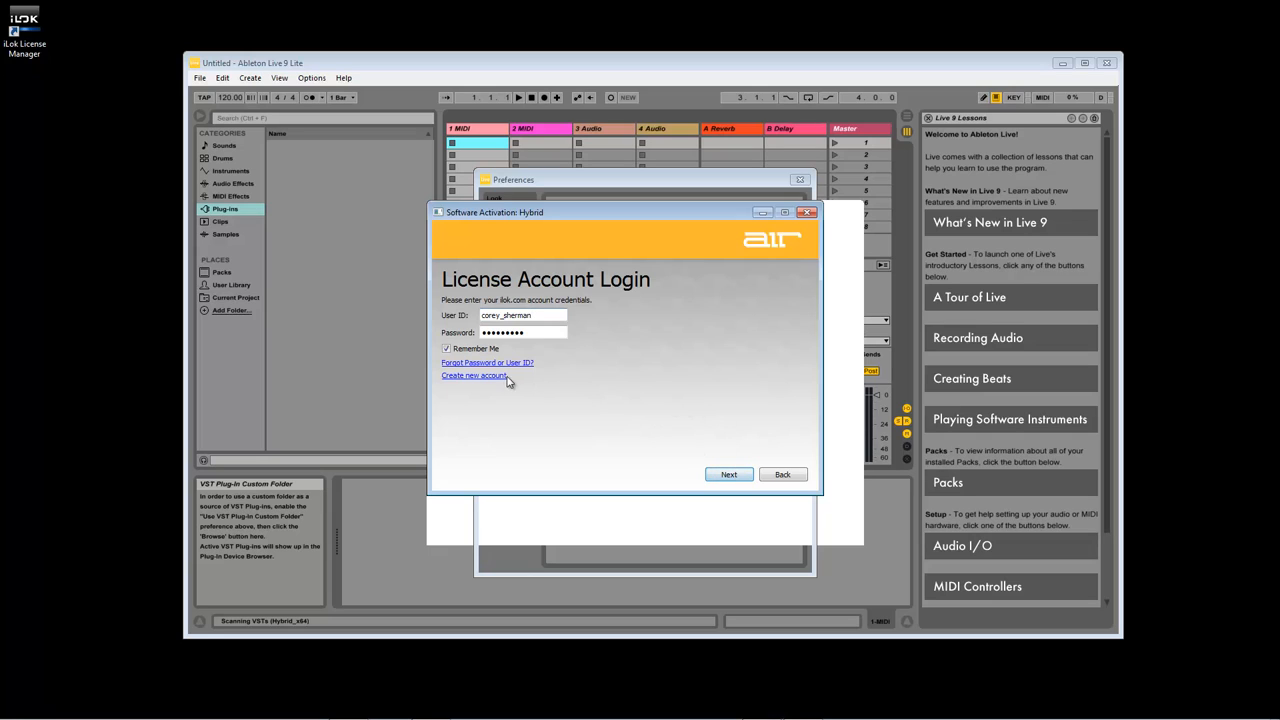
mouse_move(507, 380)
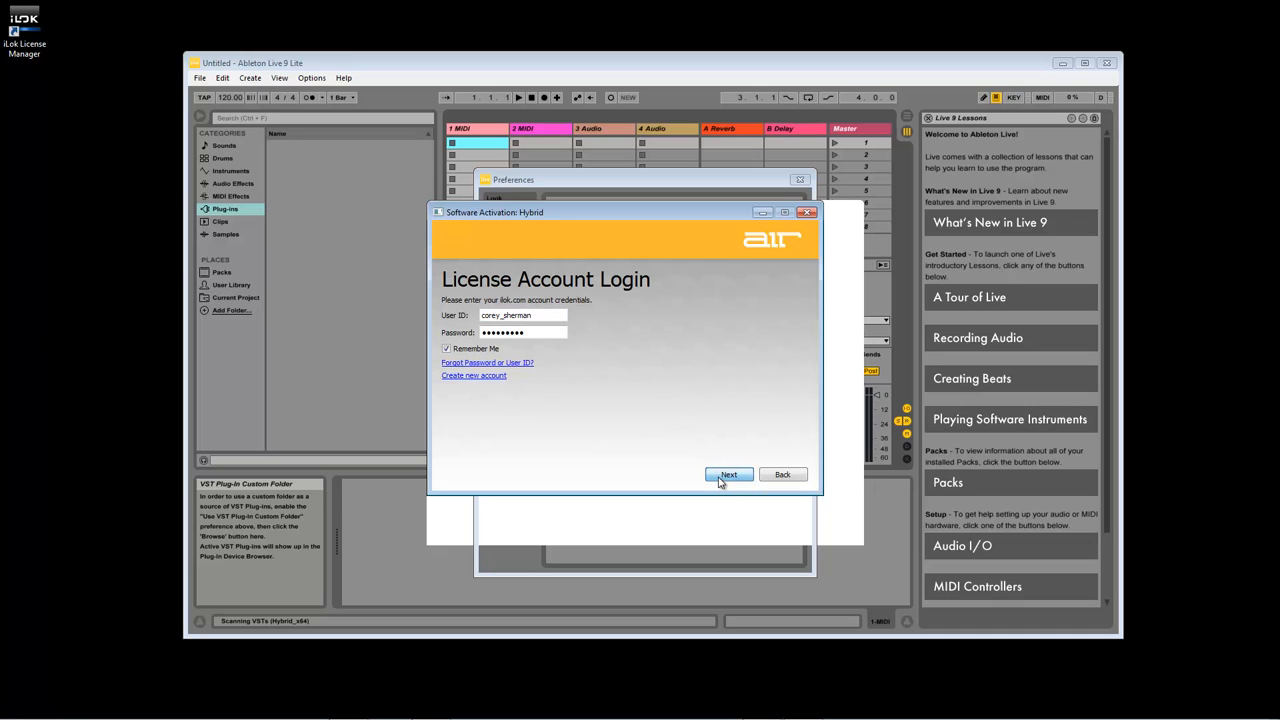
click(729, 474)
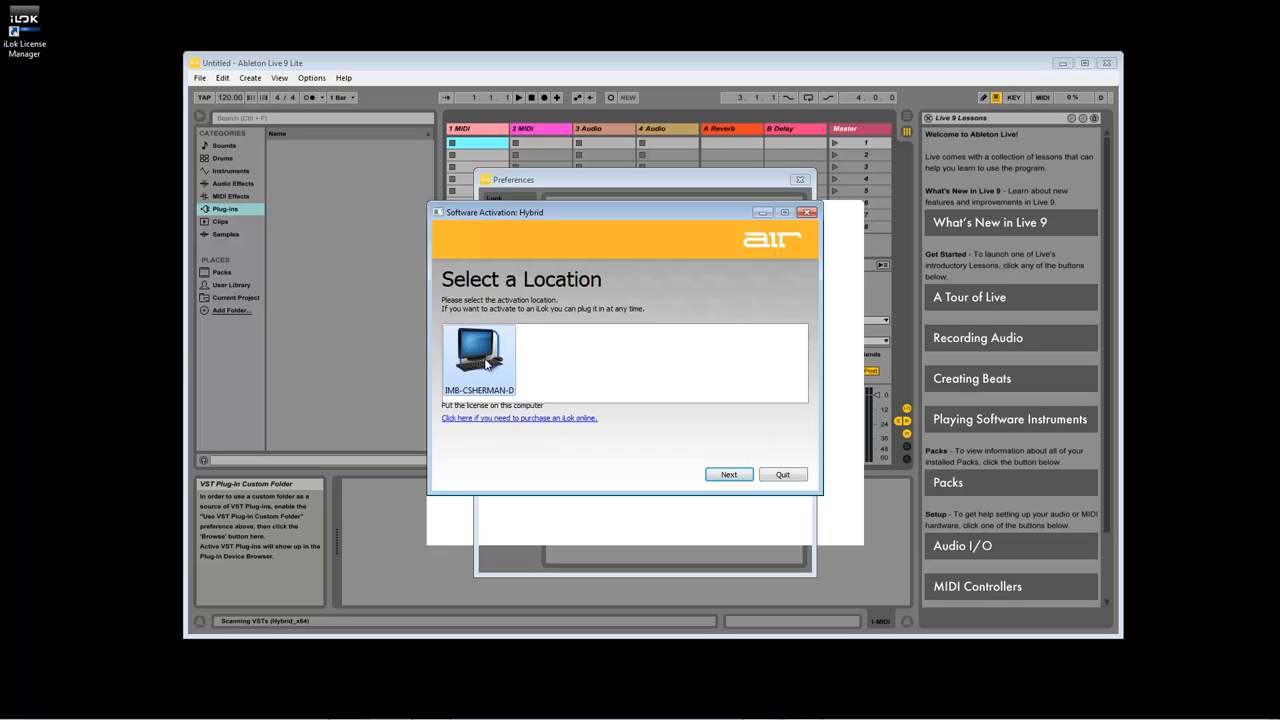
mouse_move(569, 391)
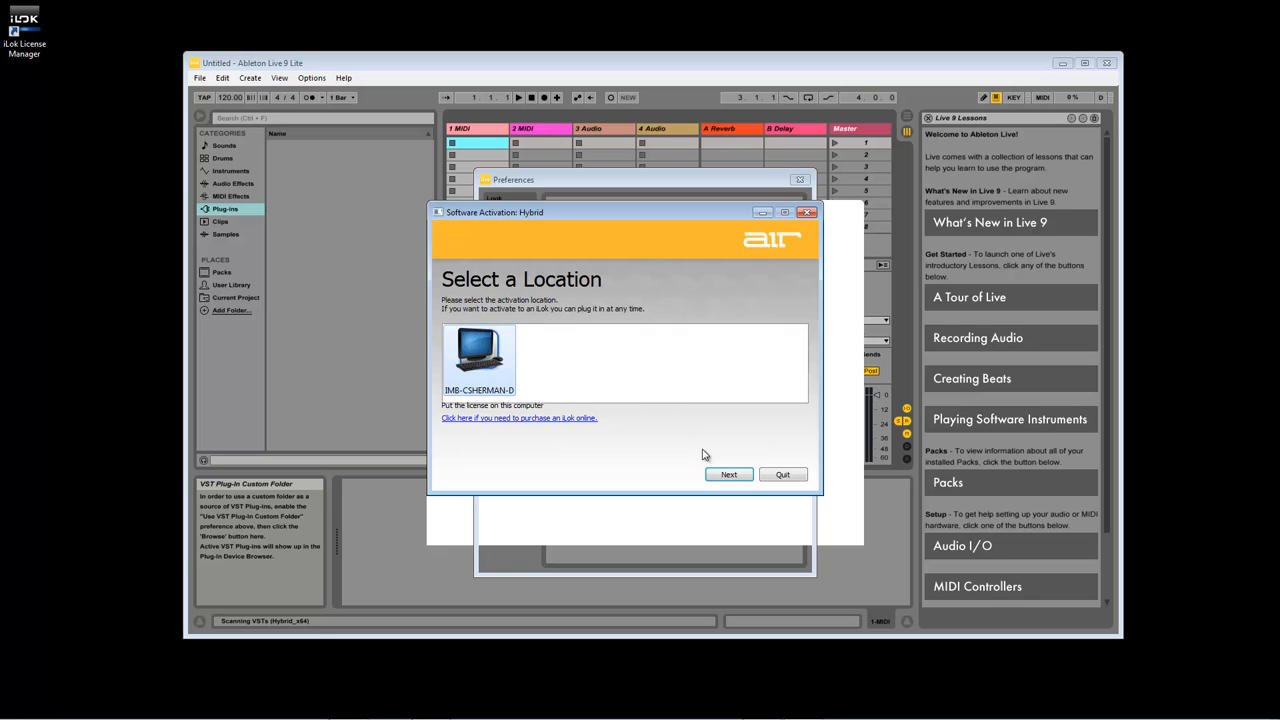
click(728, 474)
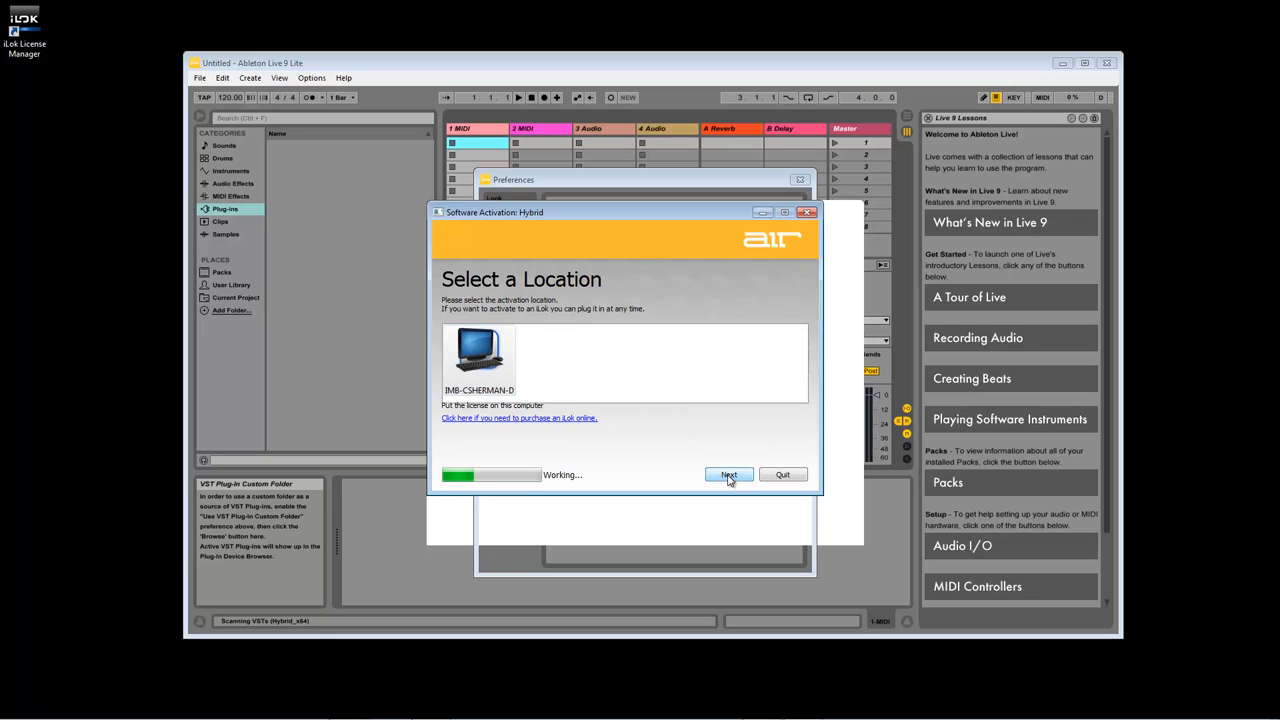
click(728, 474)
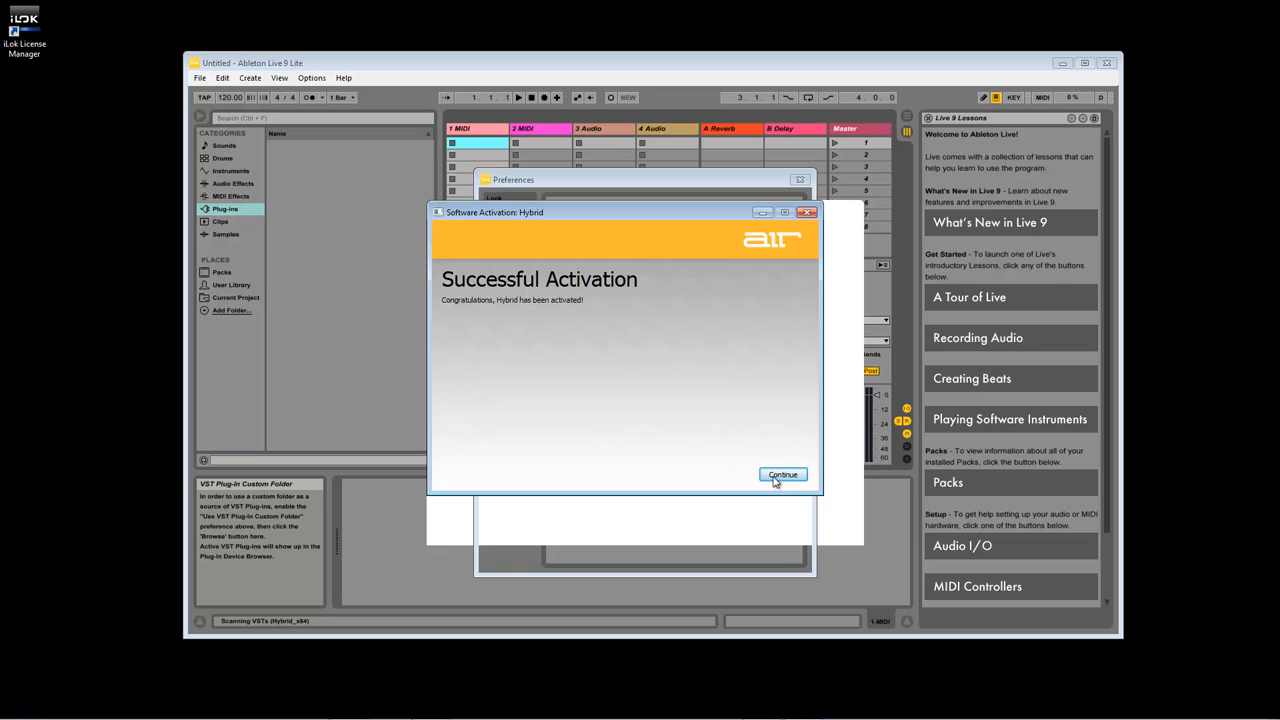
click(782, 474)
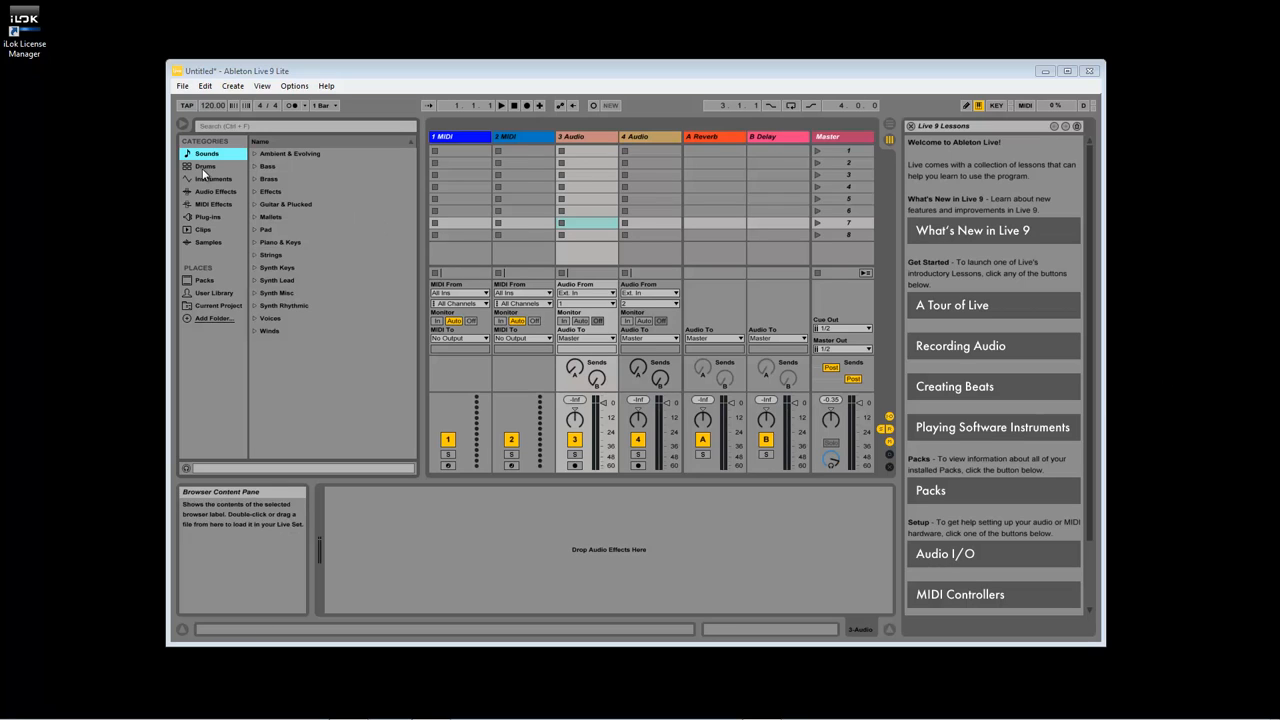
mouse_move(210, 168)
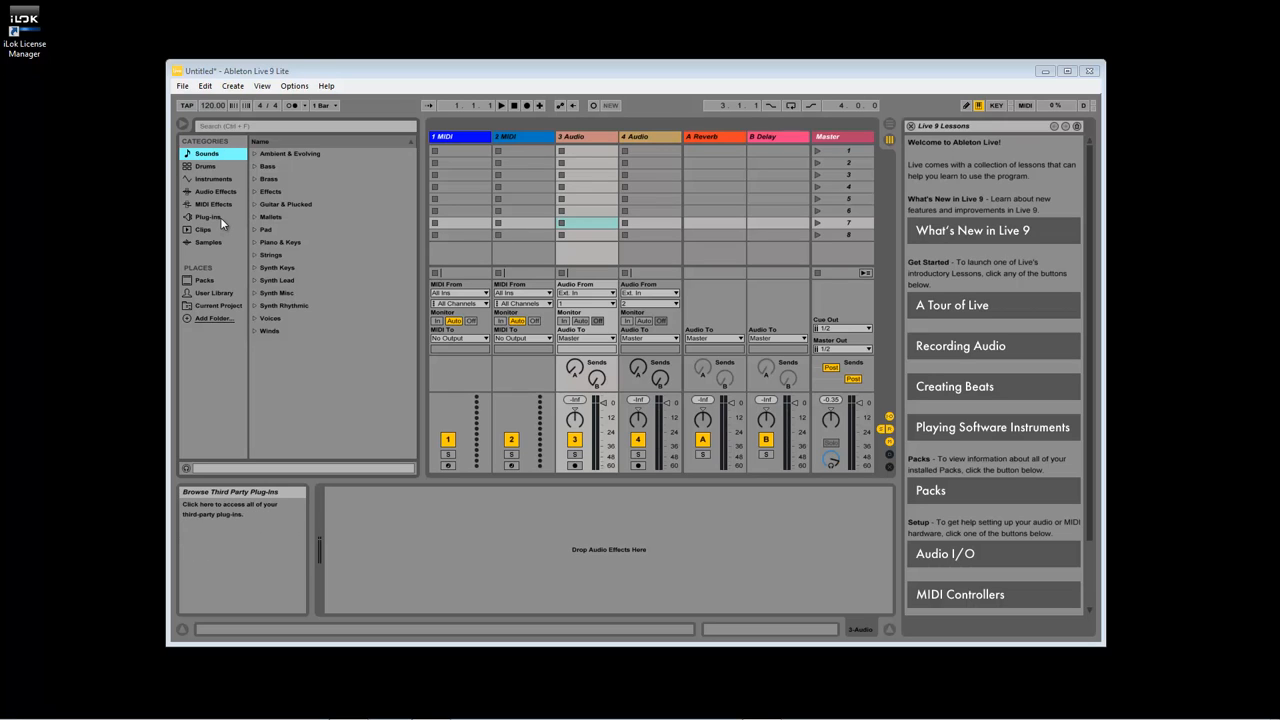
Browse the Plug-ins category and select SONiVOX Wobble 2_x64
click(208, 217)
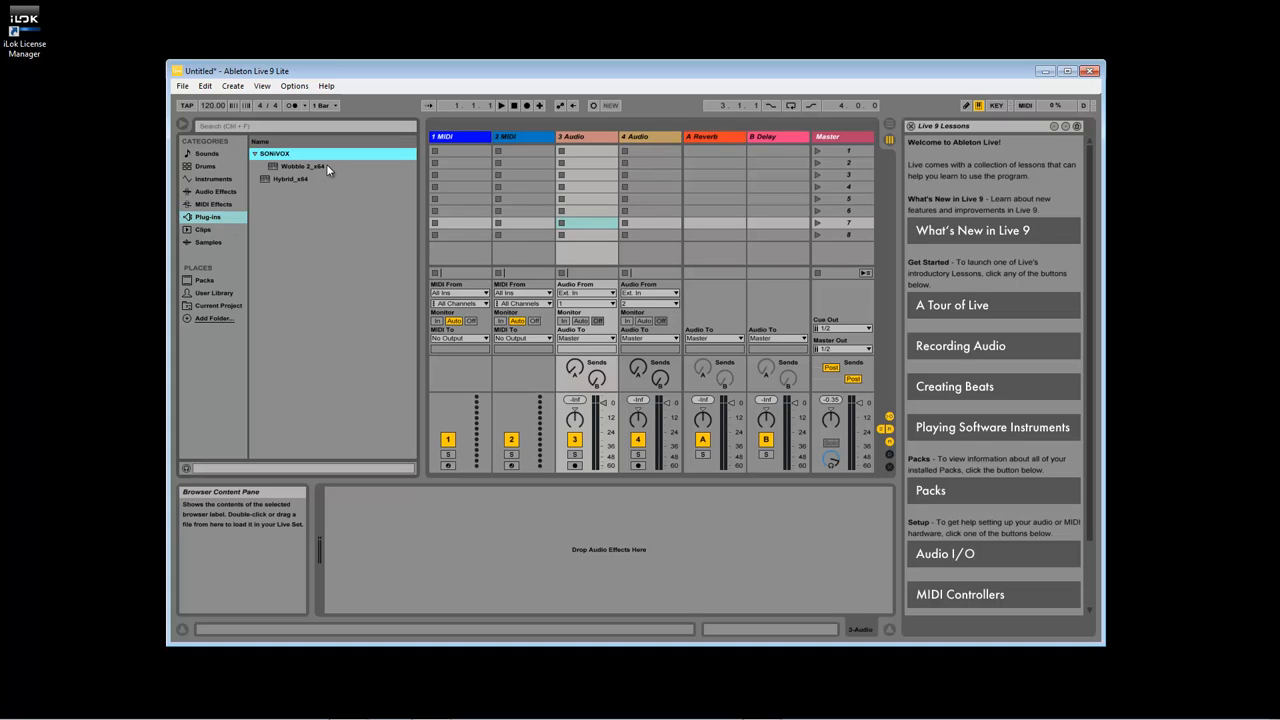
click(300, 166)
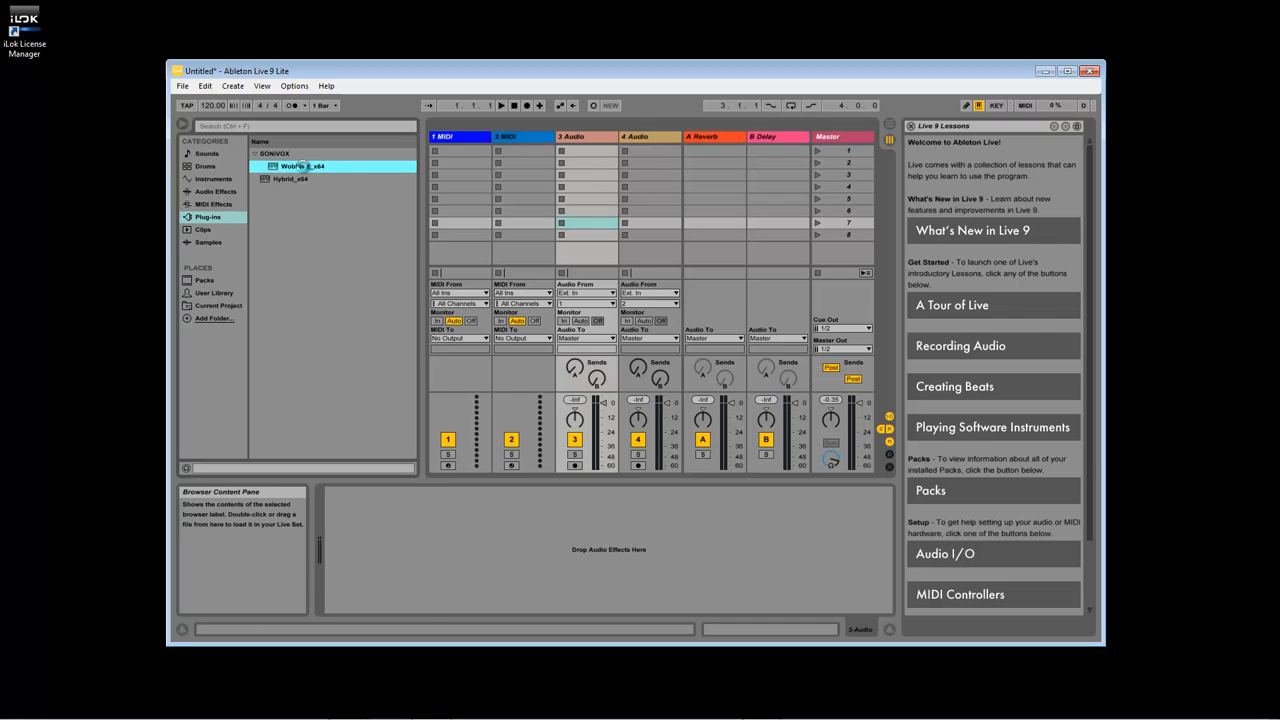
Double-click Wobble 2_x64 to load it onto a new MIDI track and position its window
double_click(301, 166)
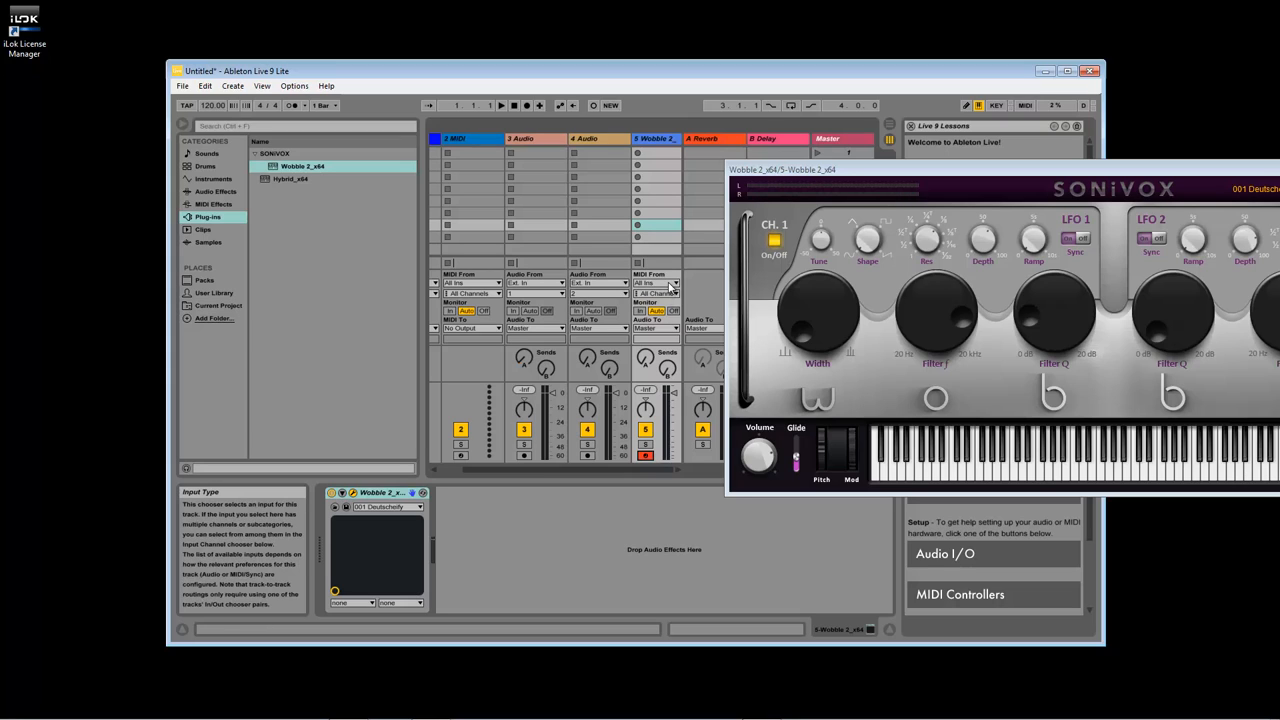
click(657, 283)
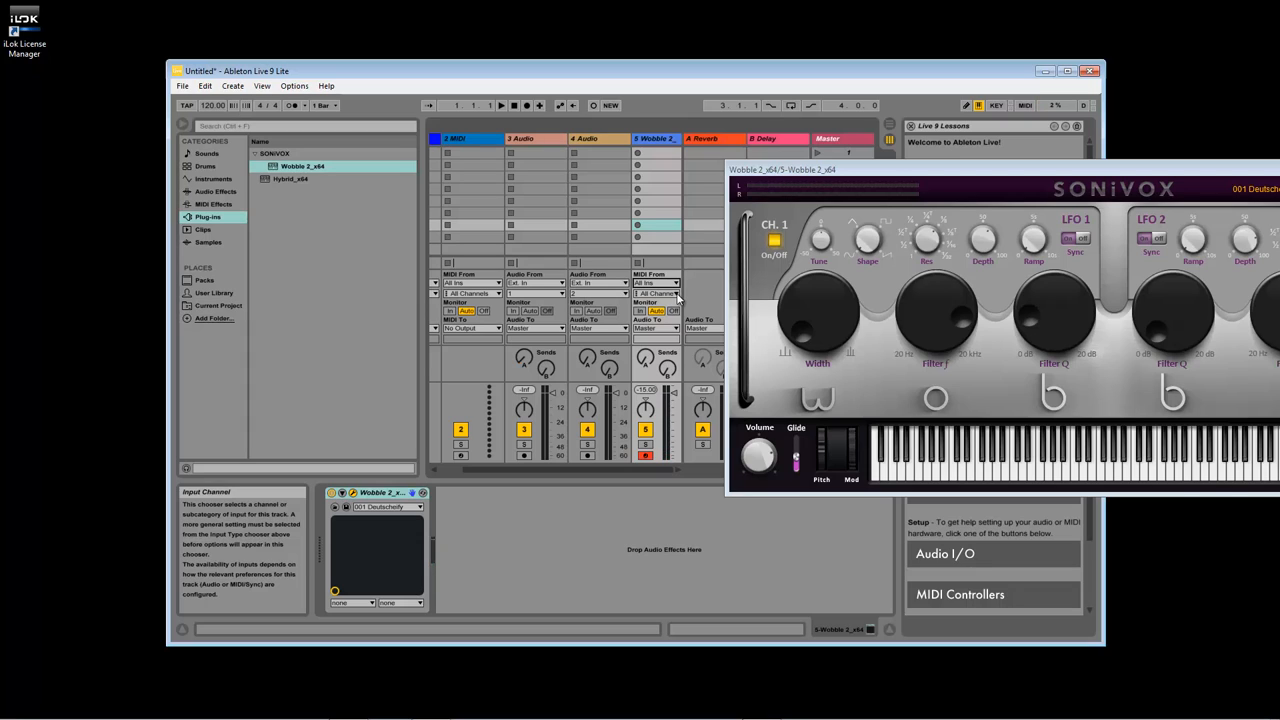
mouse_move(612, 464)
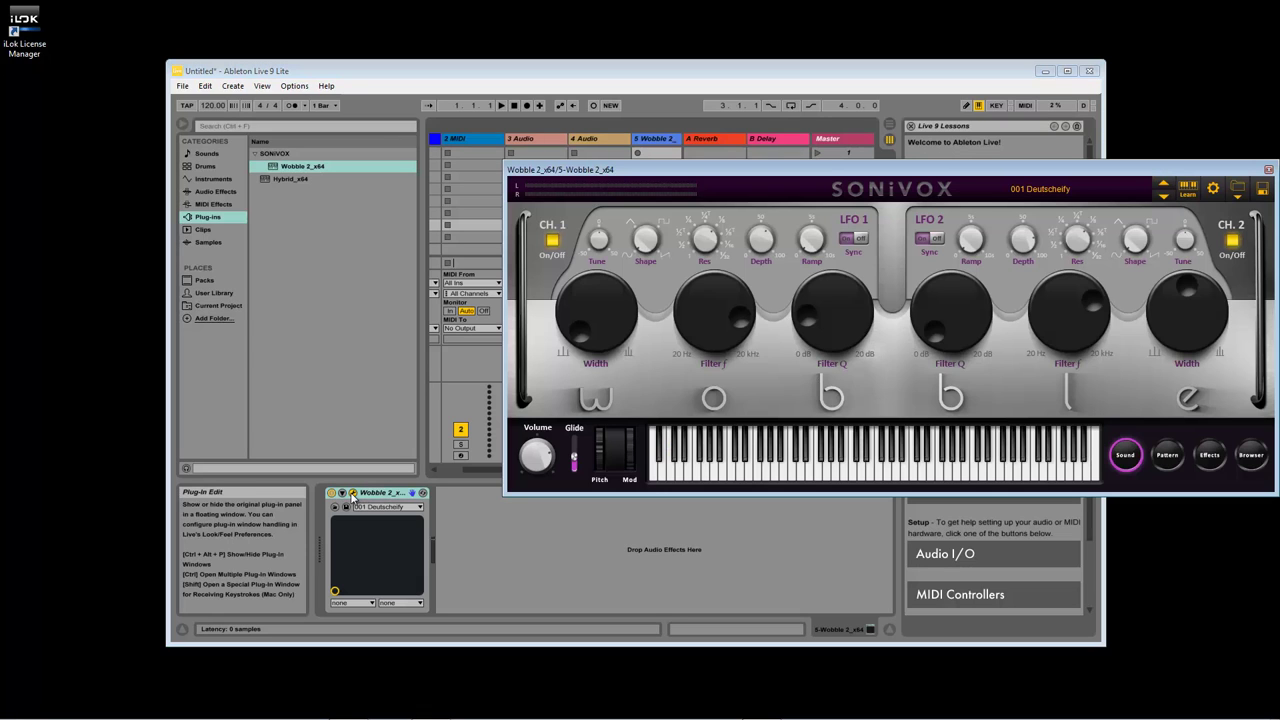
Pick preset 042 Blue Vein 1 from the device's preset chooser, then close the Wobble window
click(383, 507)
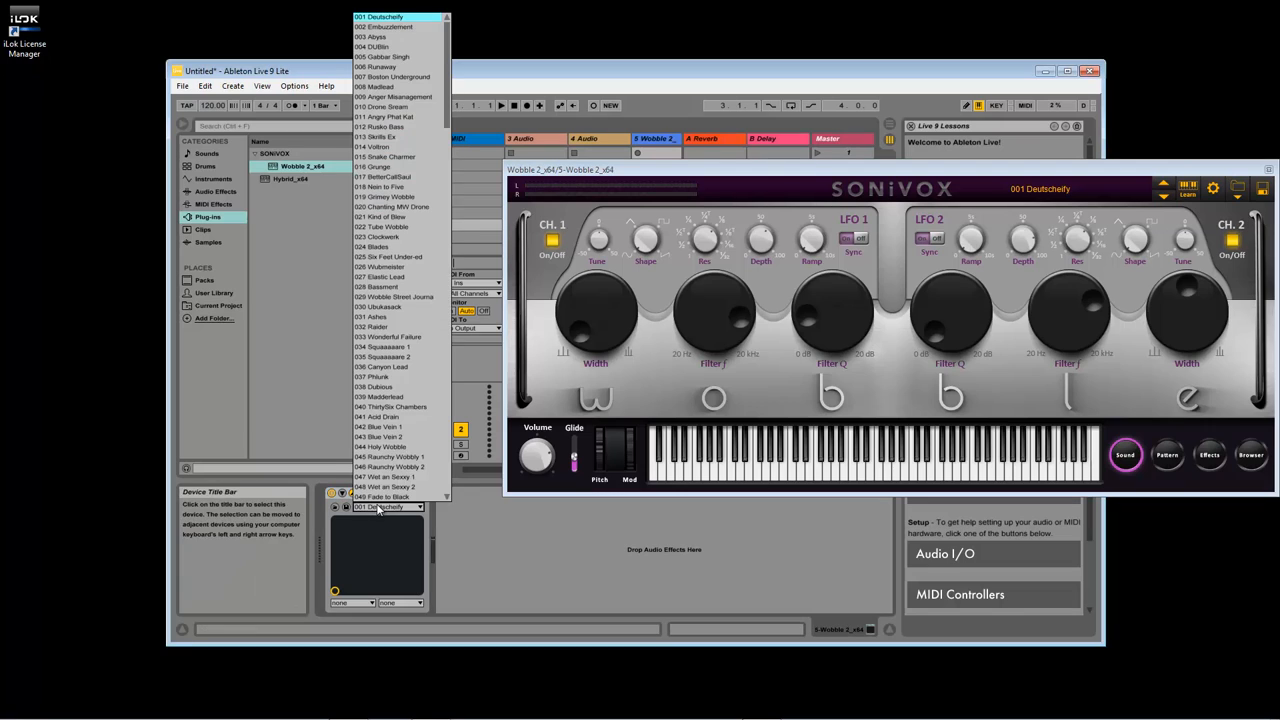
click(380, 426)
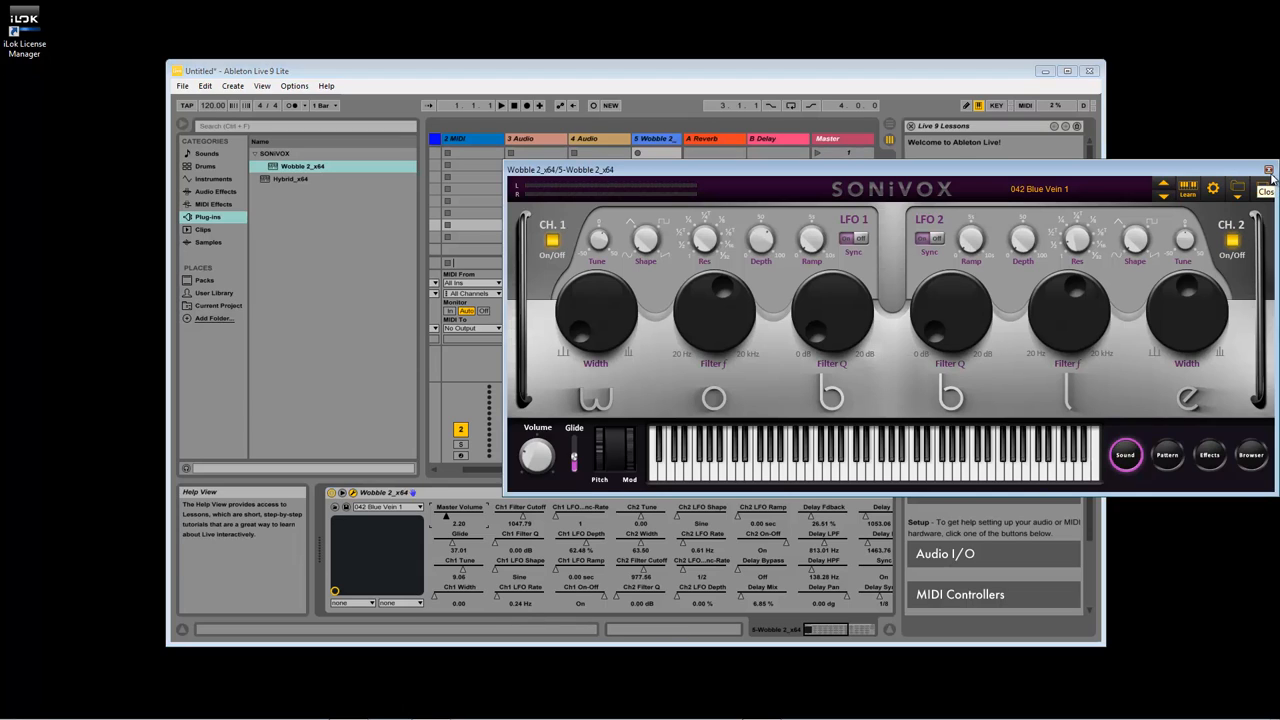
click(1265, 165)
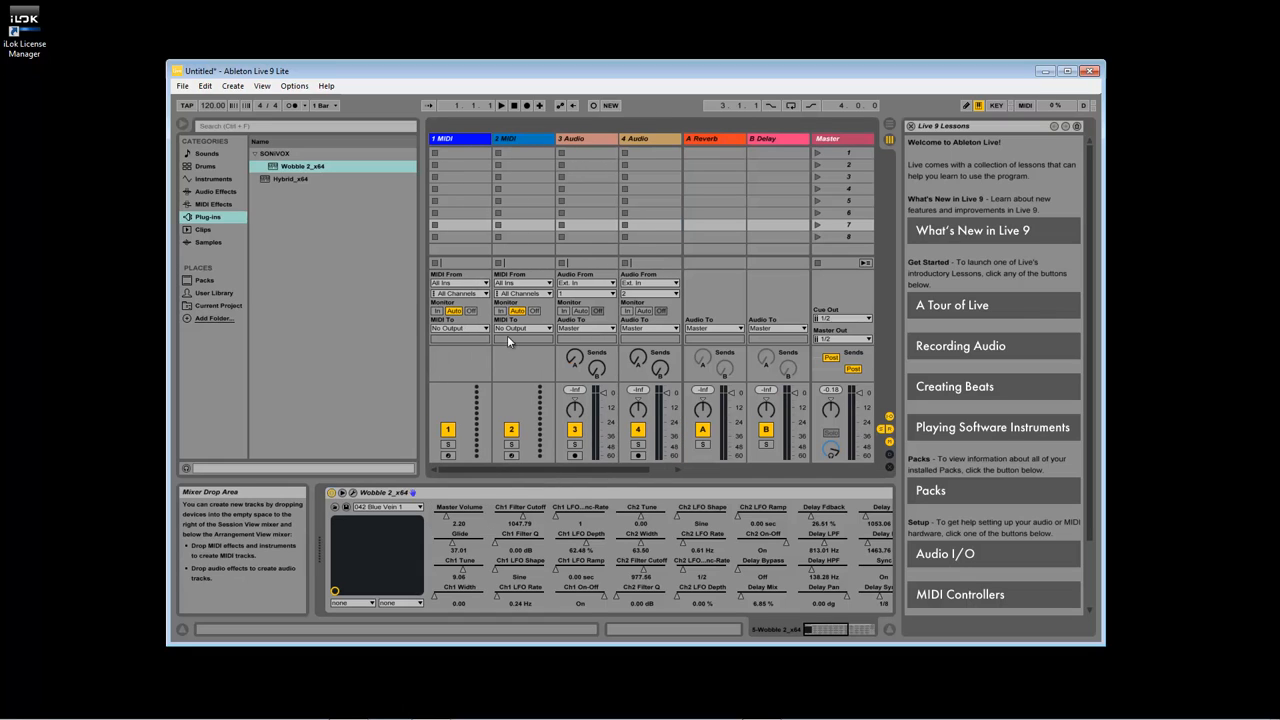
Load Hybrid_x64 from the Plug-ins browser onto the empty first MIDI track
click(448, 138)
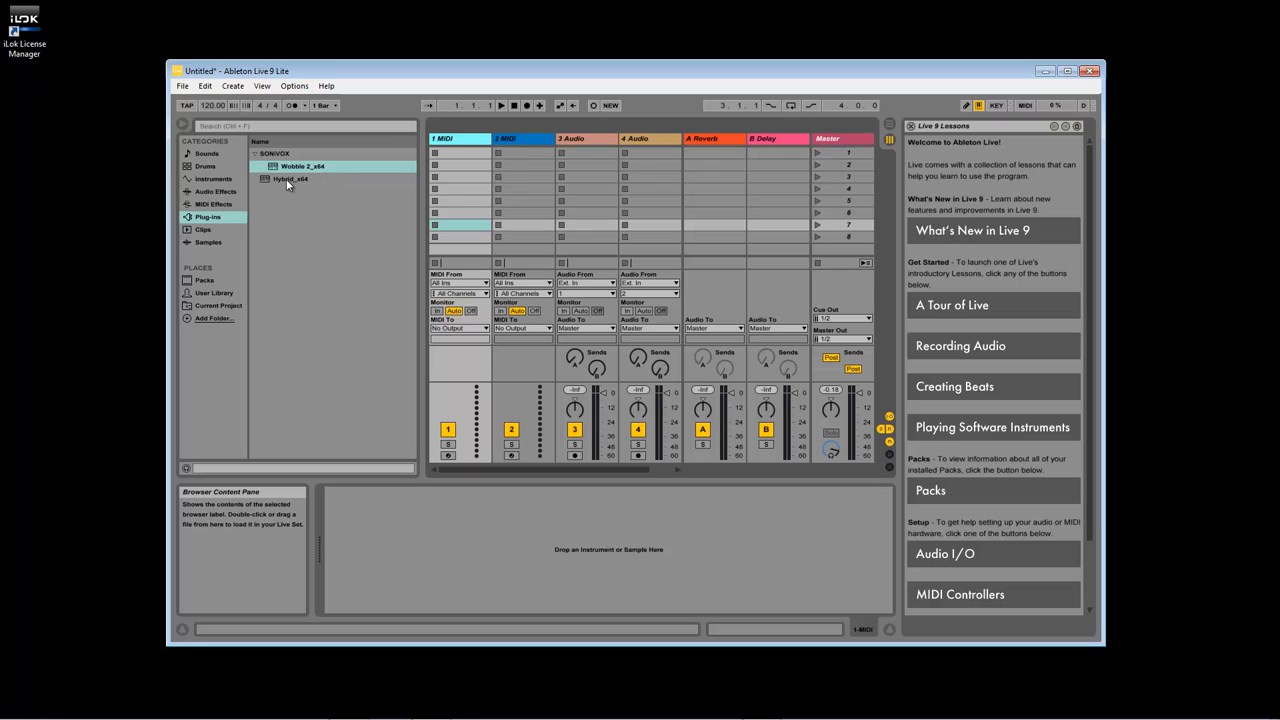
click(289, 178)
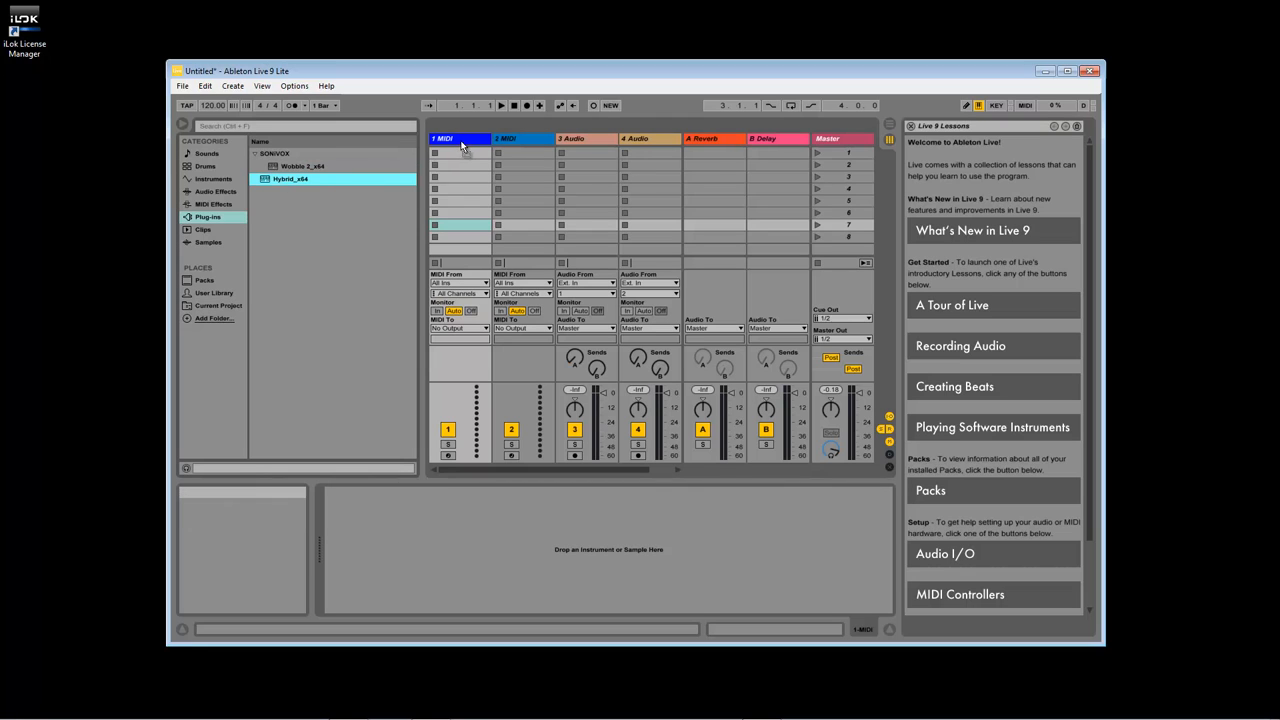
double_click(297, 179)
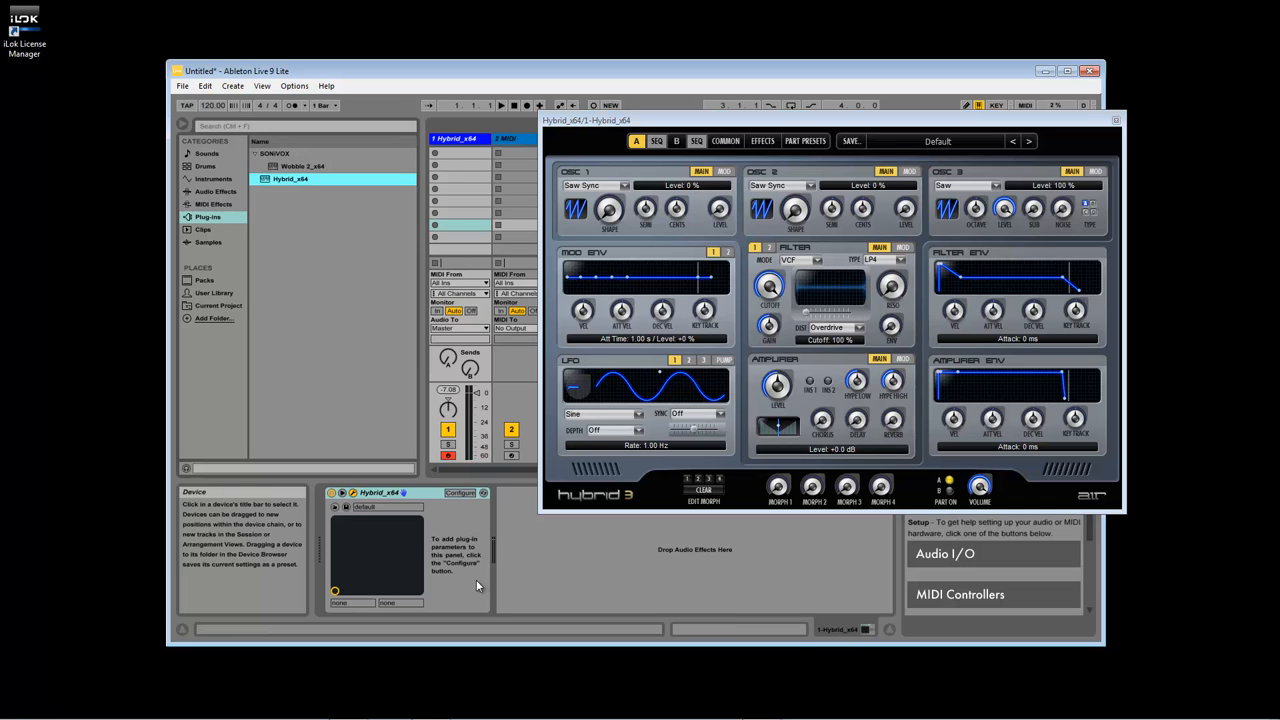
Expose Hybrid's OSC 1 Shape, Semi, Cent and Level via Configure, with Level at 20%
click(459, 493)
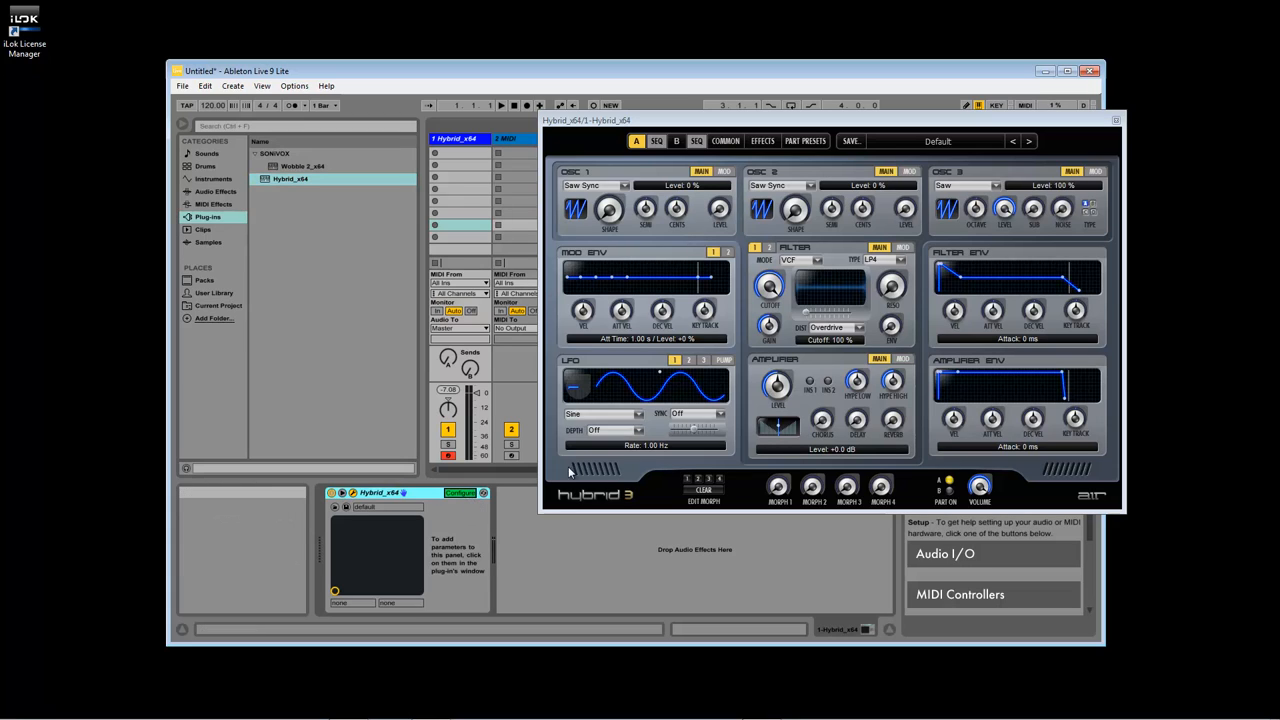
drag(610, 210, 610, 190)
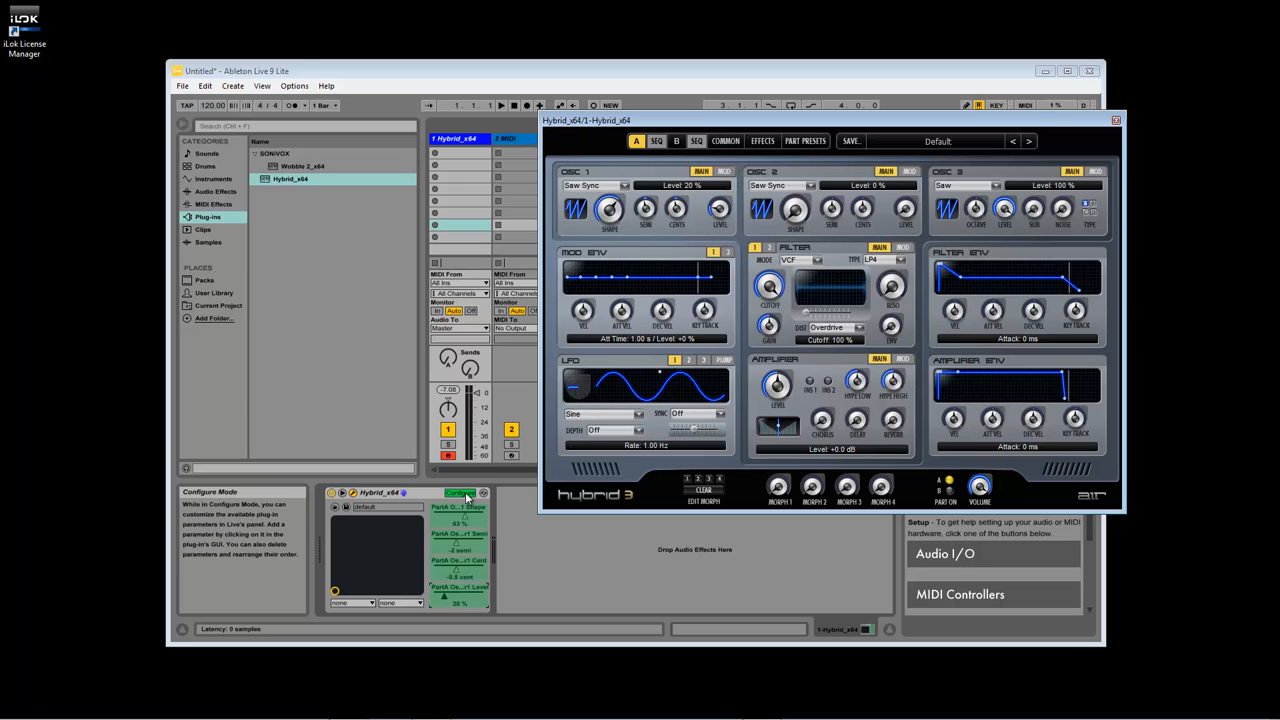
click(458, 493)
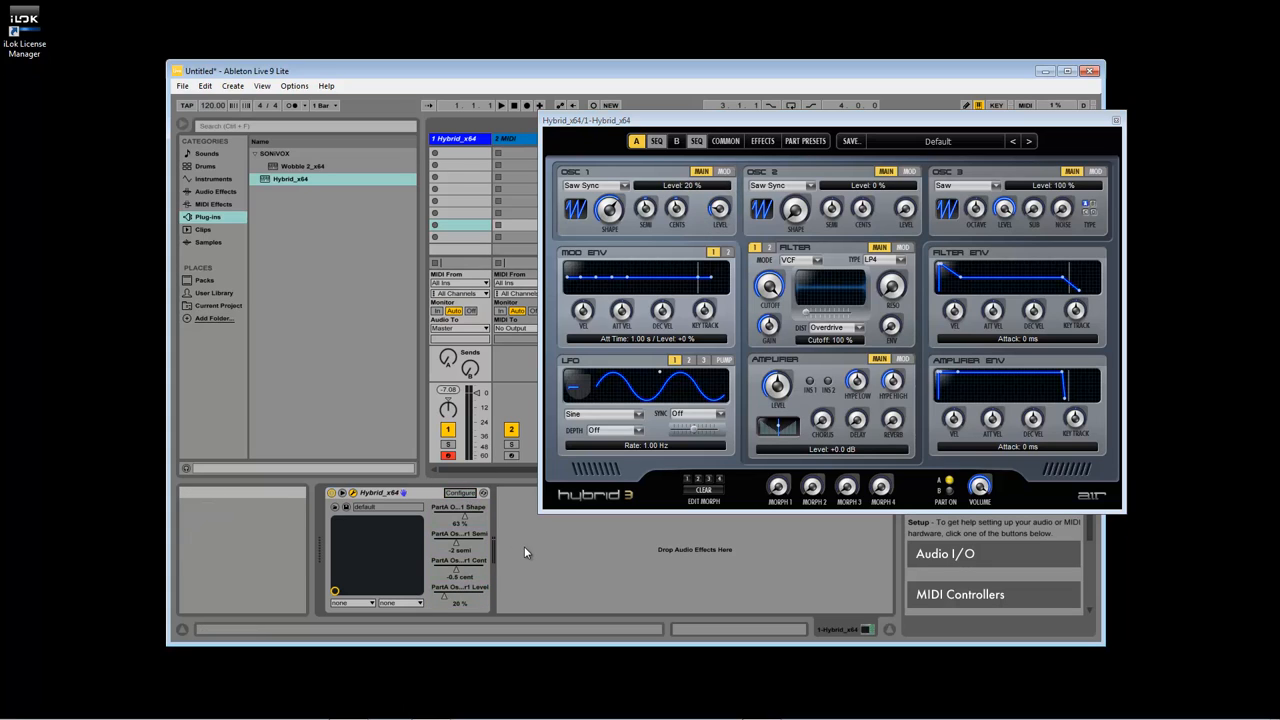